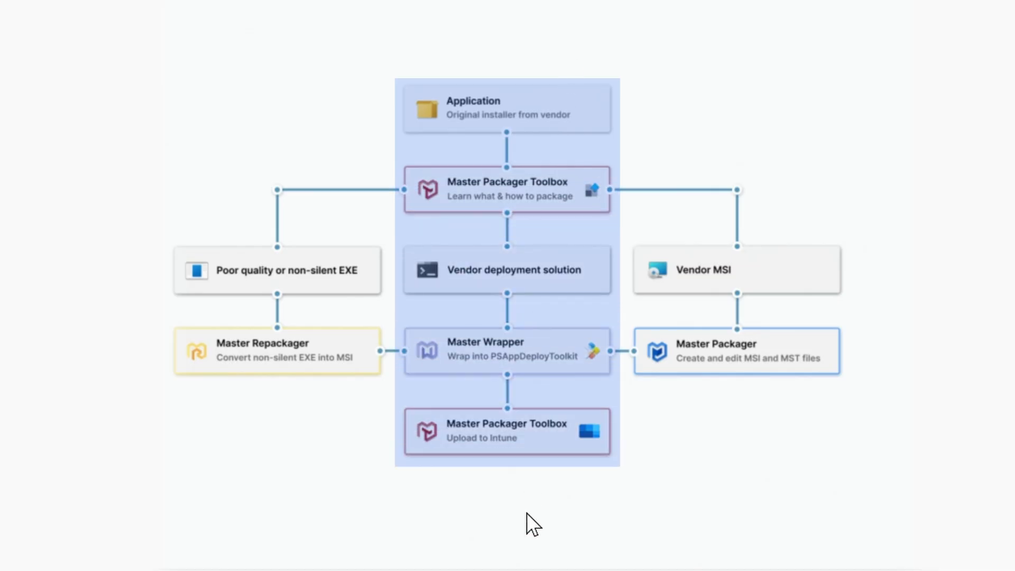
- Launch Master Wrapper to its start screen for a new PSADT package
left_click(507, 356)
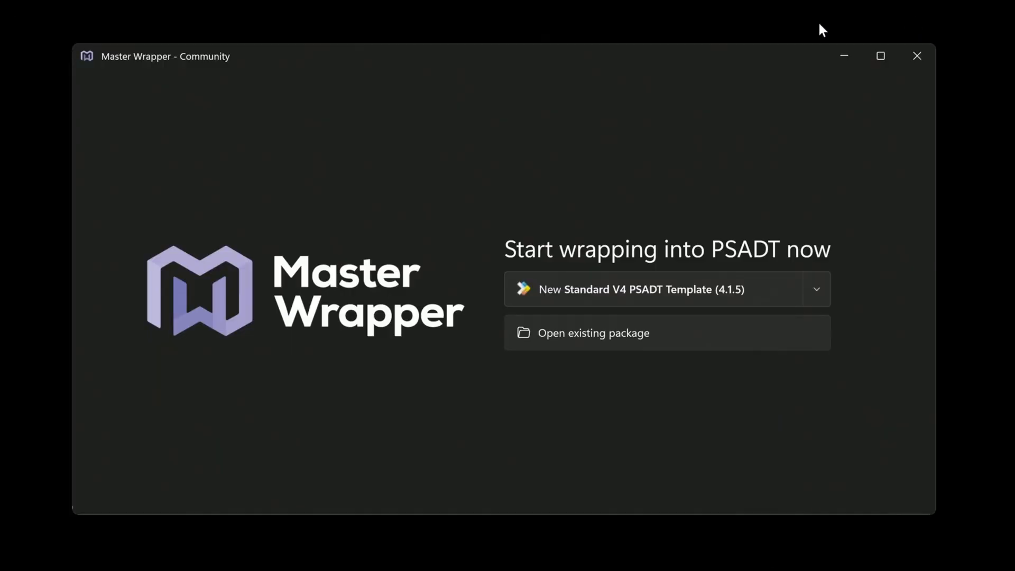
mouse_move(464, 178)
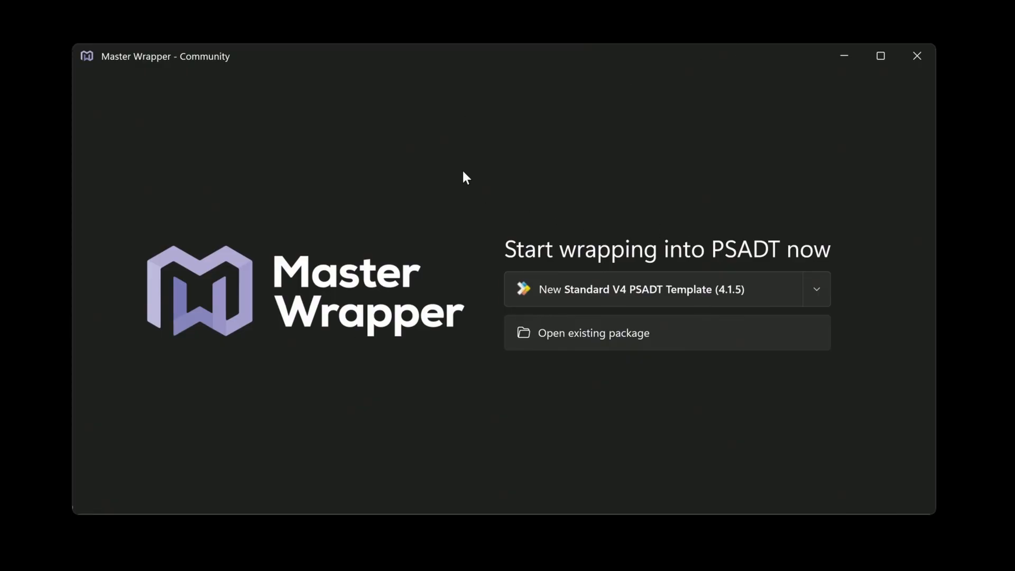
mouse_move(618, 302)
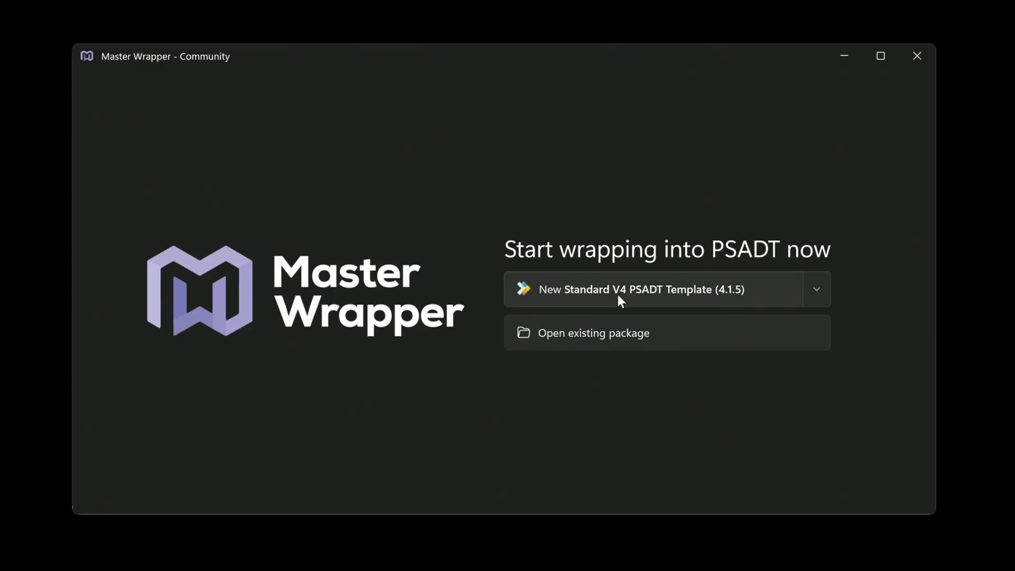
mouse_move(683, 303)
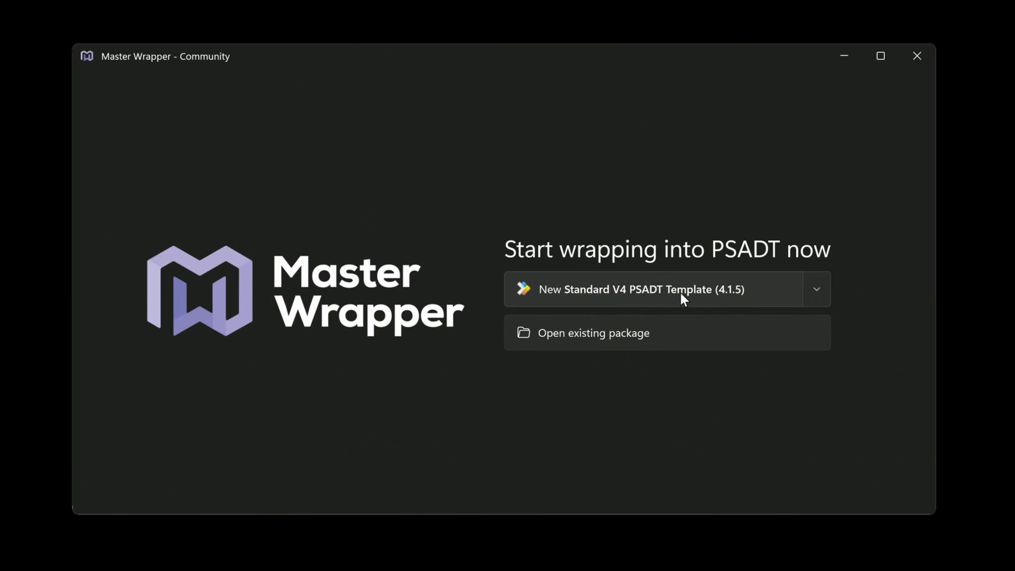
left_click(817, 288)
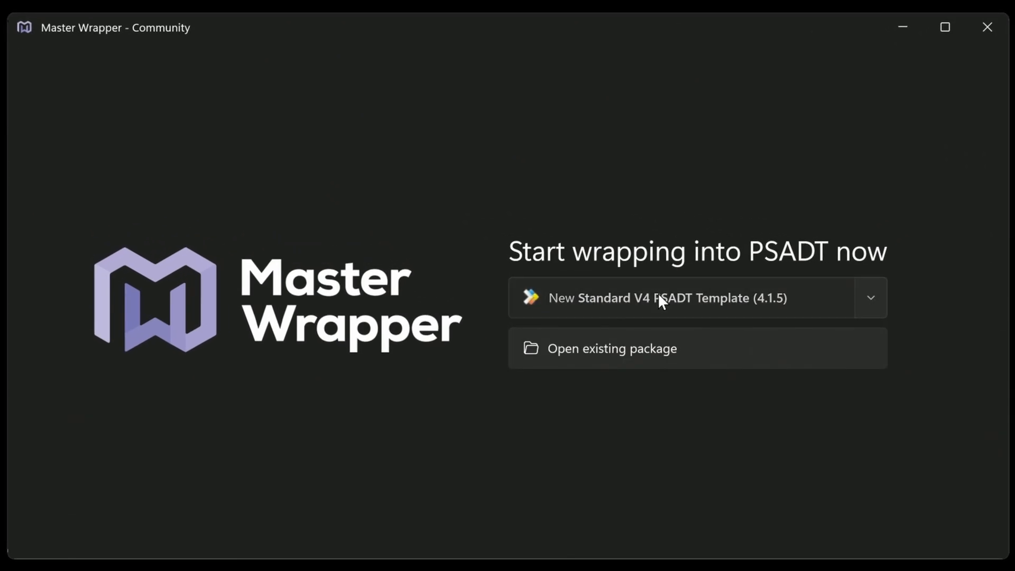
- Start a Standard V4 package and load details from the Global Secure Access Client 2.14.80 installer
left_click(664, 298)
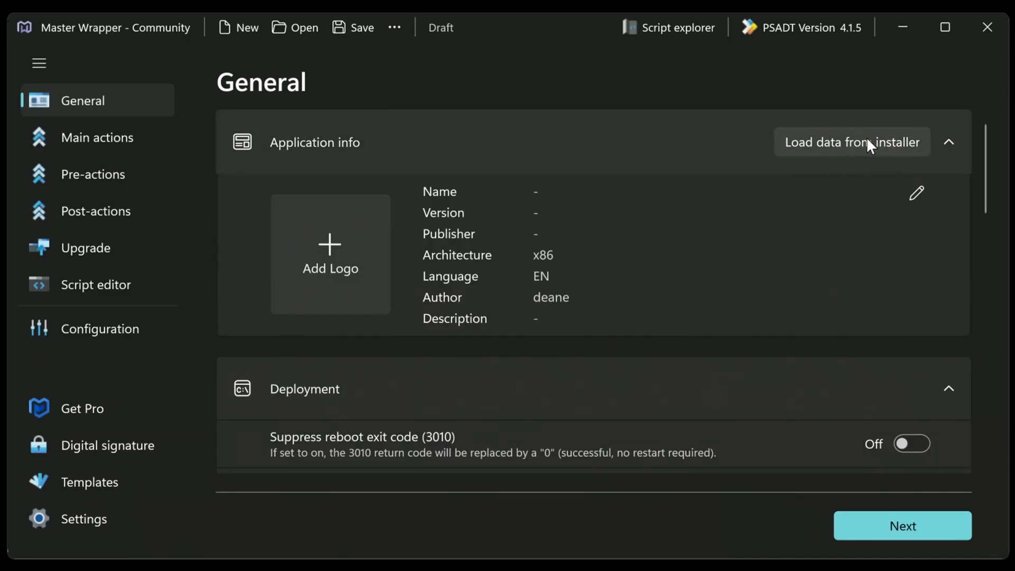
left_click(867, 142)
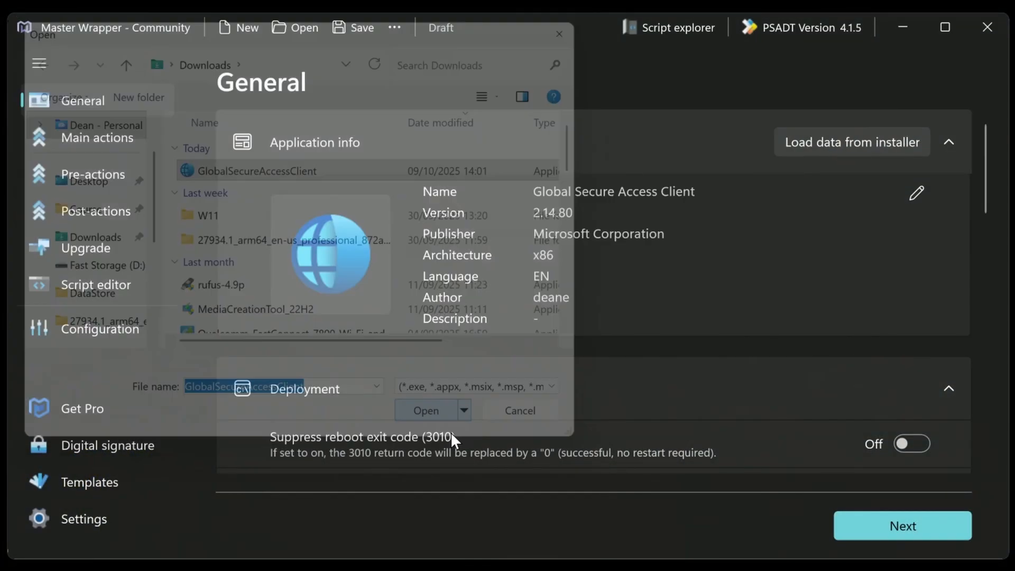
left_click(428, 410)
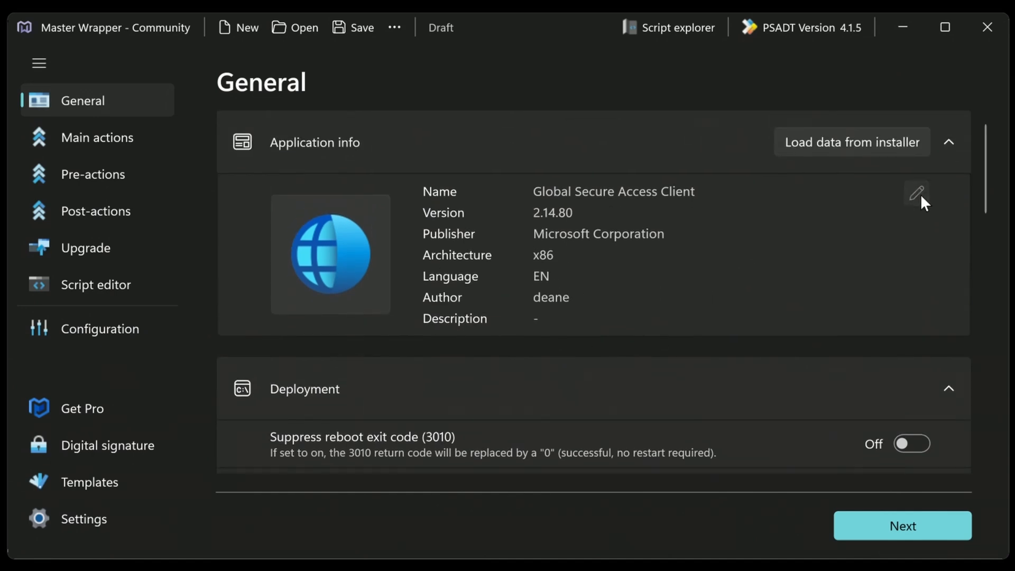
- Change the package author to 'Dean Ellerby' in the general information and save it
left_click(916, 192)
type("Deam")
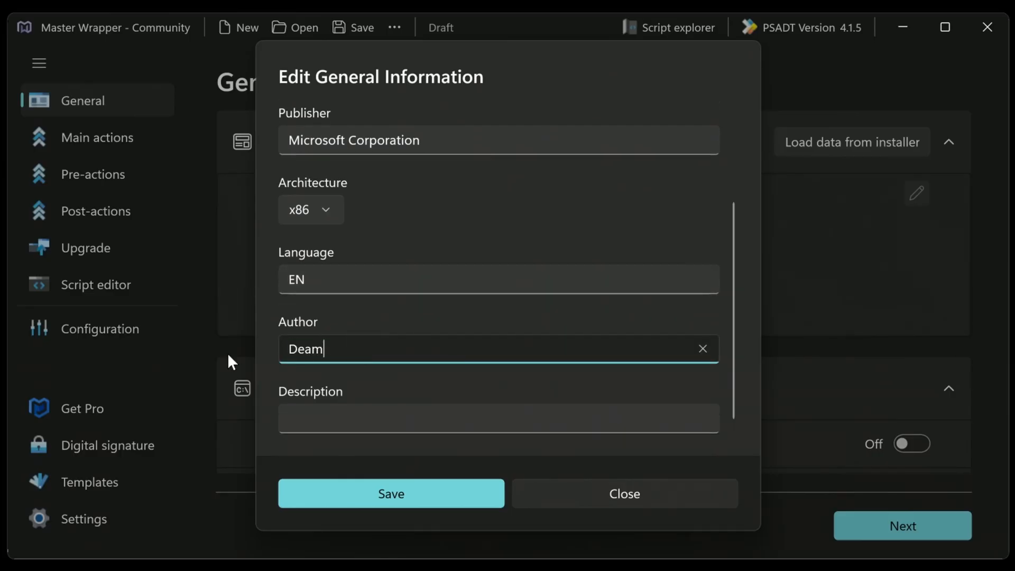
type("Dean E")
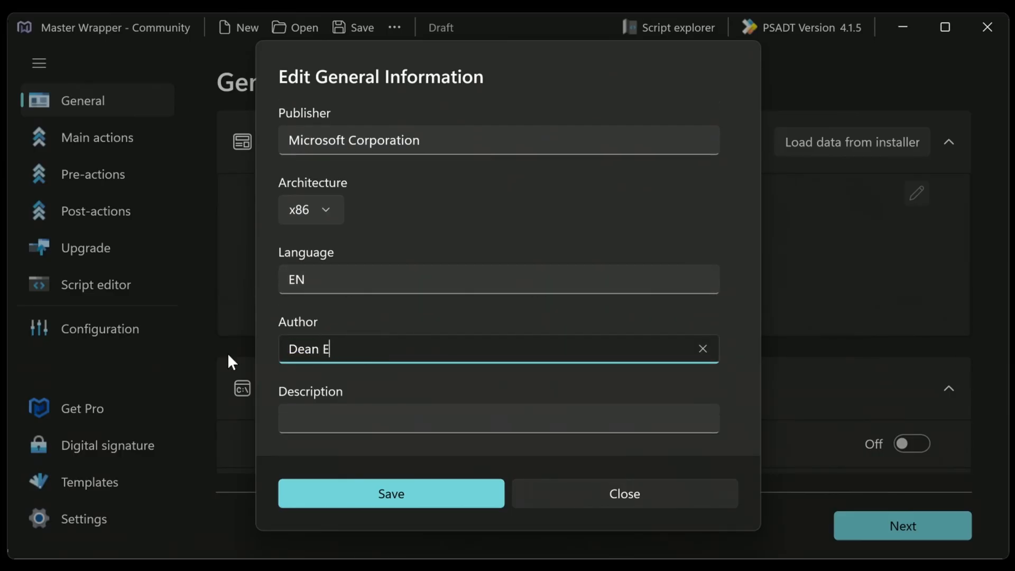
type("llerby")
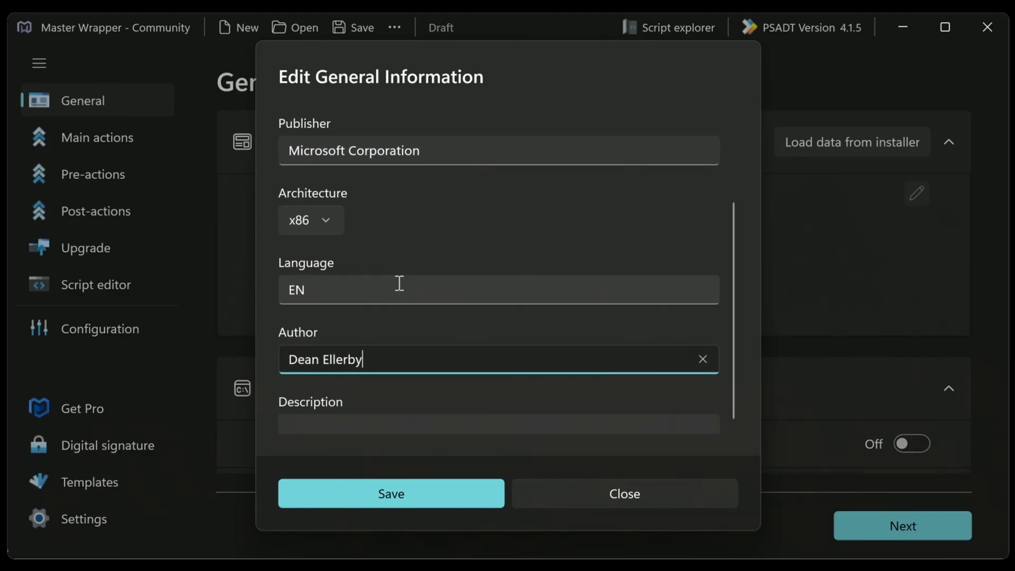
left_click(391, 493)
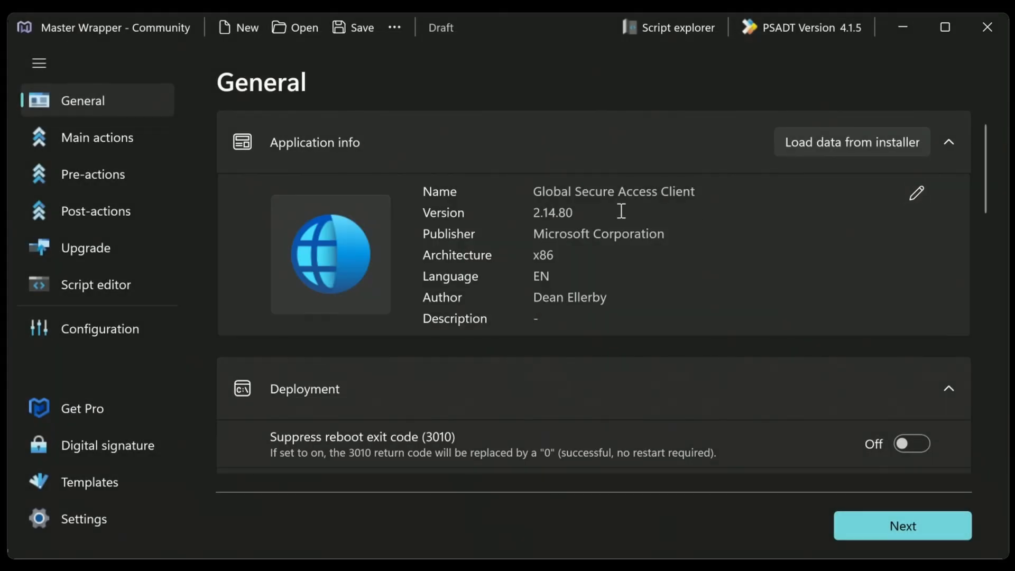
scroll("down", 3)
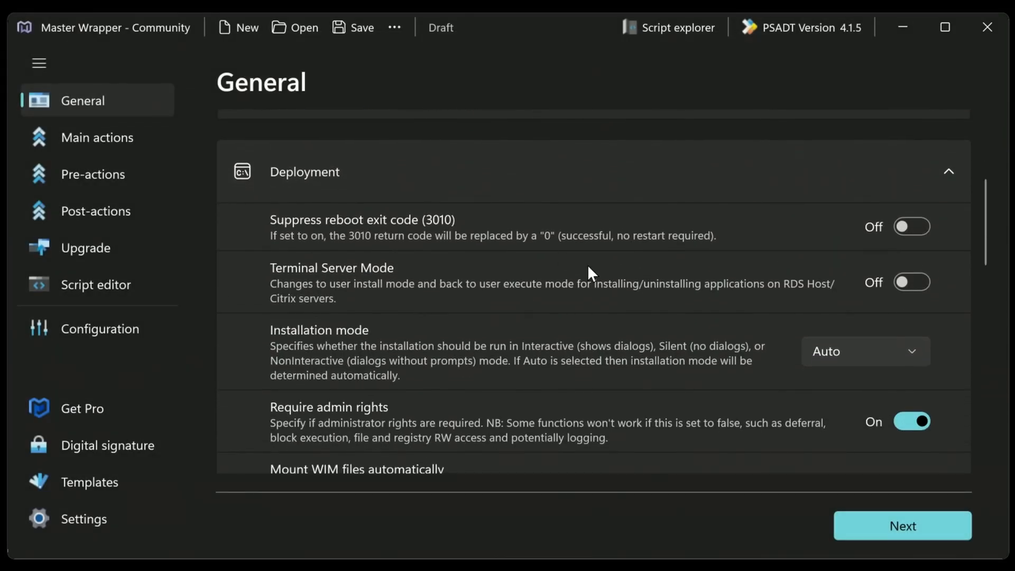
mouse_move(566, 252)
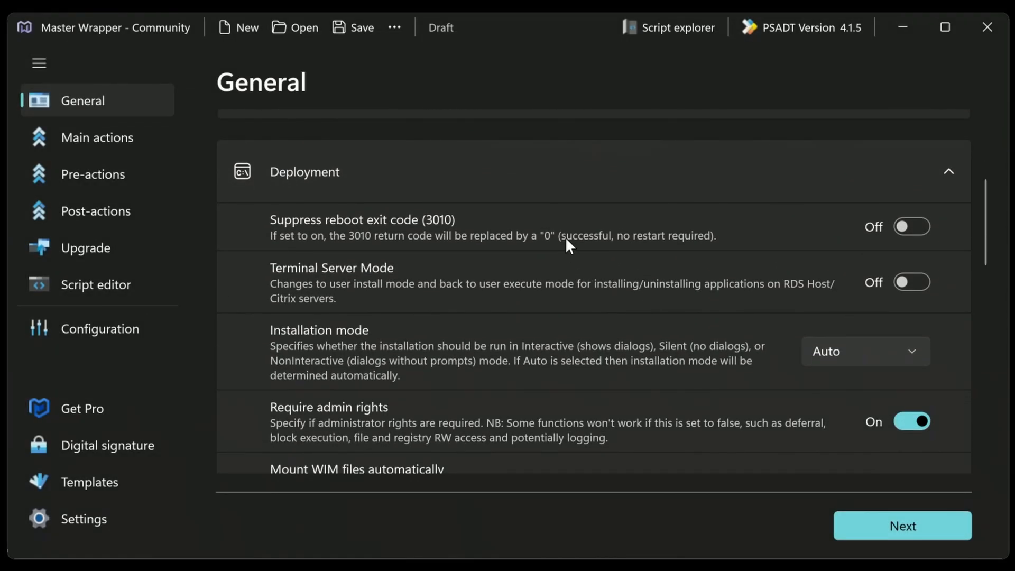
mouse_move(707, 250)
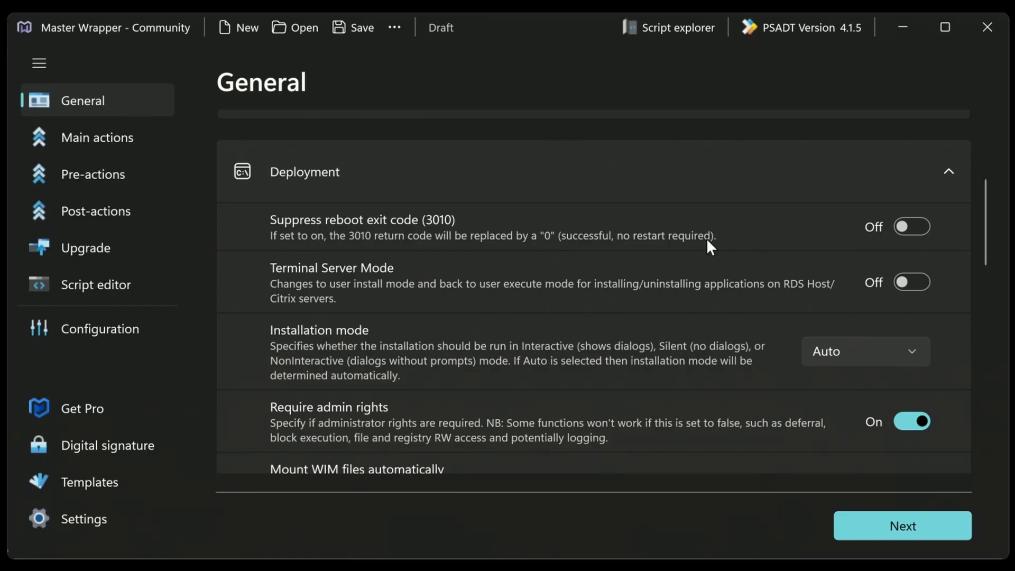
mouse_move(741, 275)
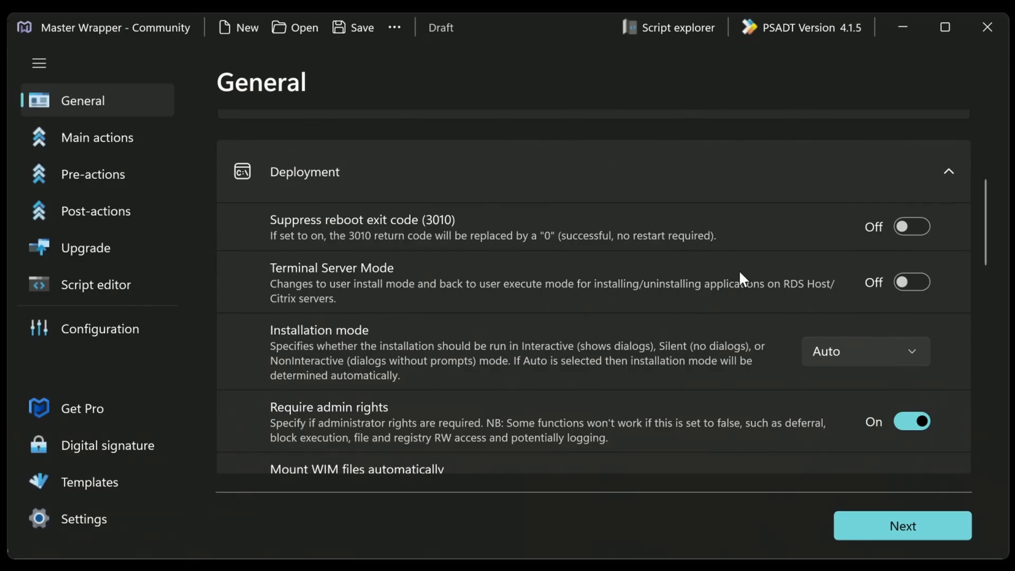
mouse_move(687, 257)
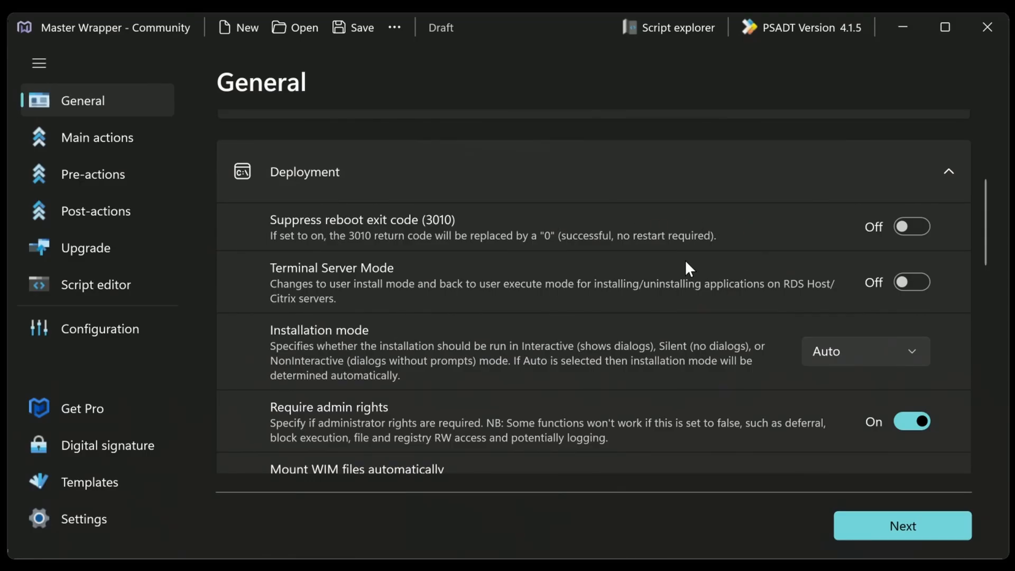
mouse_move(837, 357)
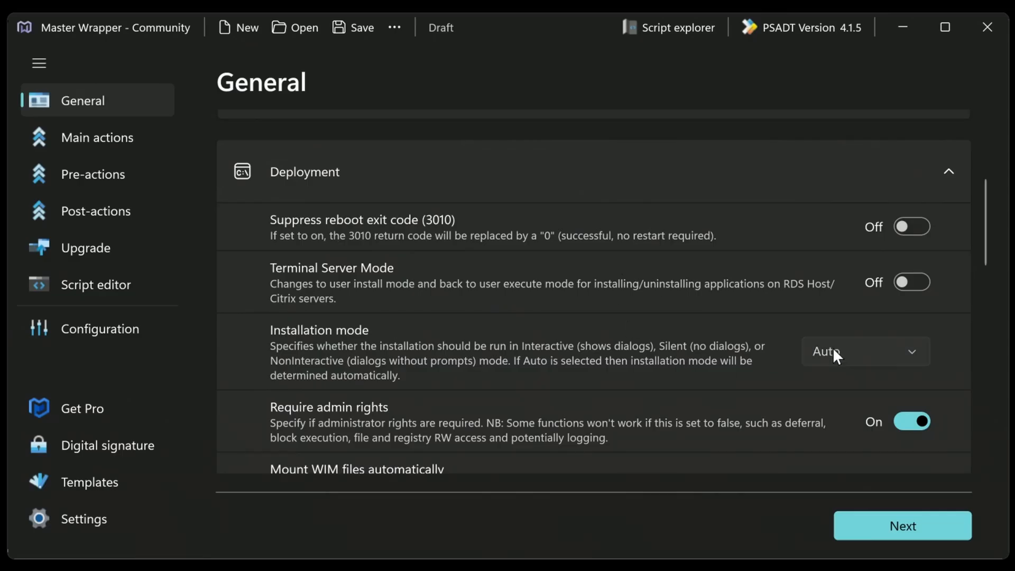
left_click(866, 352)
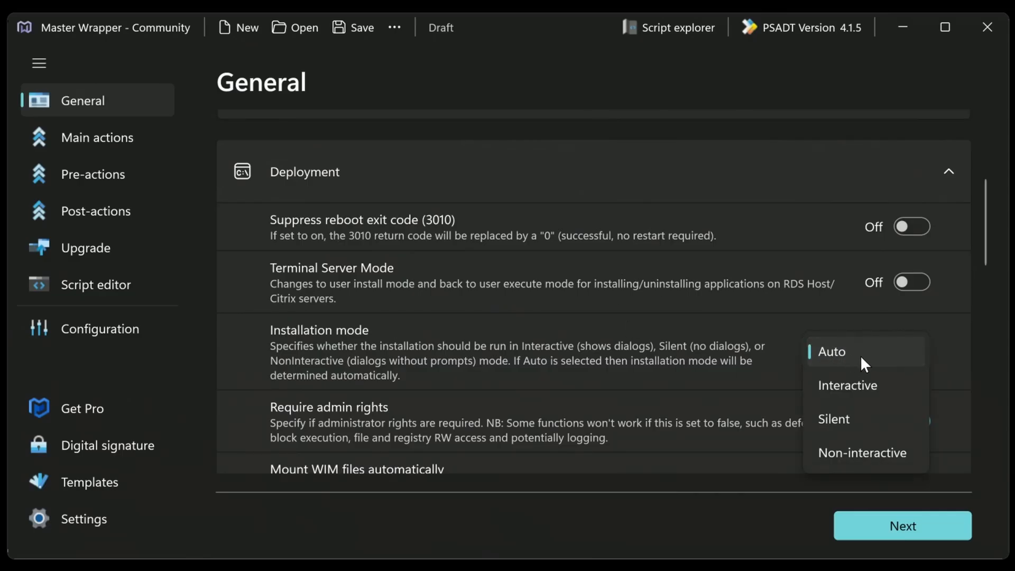
mouse_move(855, 359)
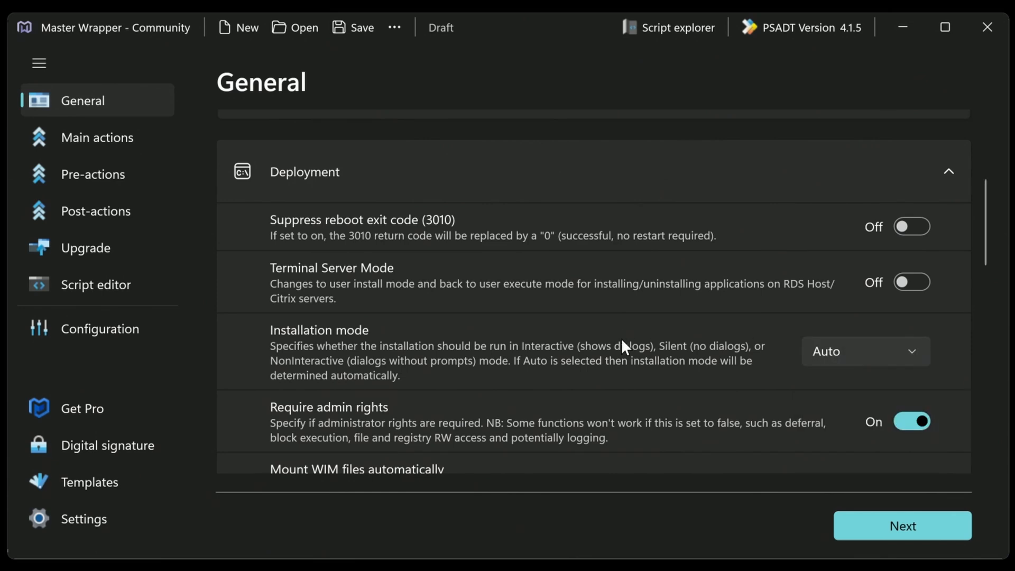
scroll("down", 3)
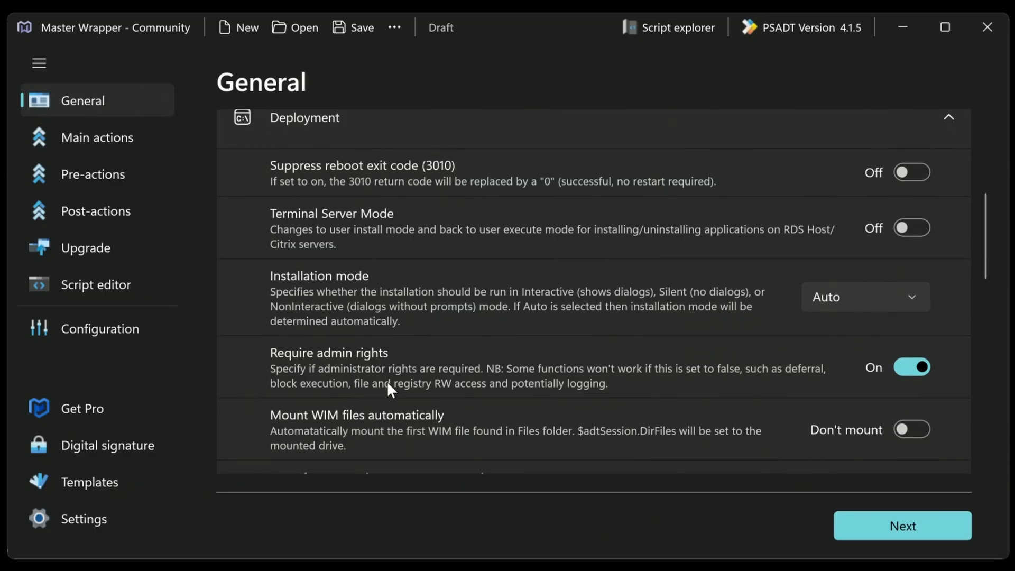
mouse_move(925, 347)
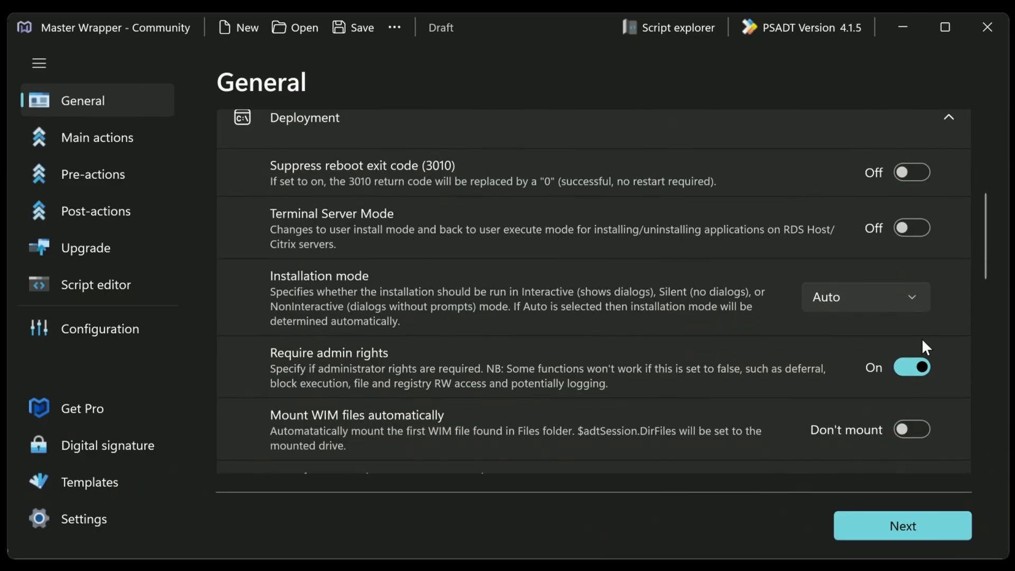
mouse_move(950, 326)
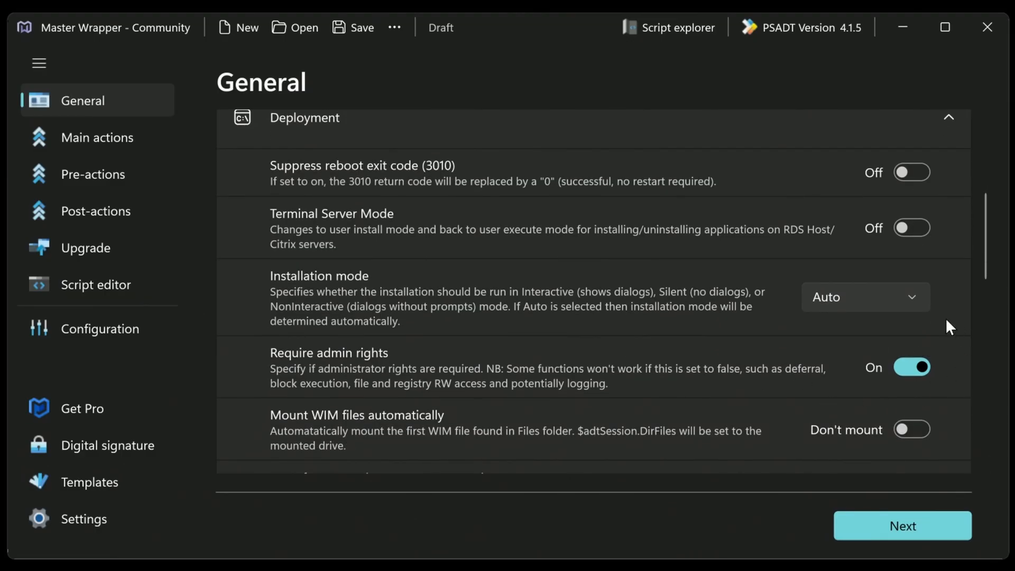
scroll("down", 3)
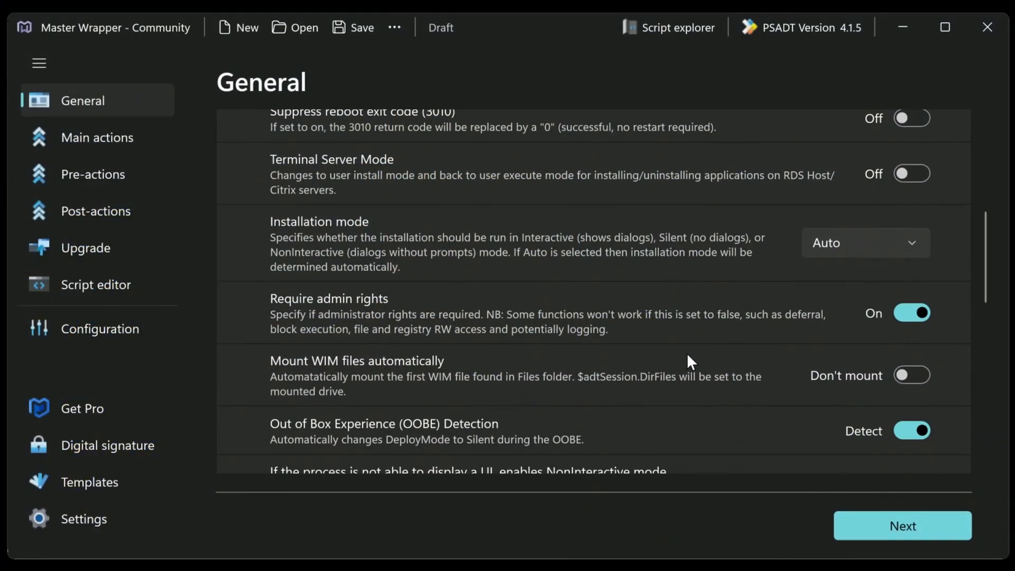
- Review registry-based detection via the Global Secure Access Client_2.14.80 key down to Additional information
scroll("down", 3)
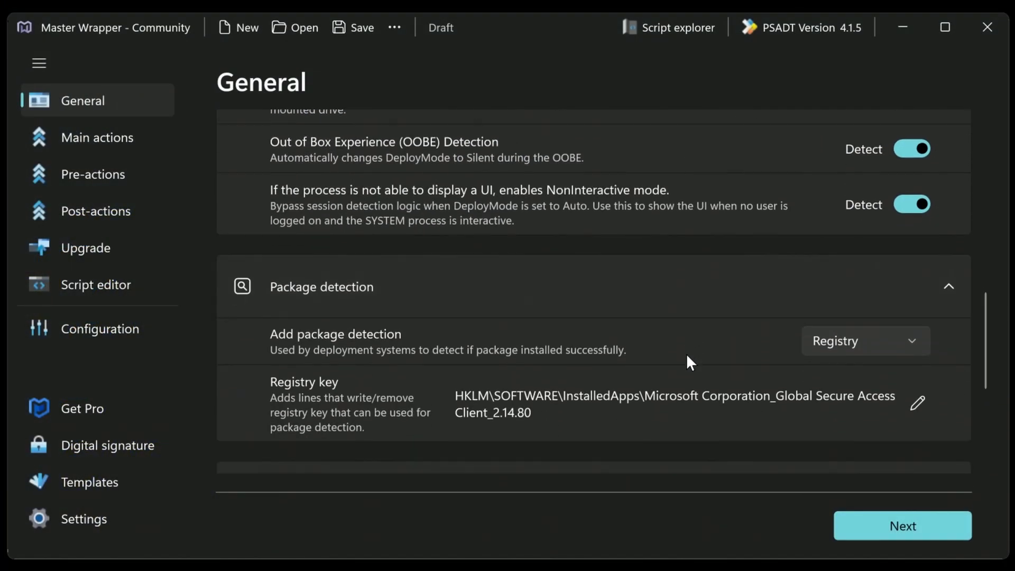
scroll("down", 3)
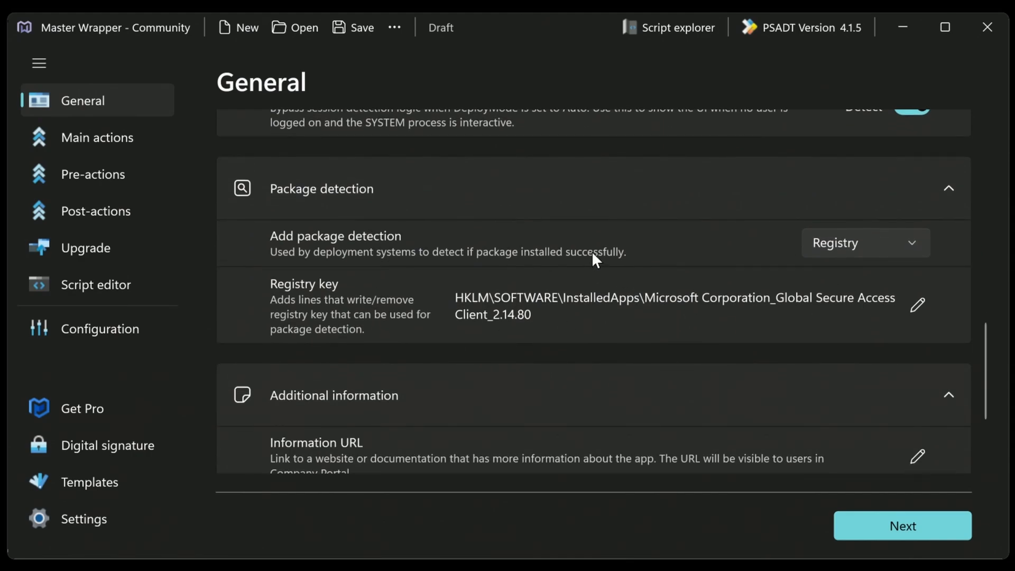
mouse_move(693, 241)
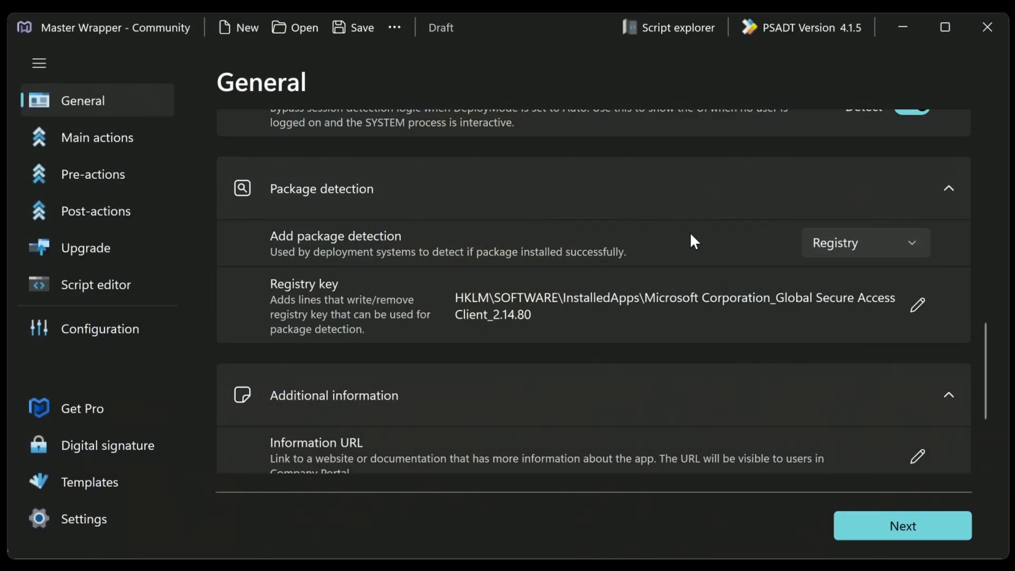
mouse_move(531, 325)
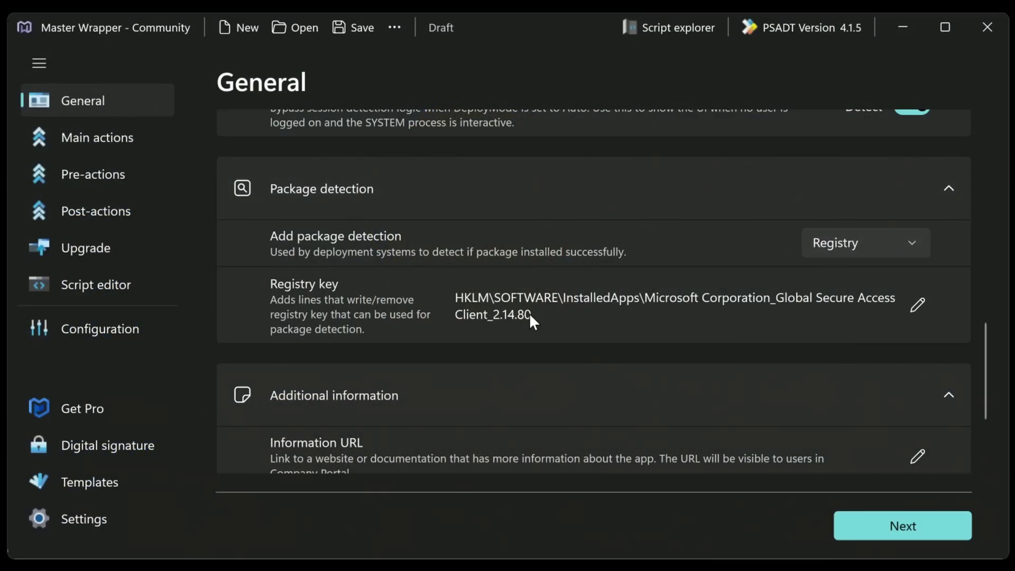
mouse_move(539, 325)
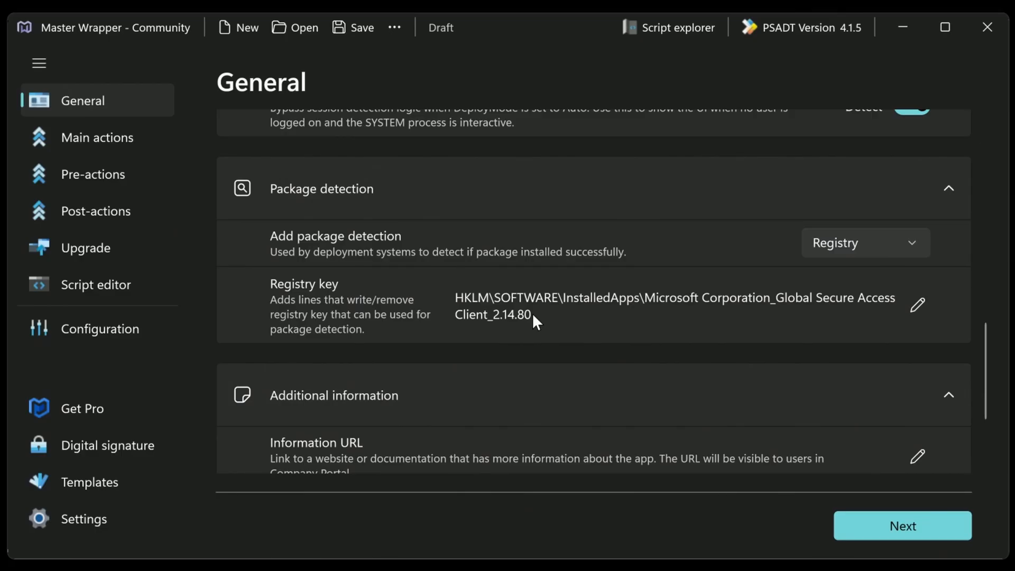
mouse_move(541, 322)
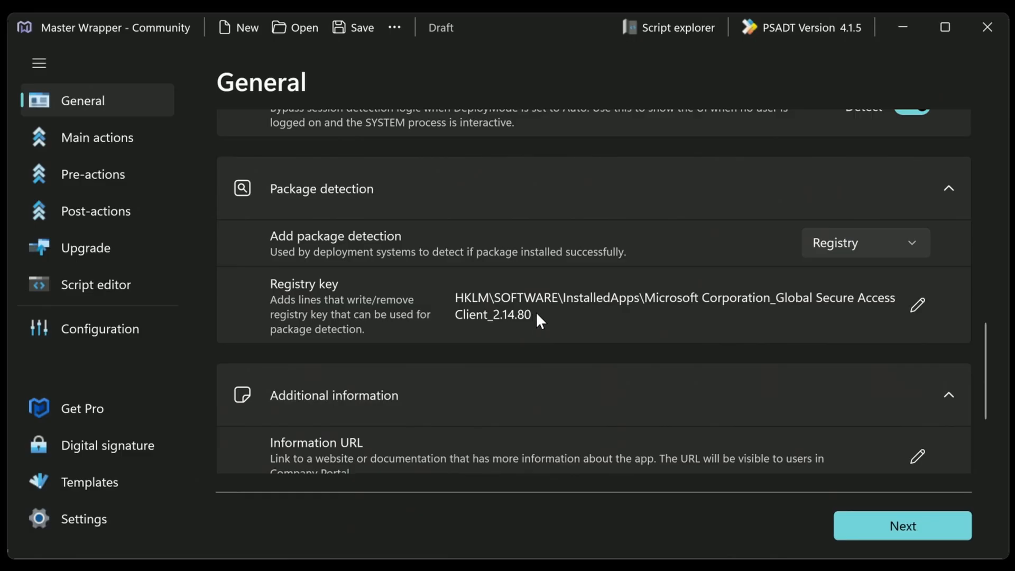
scroll("down", 3)
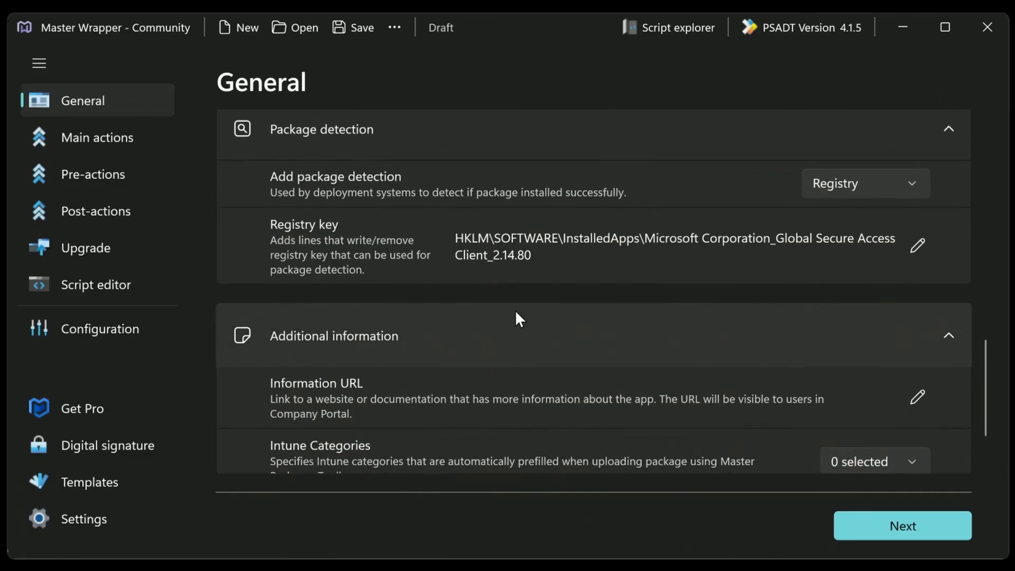
- Add the GlobalSecureAccessClient.exe installer and set uninstall arguments /uninstall /quiet /norestart
left_click(903, 527)
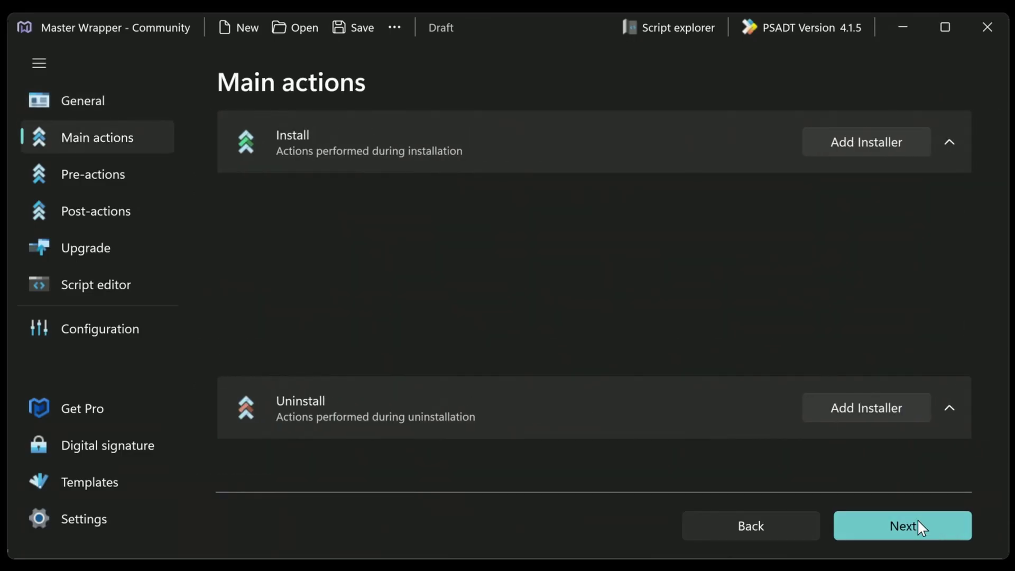
left_click(866, 141)
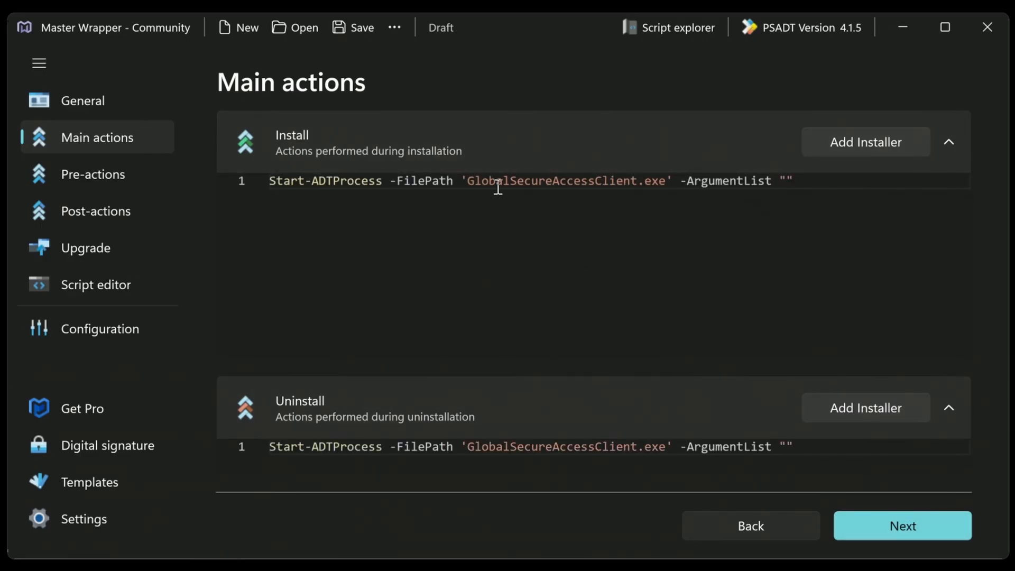
mouse_move(617, 175)
type("/S")
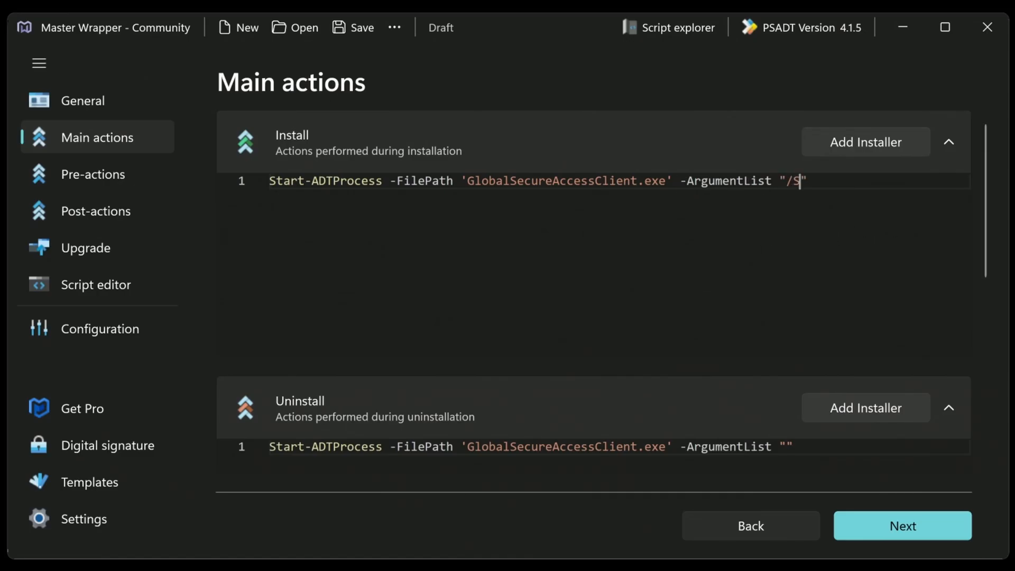
mouse_move(530, 349)
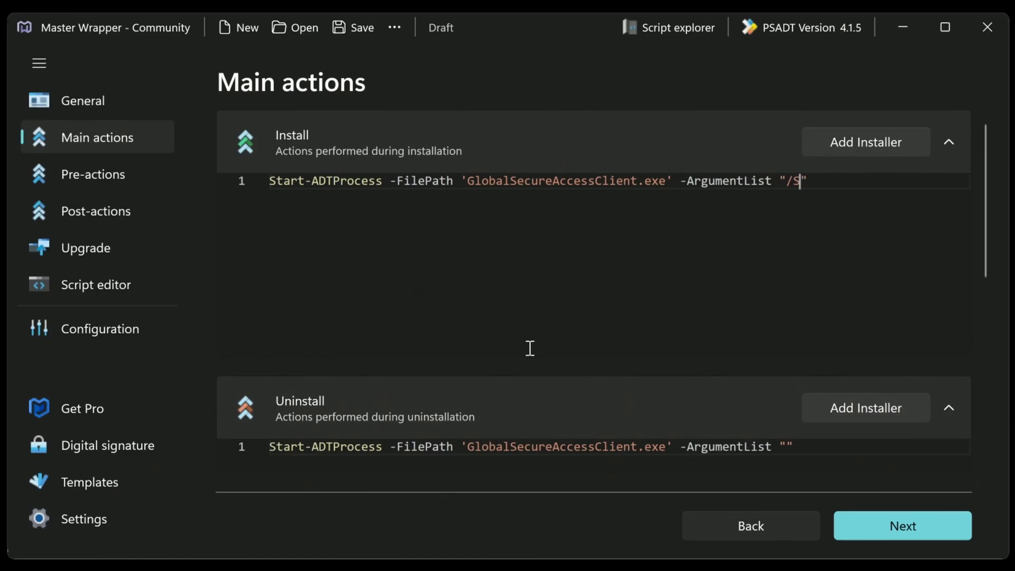
mouse_move(640, 451)
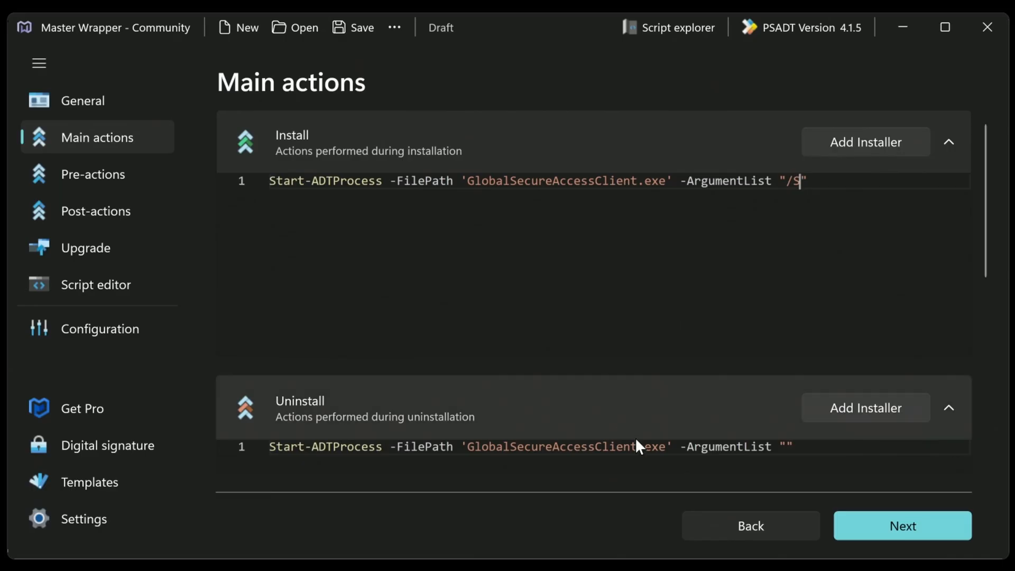
left_click_drag(388, 446, 792, 446)
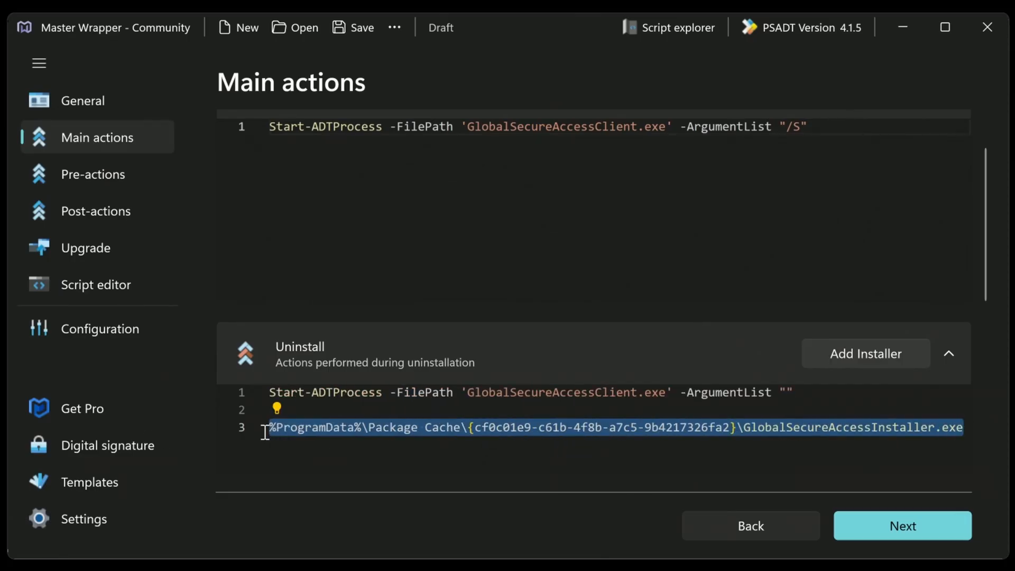
type("/uninstall /quiet /norestart' -ExpandEnvironmentVariables")
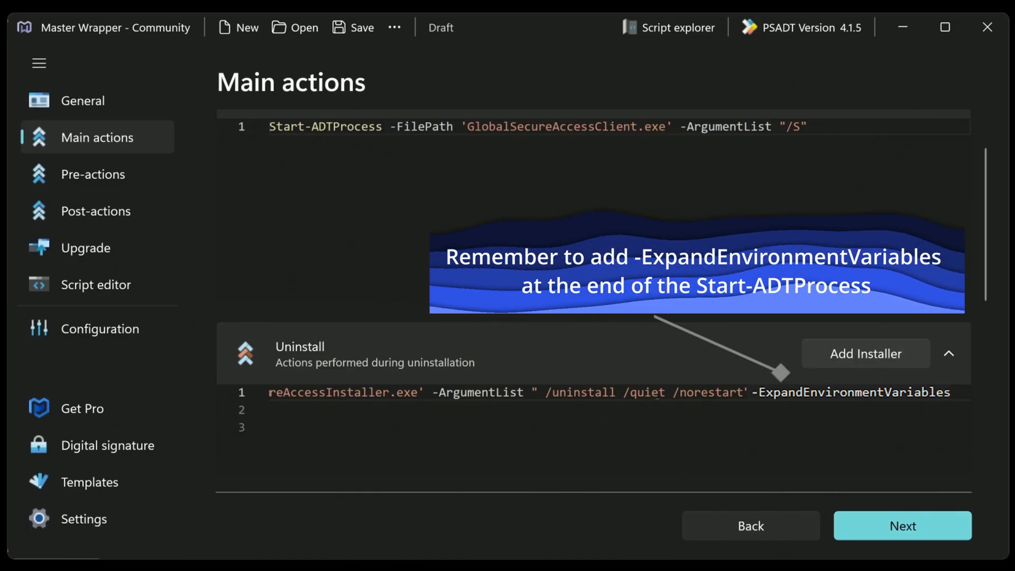
- On Pre-actions, try the pre-installation welcome window and leave it turned off
left_click(903, 525)
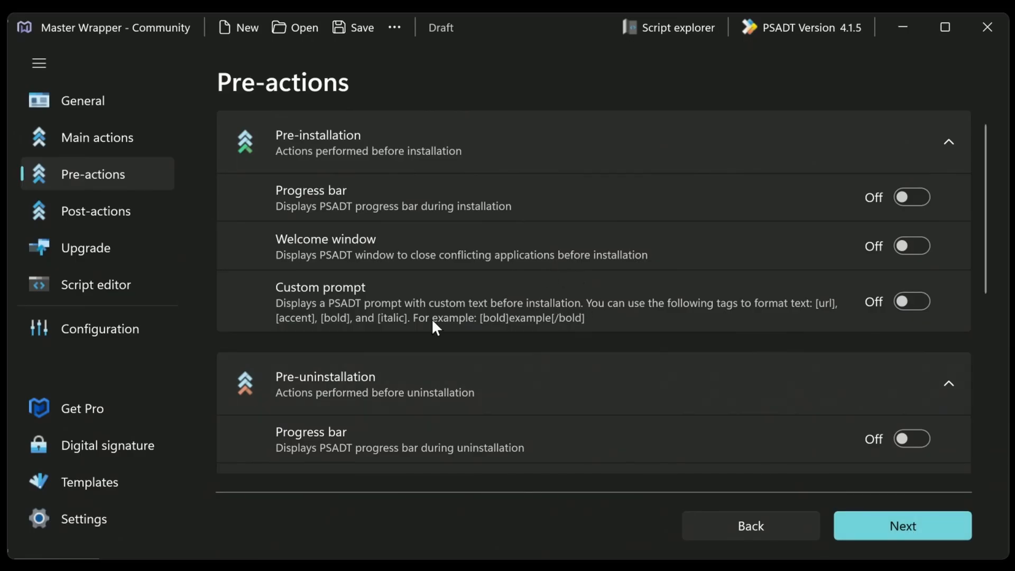
mouse_move(389, 300)
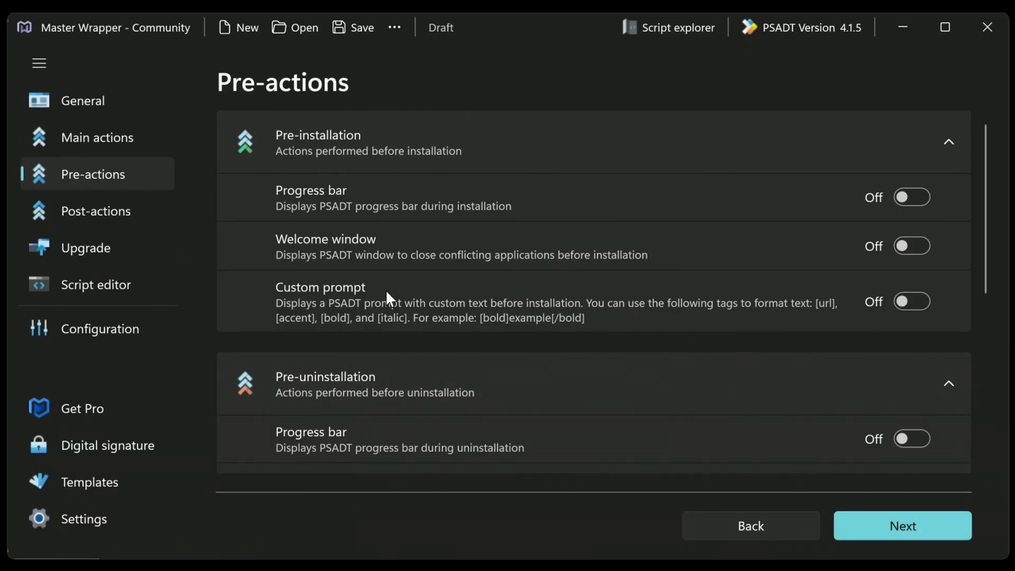
mouse_move(368, 288)
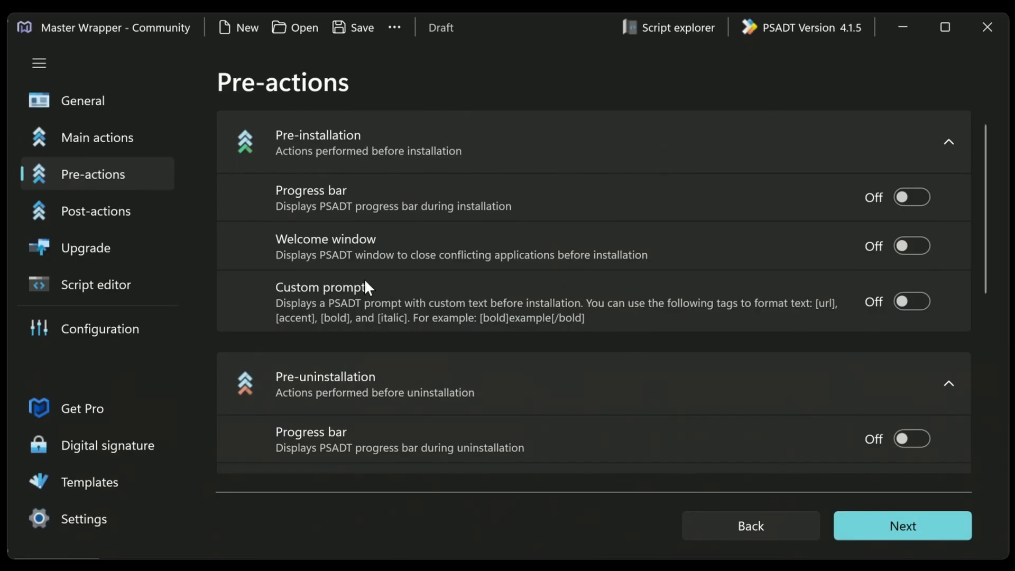
mouse_move(918, 248)
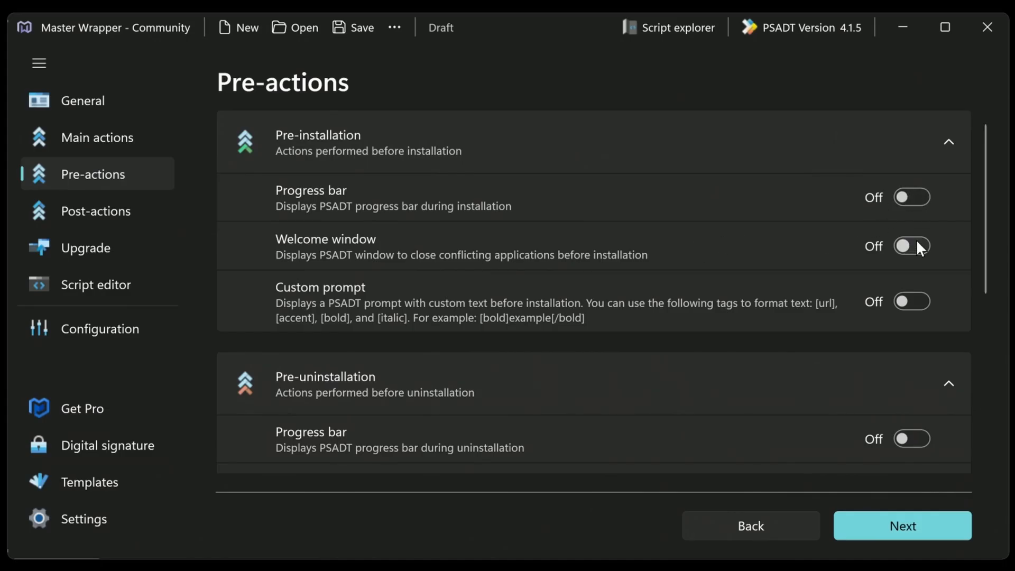
left_click(912, 245)
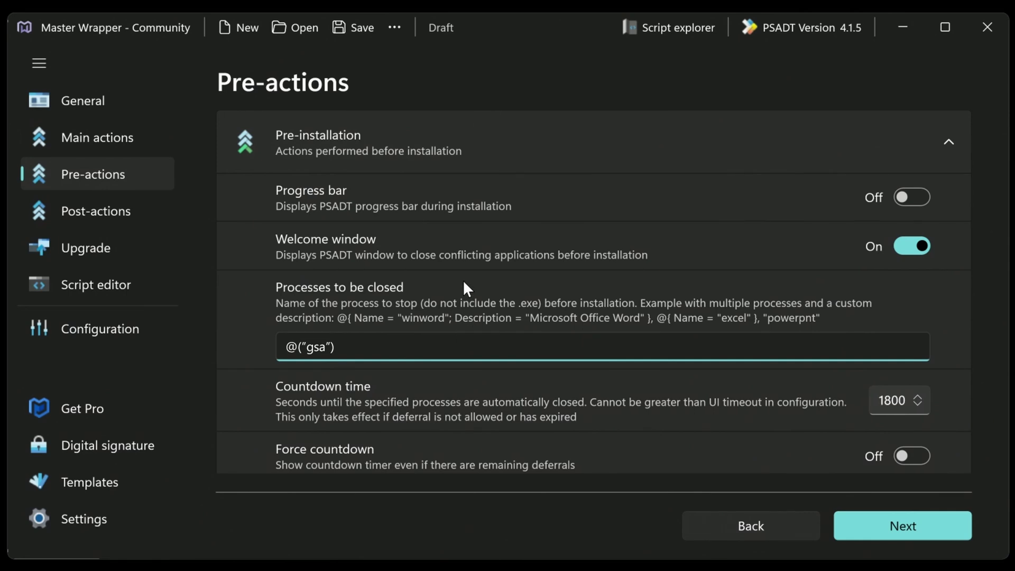
mouse_move(744, 226)
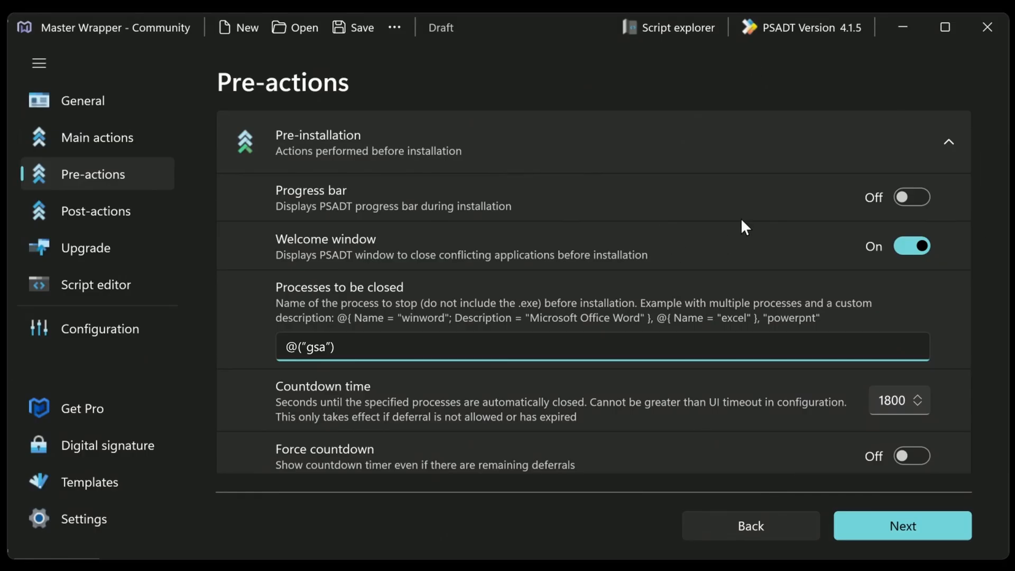
type(".exe")
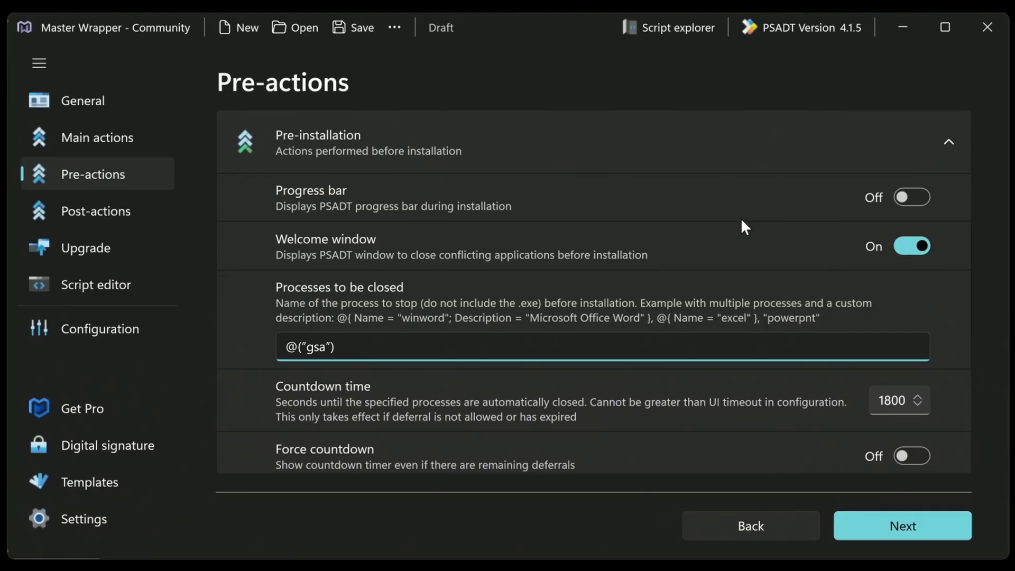
left_click(912, 245)
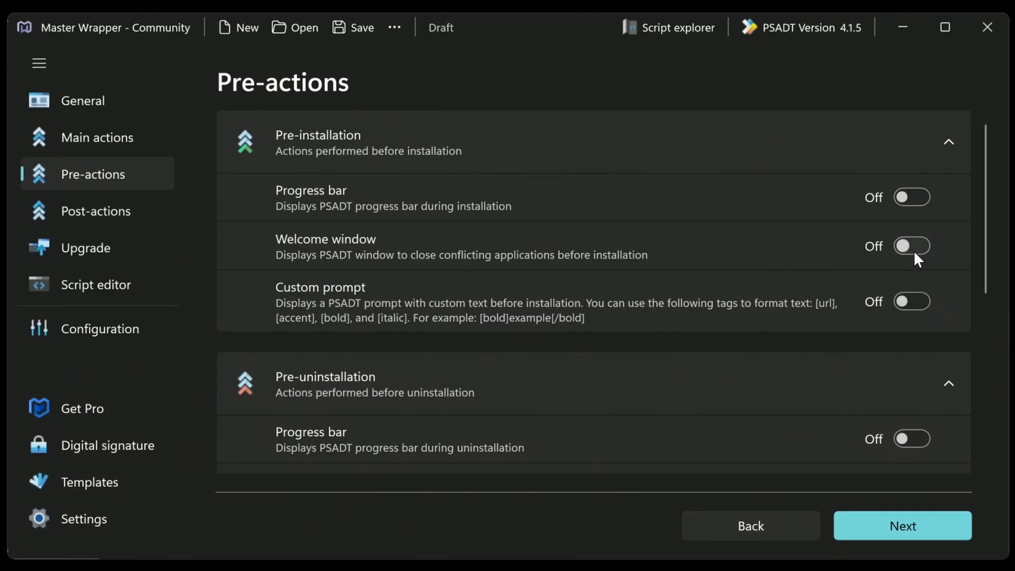
left_click(912, 245)
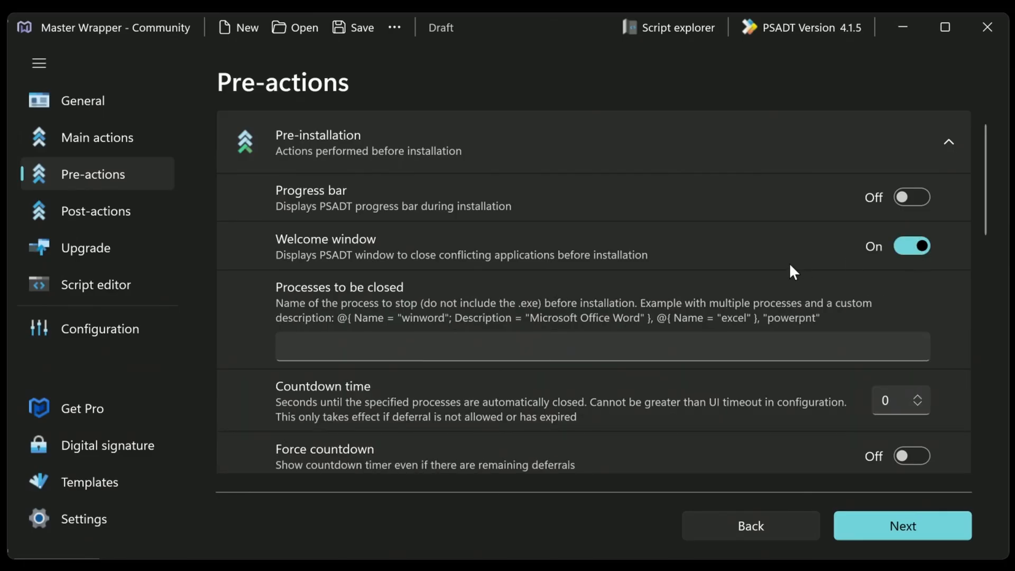
mouse_move(757, 276)
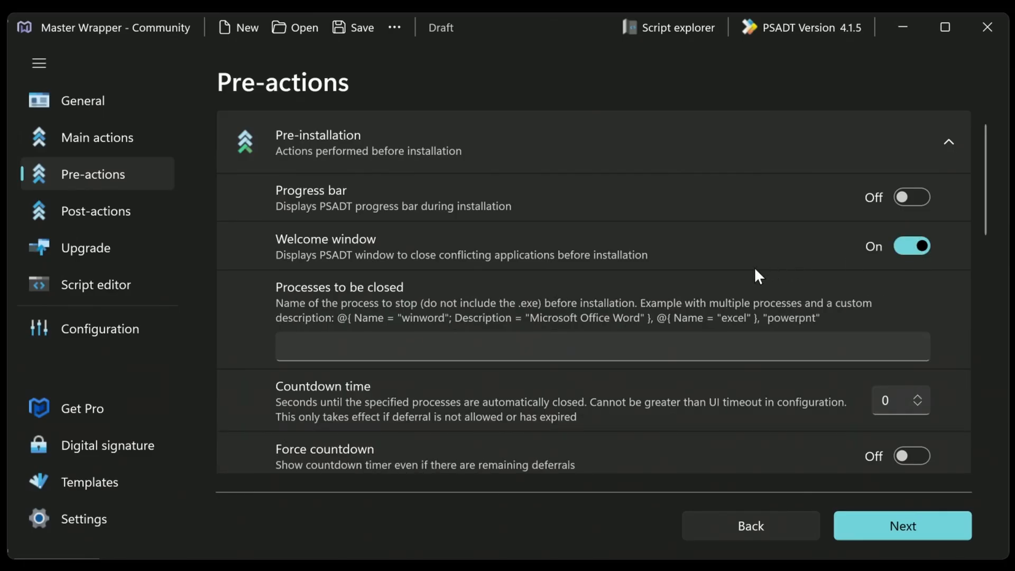
mouse_move(540, 276)
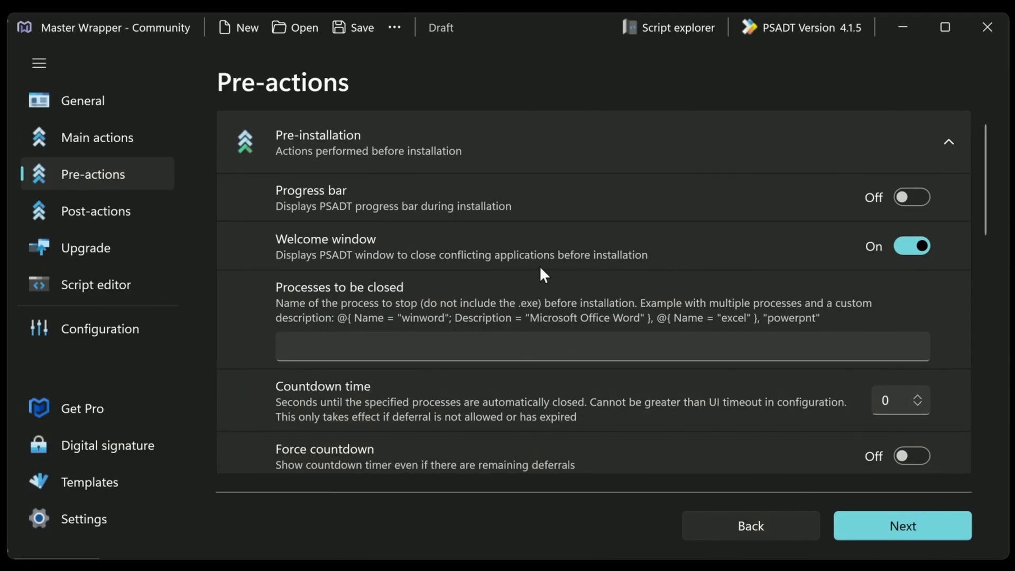
mouse_move(214, 438)
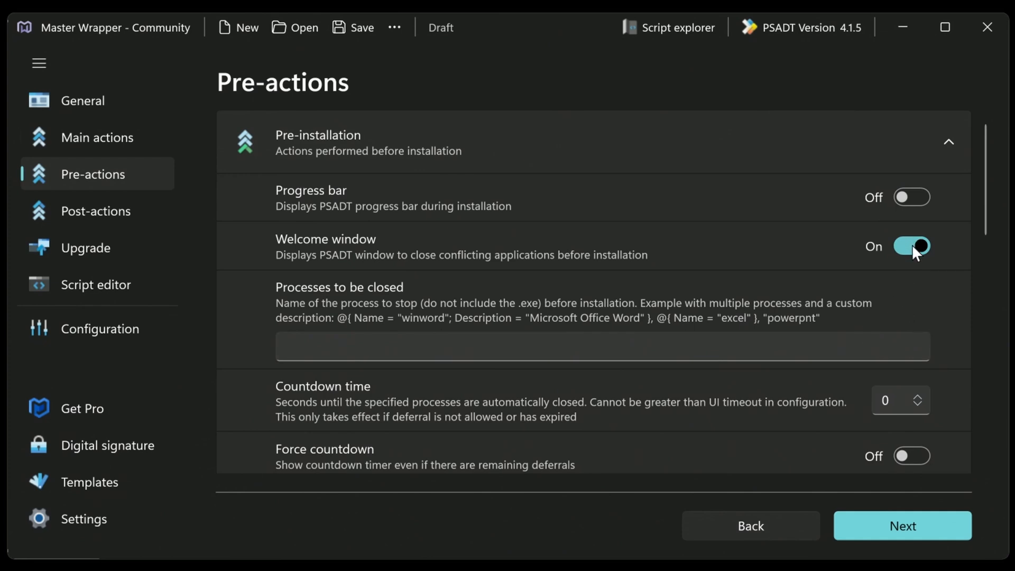
left_click(914, 247)
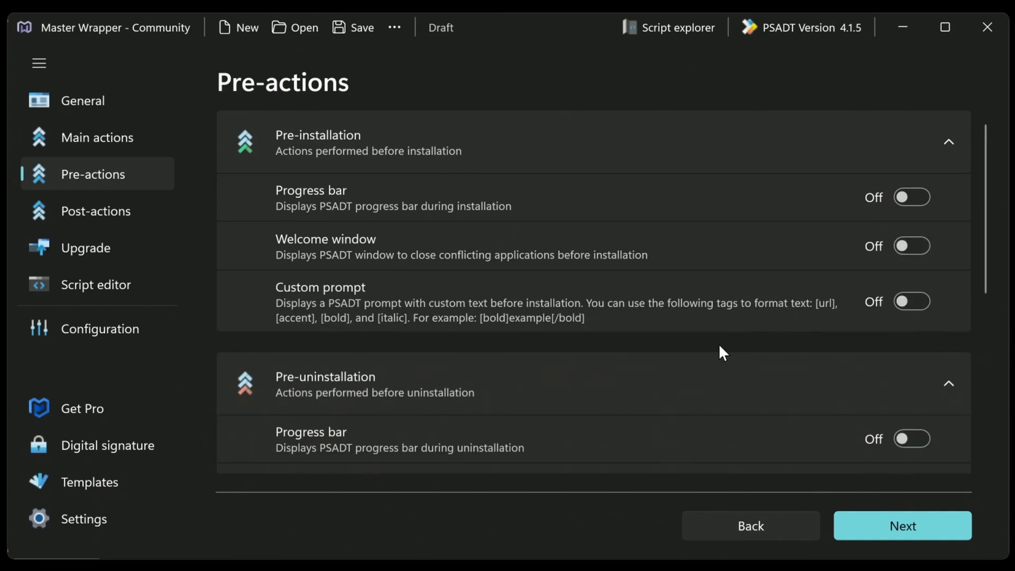
- Review the Pre-uninstallation and Pre-repair sections, leaving all actions off
scroll("down", 3)
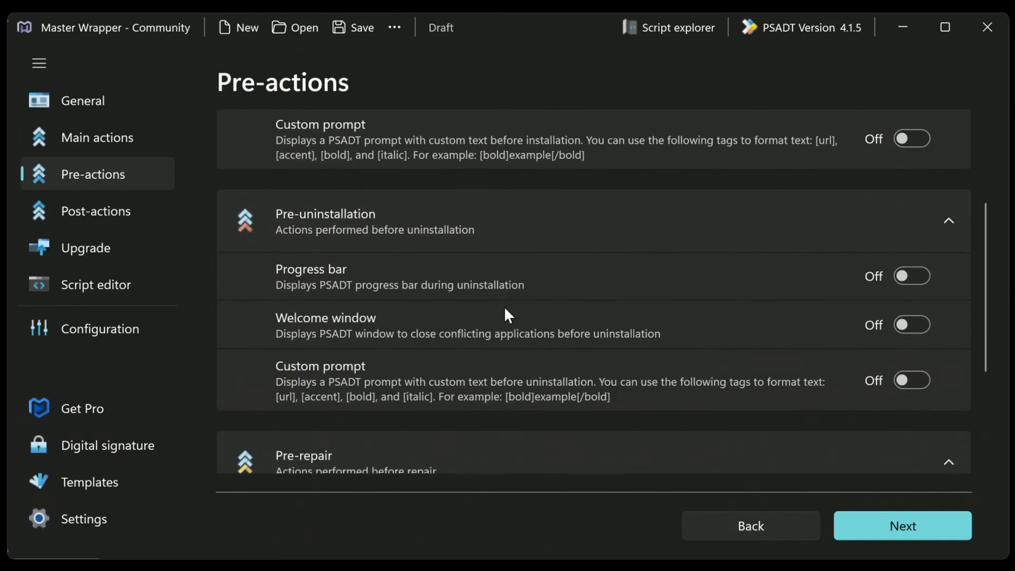
scroll("down", 3)
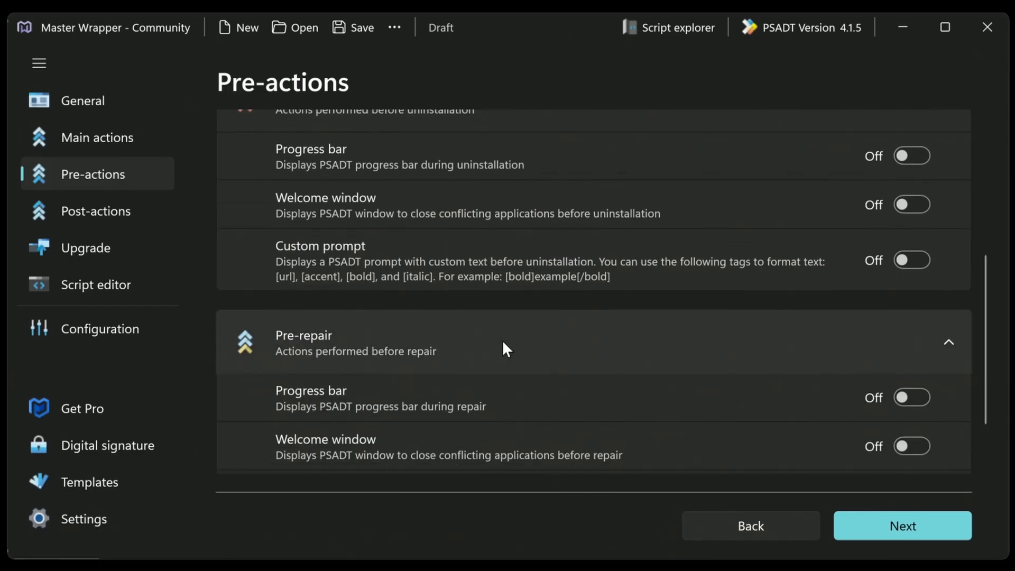
scroll("down", 3)
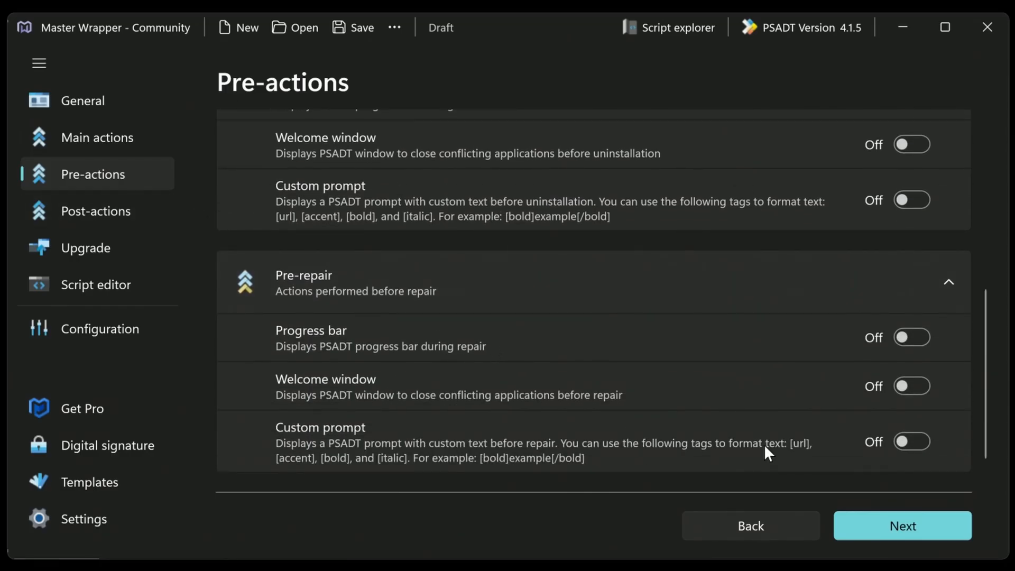
- On Post-actions, leave the restart prompt off and continue to the upgrade step
left_click(95, 211)
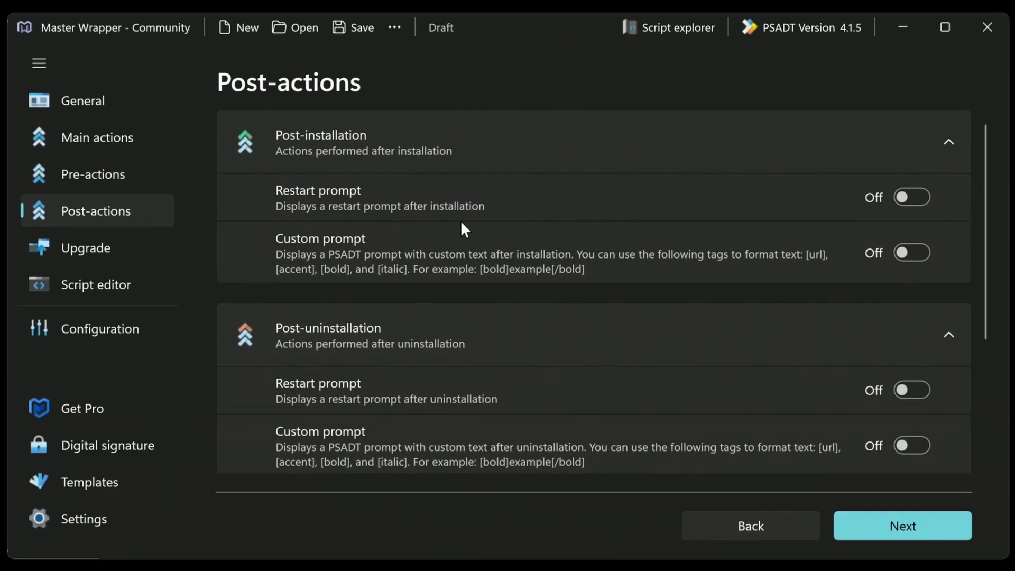
mouse_move(672, 196)
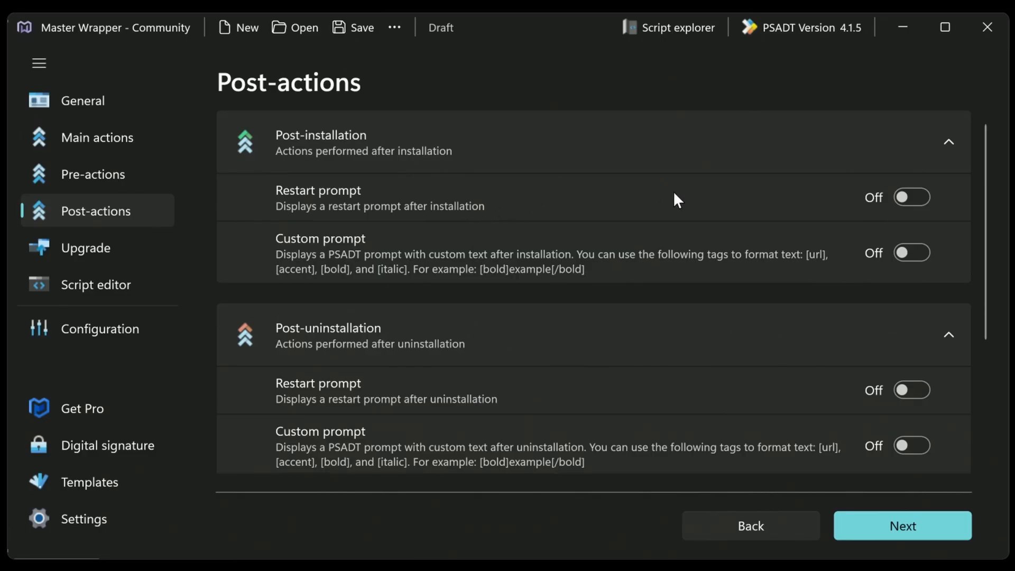
left_click(912, 197)
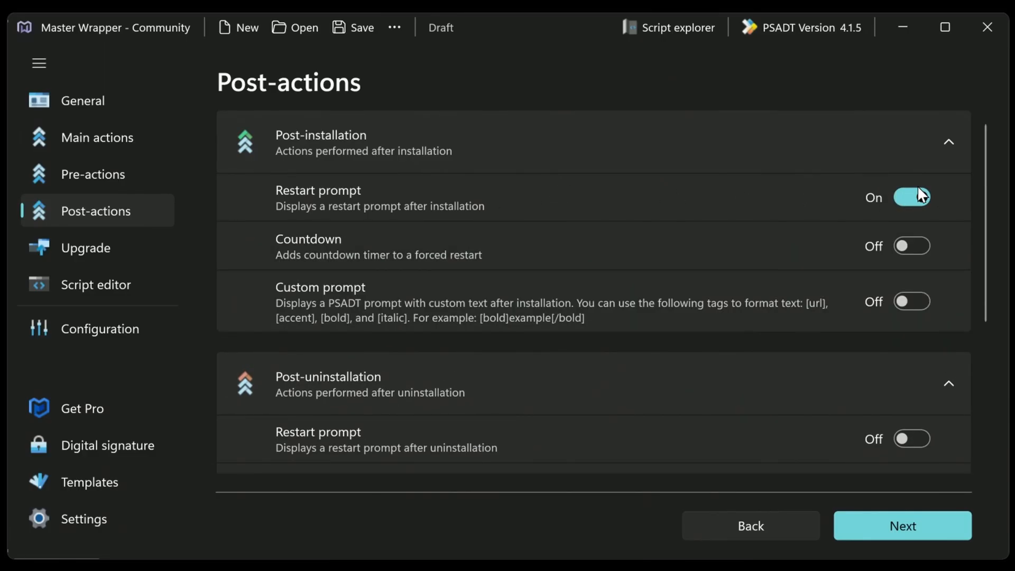
left_click(912, 197)
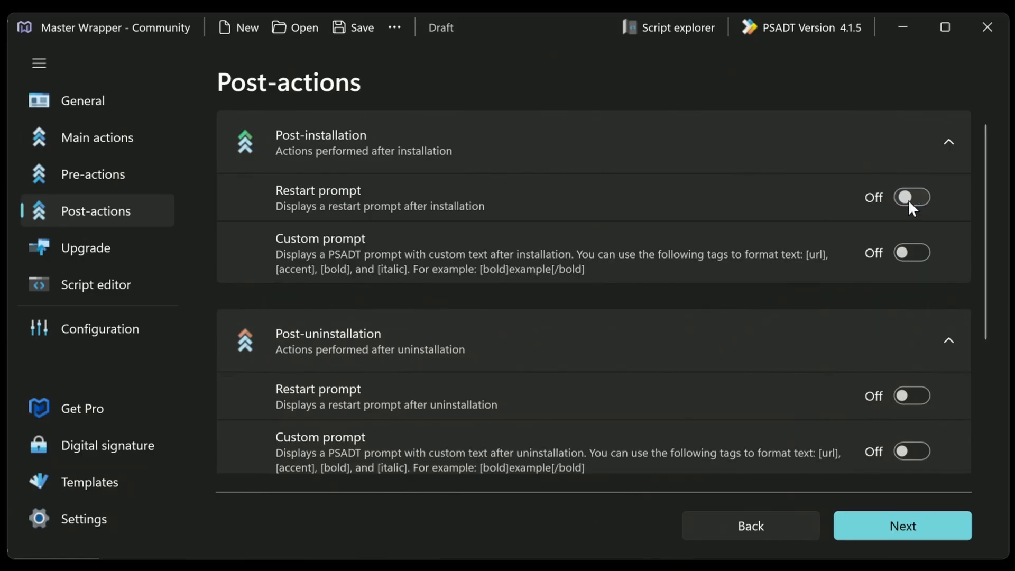
scroll("down", 3)
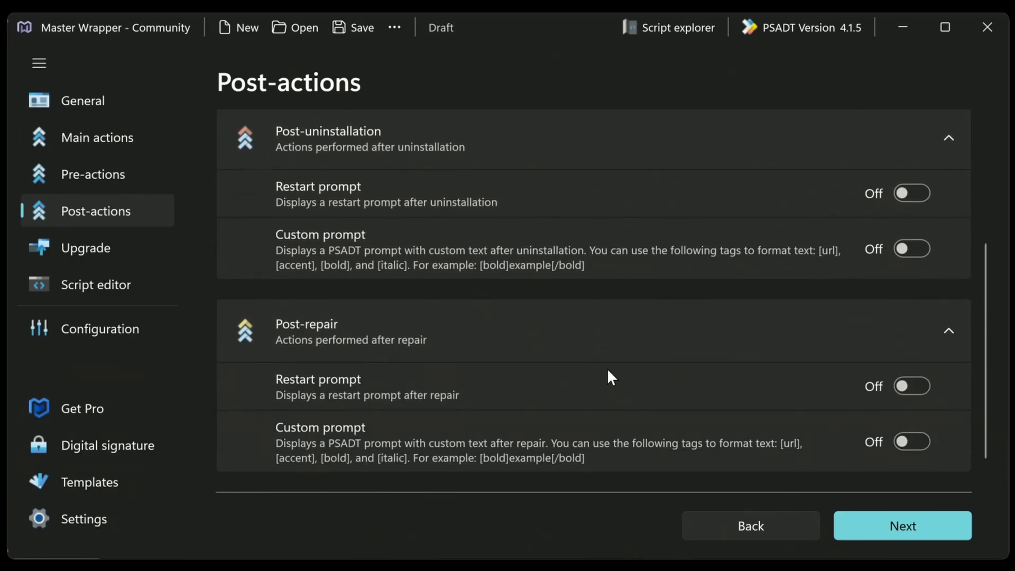
left_click(86, 248)
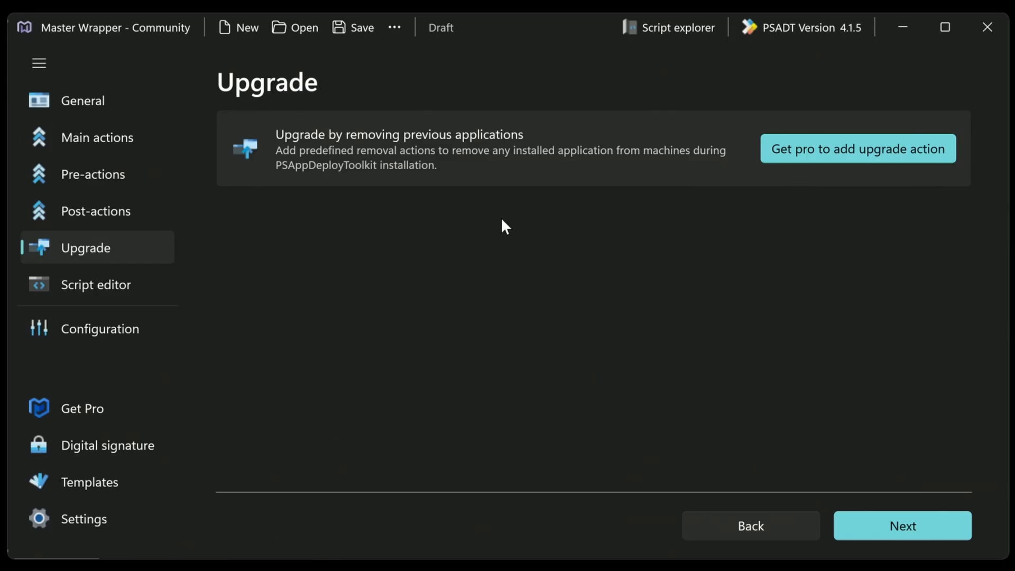
mouse_move(354, 238)
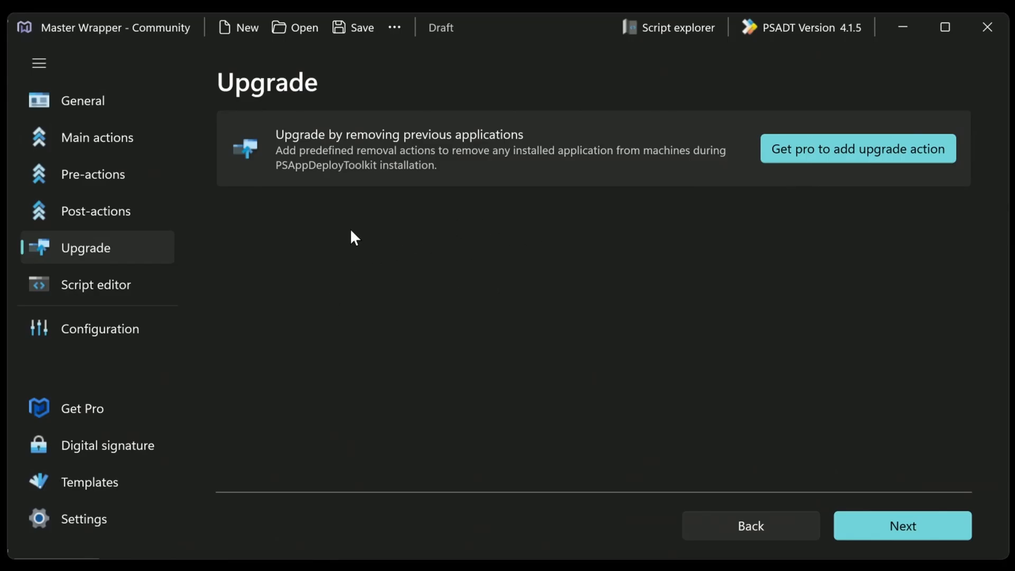
mouse_move(351, 225)
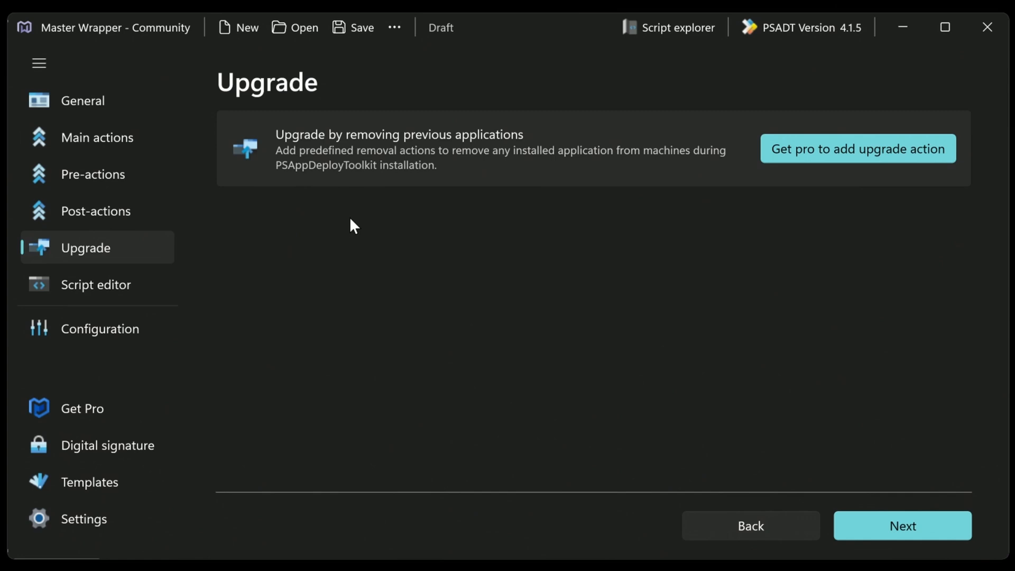
mouse_move(548, 298)
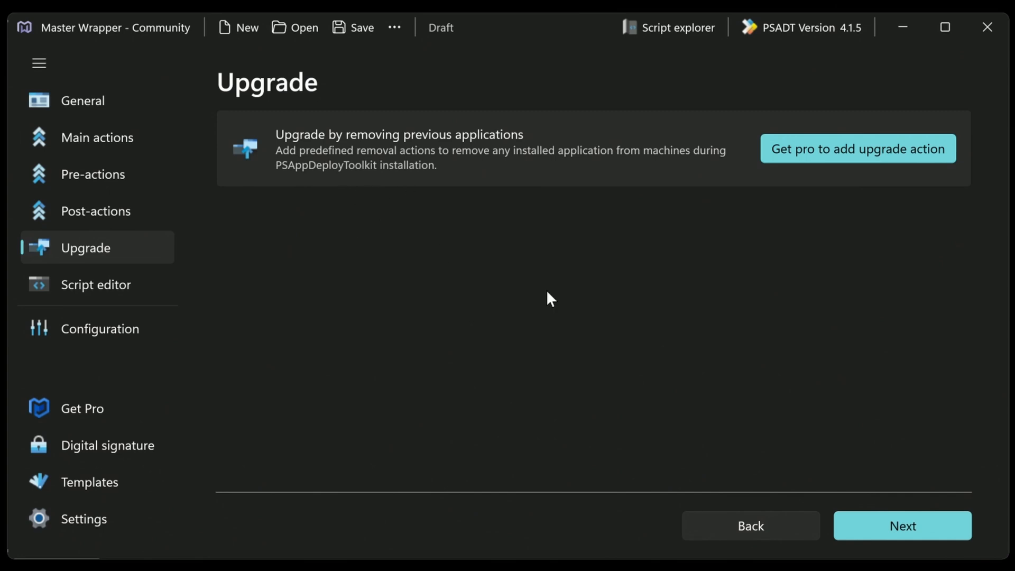
- Review the generated PSADT script through its GlobalSecureAccessClient.exe /S install and registry detection lines
left_click(95, 284)
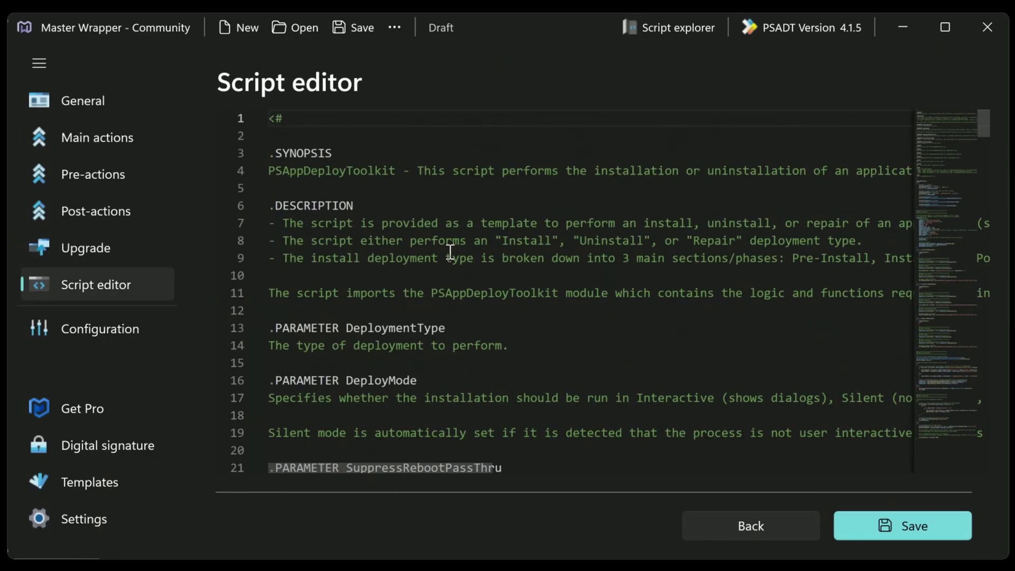
scroll("down", 3)
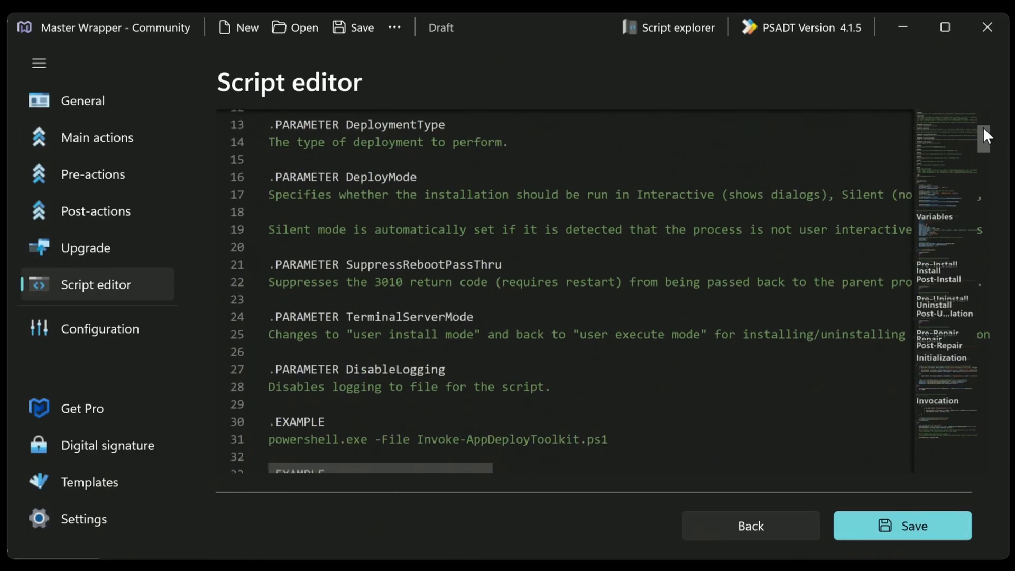
scroll("down", 3)
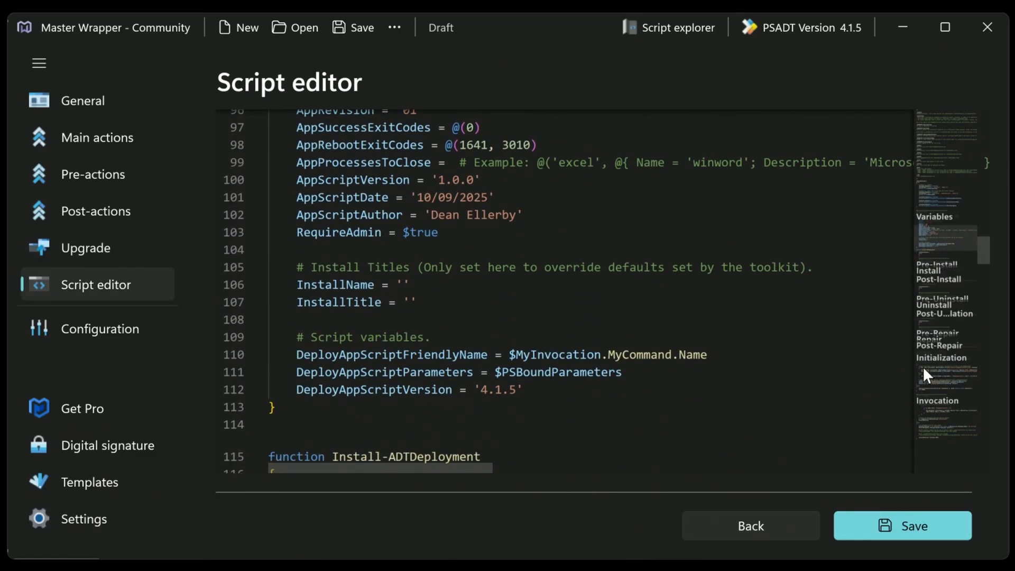
scroll("down", 3)
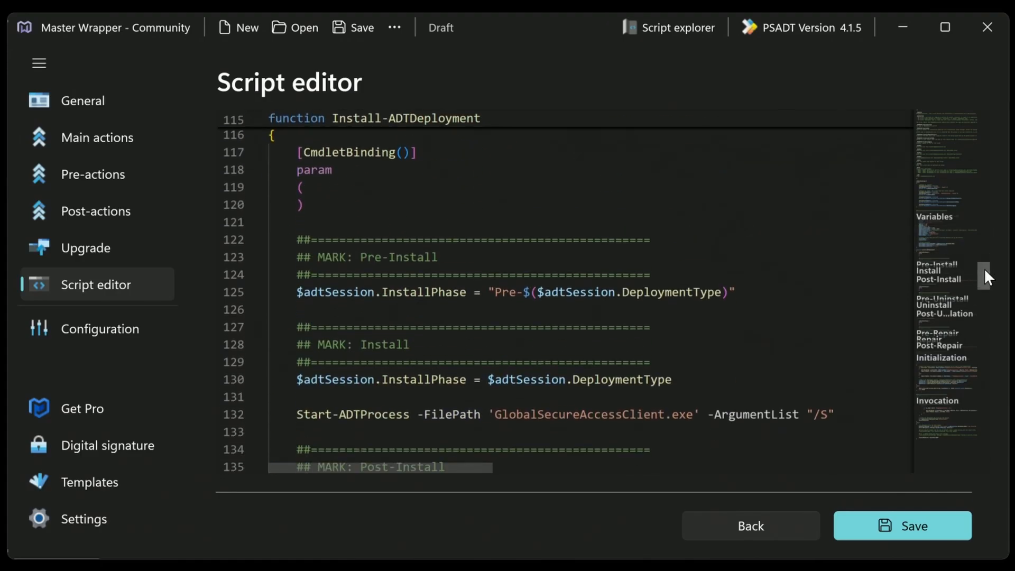
scroll("down", 3)
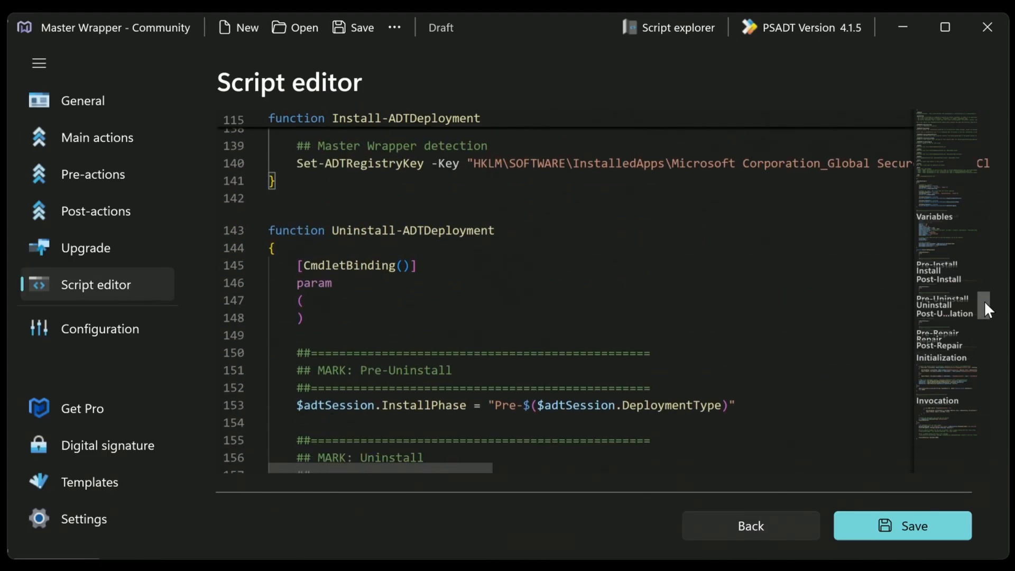
scroll("down", 3)
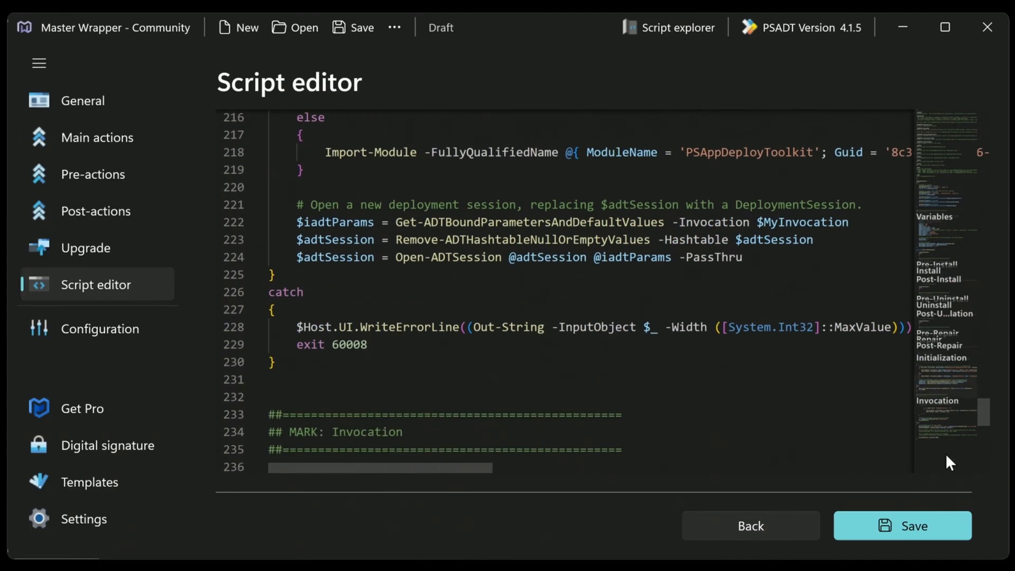
- Review the Configuration page's default Branding and Toolkit options without changes
left_click(99, 329)
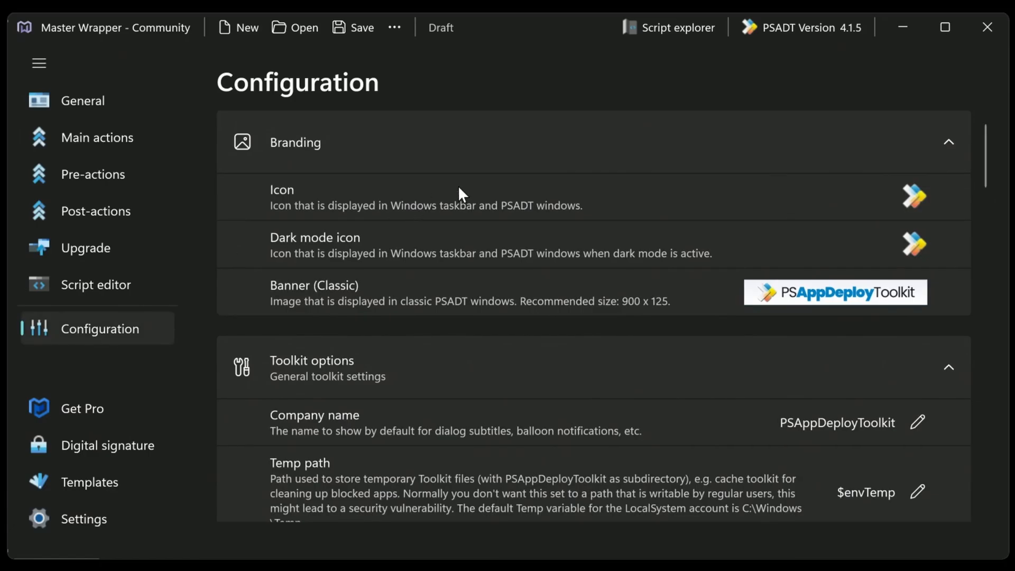
mouse_move(472, 195)
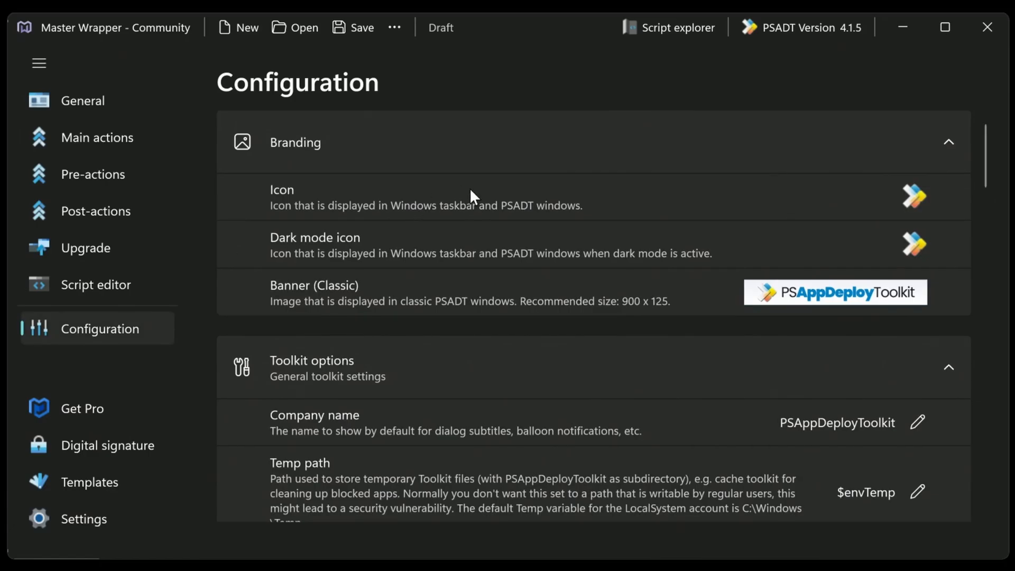
mouse_move(929, 177)
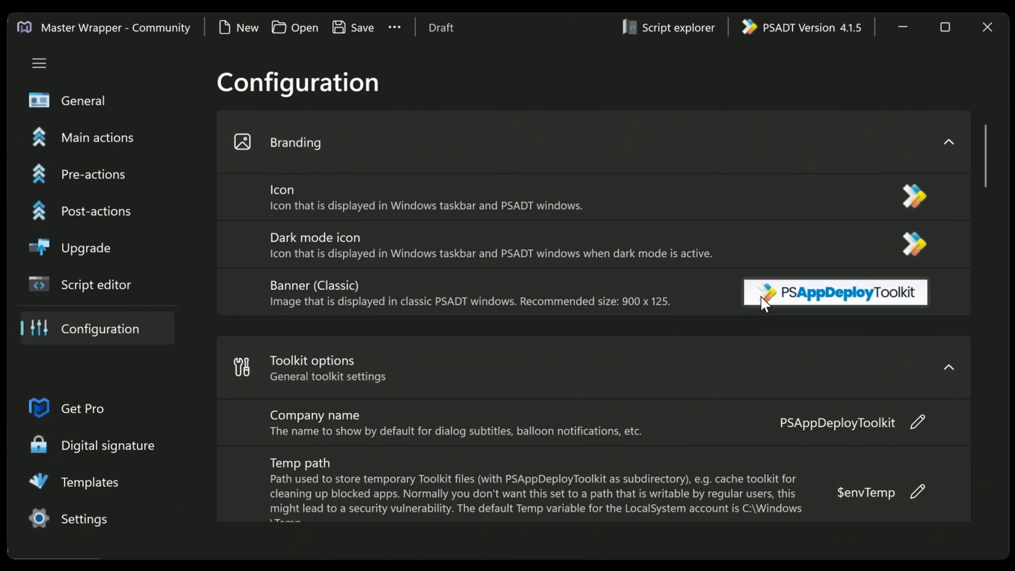
mouse_move(819, 315)
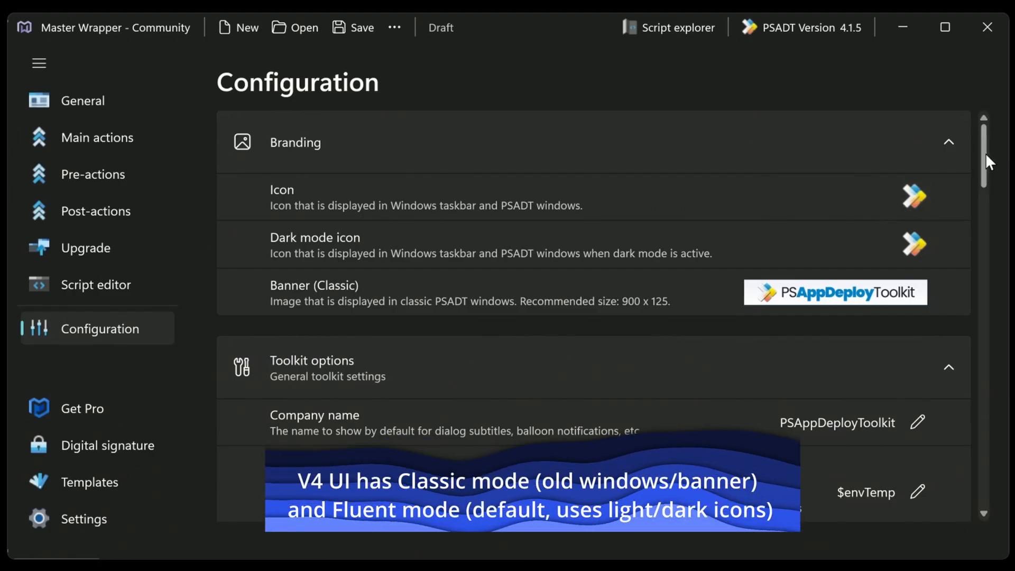
scroll("down", 3)
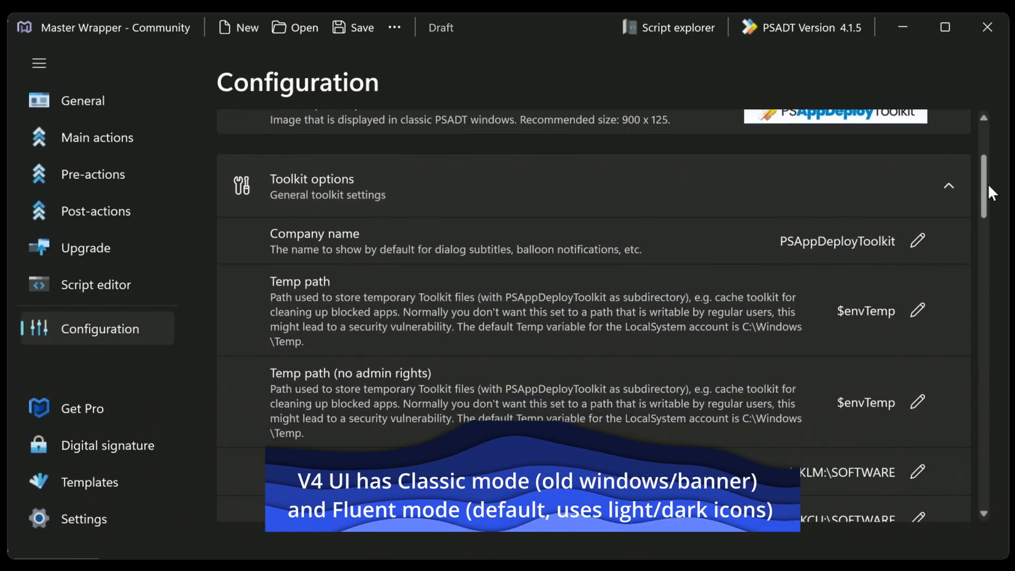
scroll("down", 3)
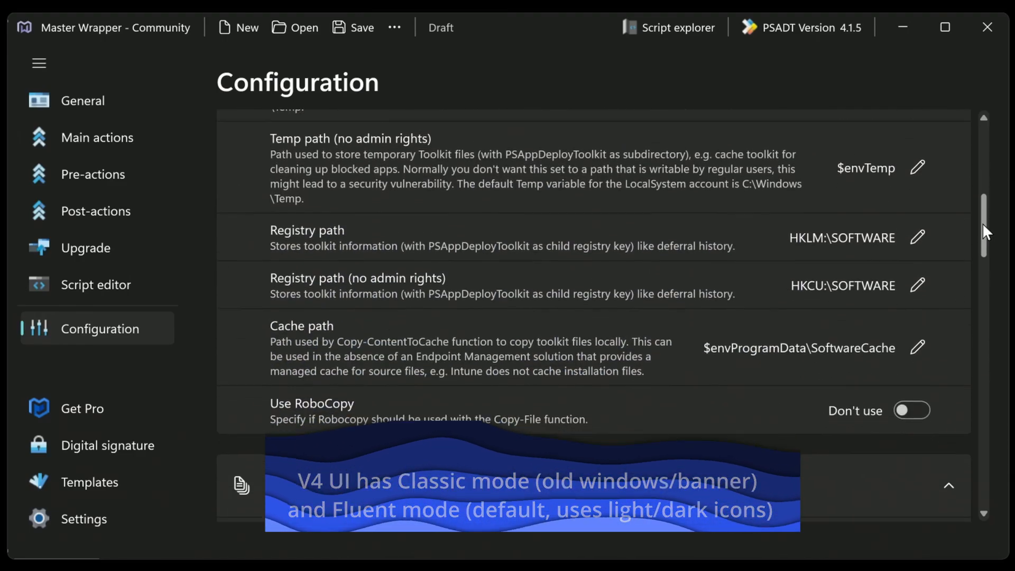
scroll("down", 3)
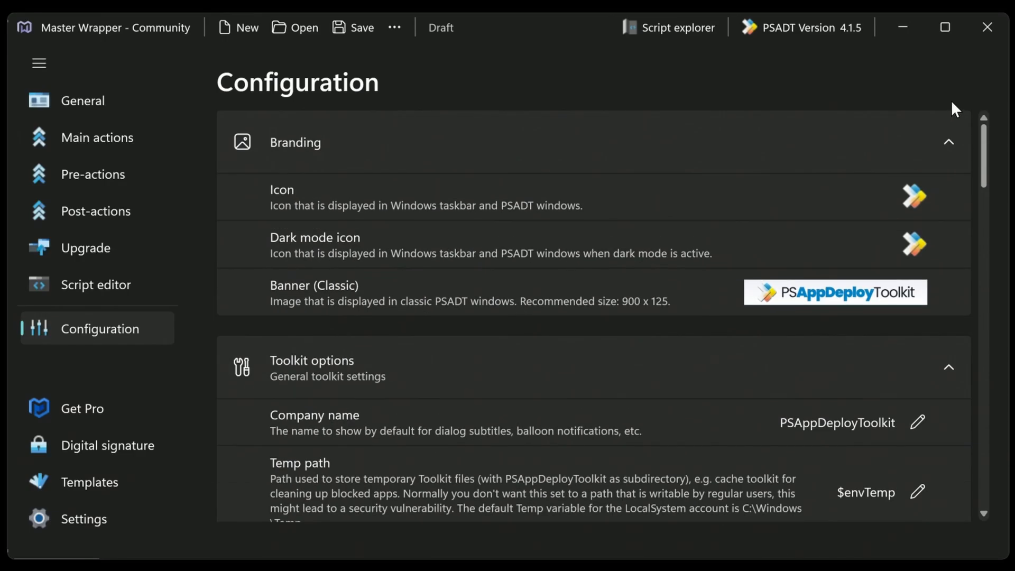
mouse_move(97, 415)
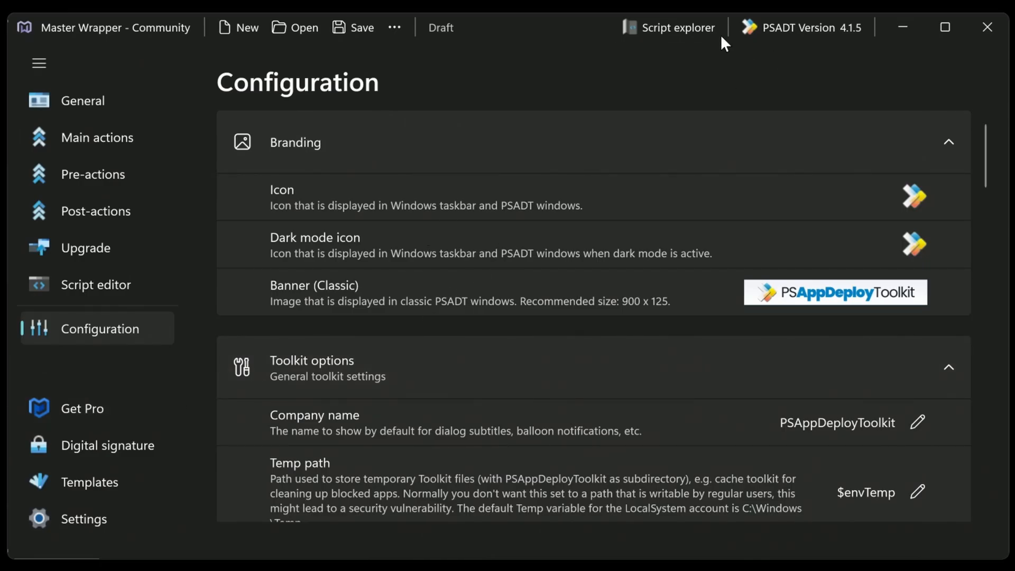
- Attempt Script Explorer, bringing up the Upgrade to Pro notice
left_click(677, 28)
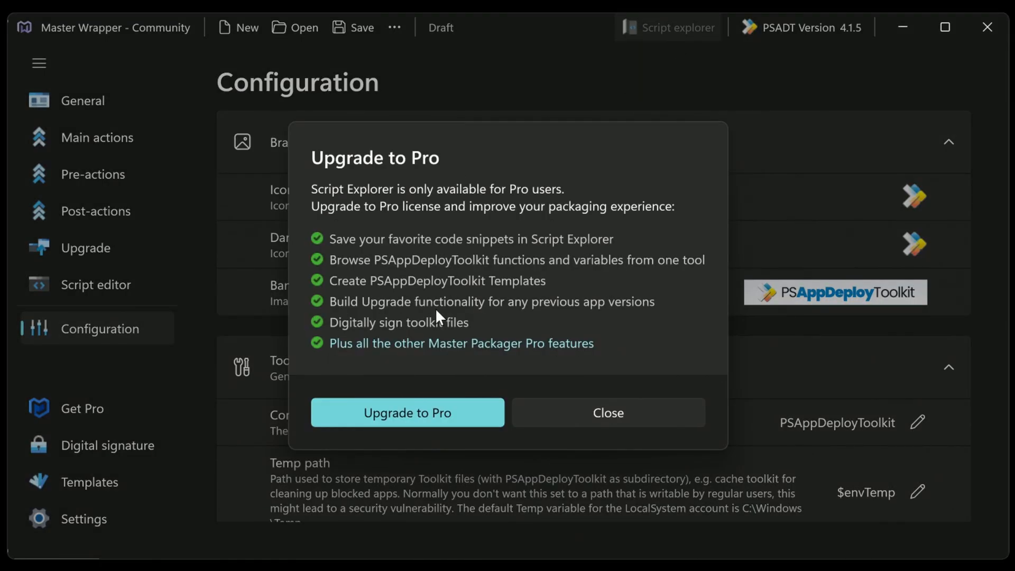
mouse_move(505, 264)
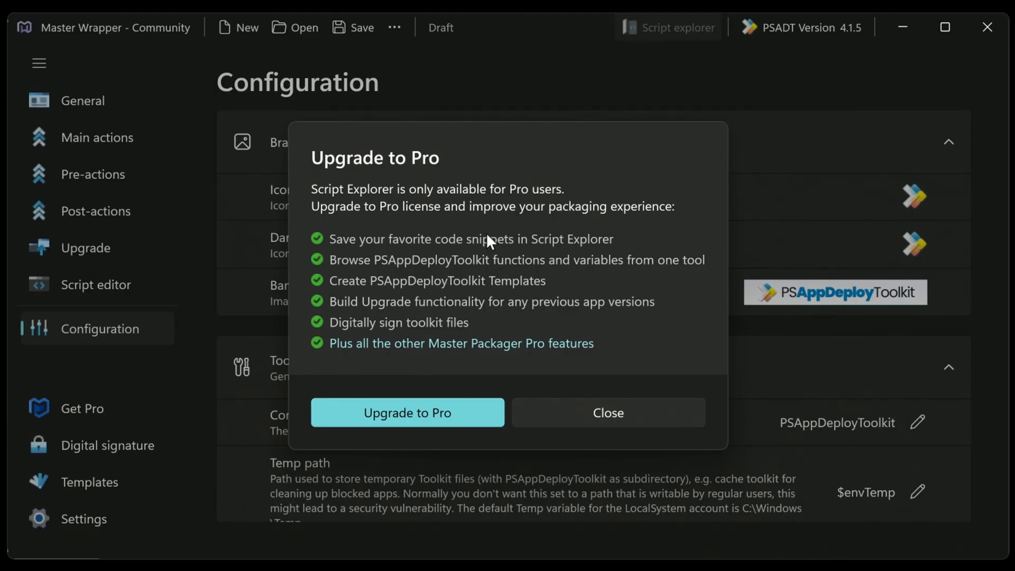
mouse_move(499, 292)
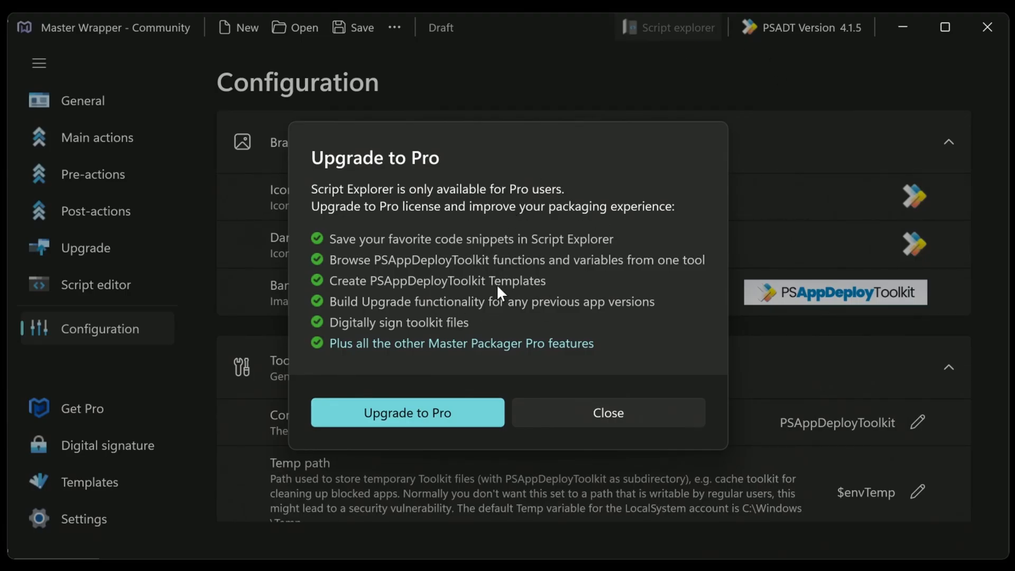
mouse_move(582, 421)
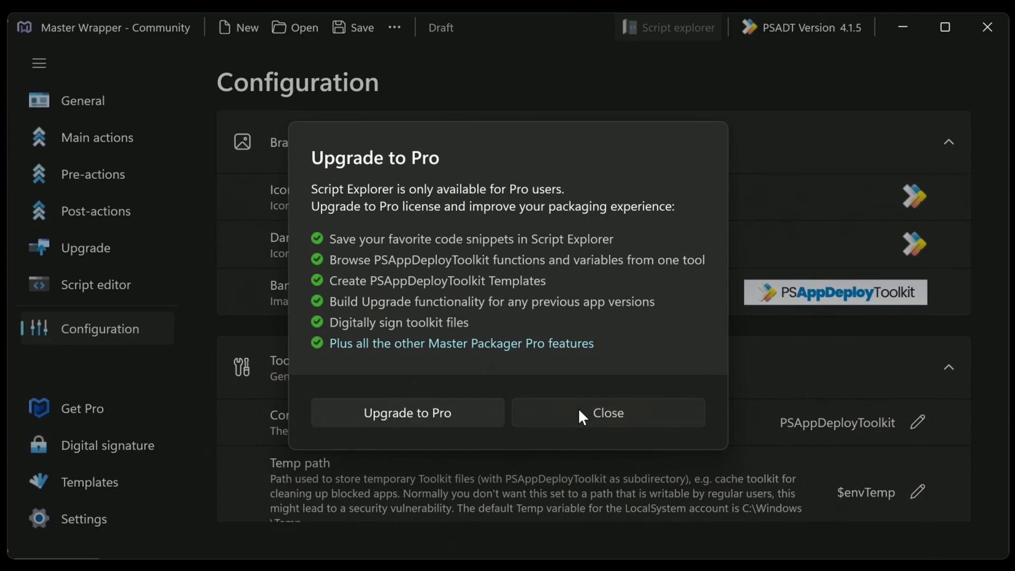
- Dismiss the Upgrade to Pro notice and bring up the Digital signature settings
left_click(608, 413)
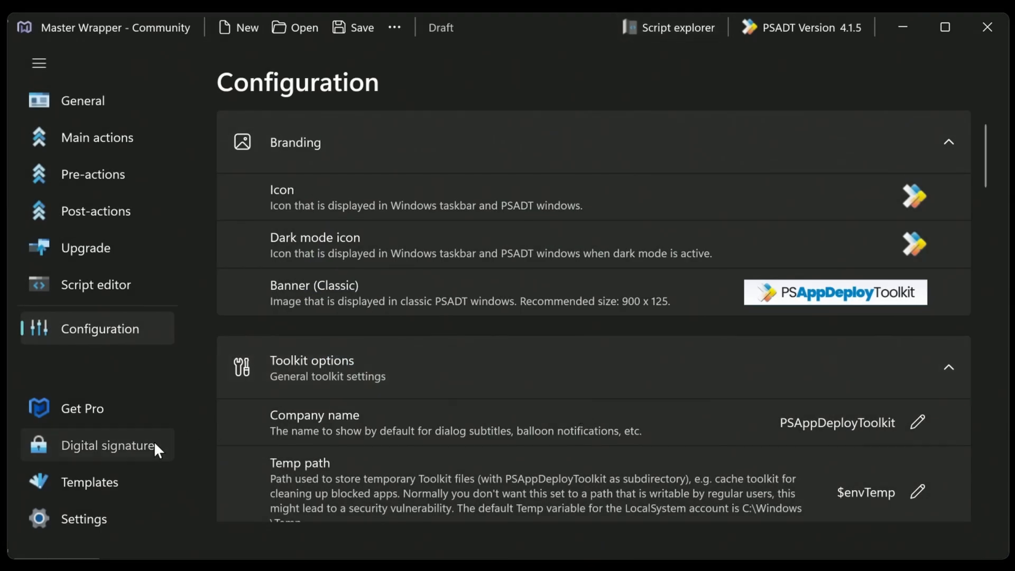
left_click(108, 446)
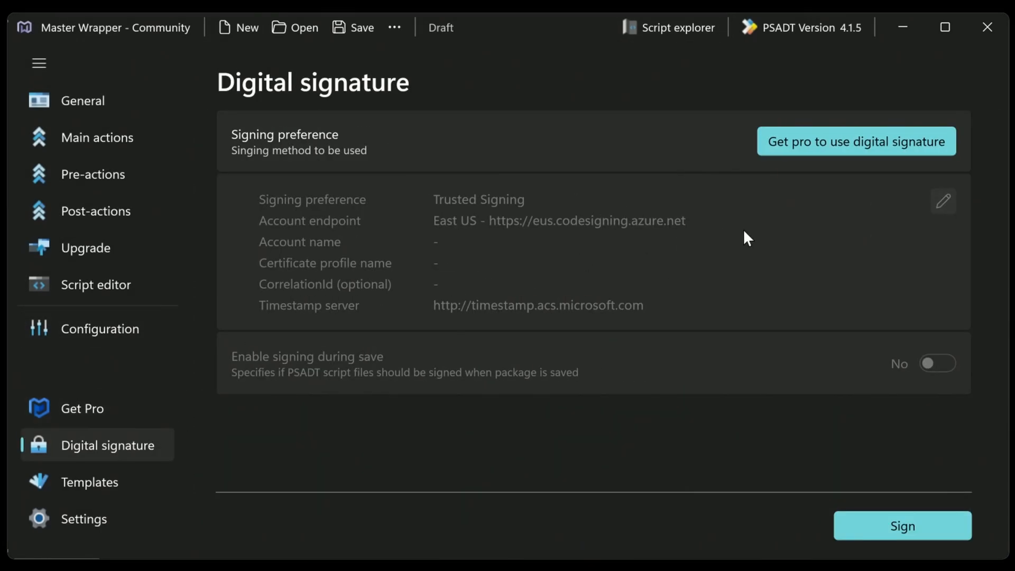
mouse_move(762, 204)
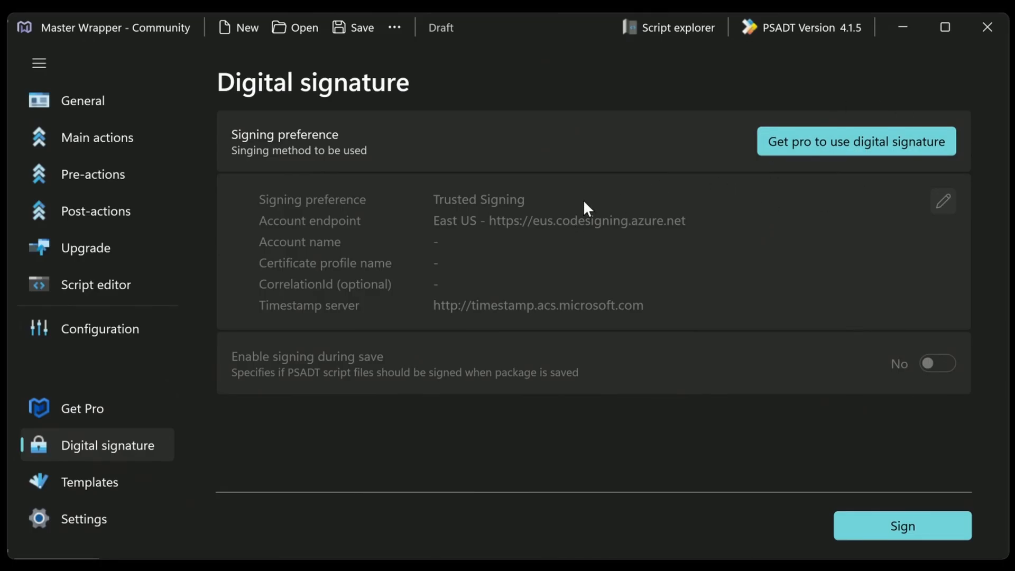
mouse_move(66, 247)
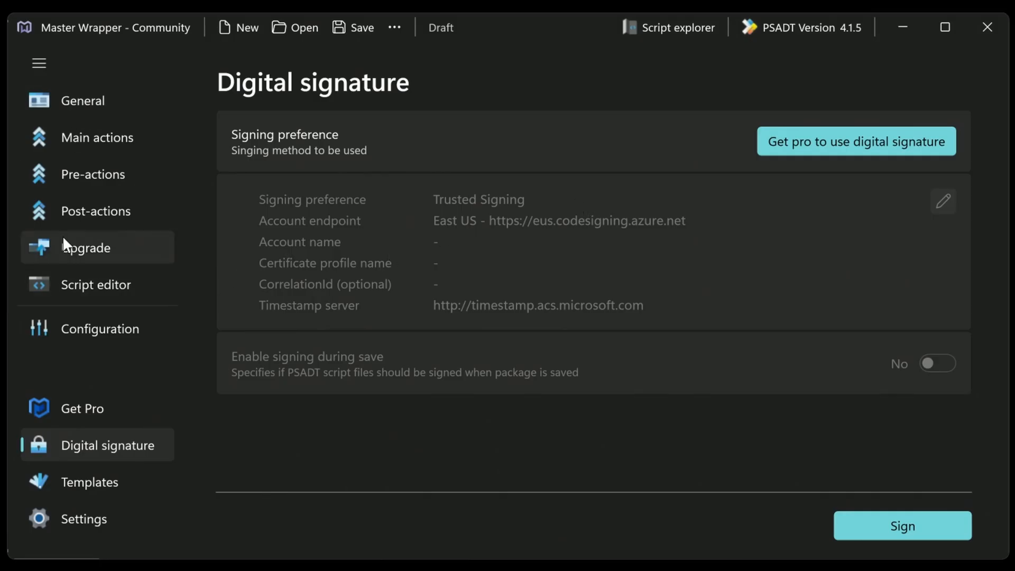
- Return to the generated deployment script in the Script editor
left_click(95, 285)
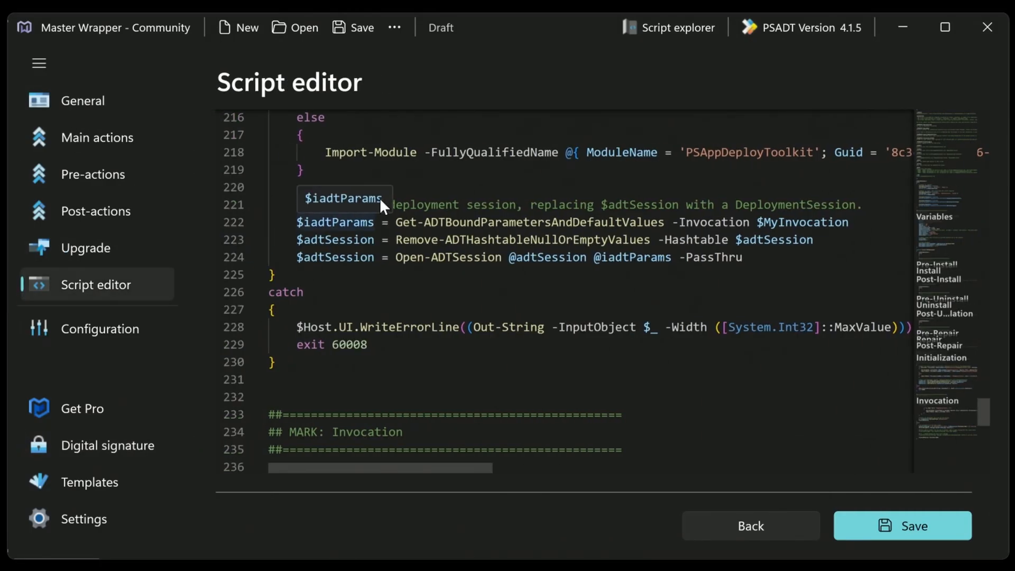
mouse_move(929, 554)
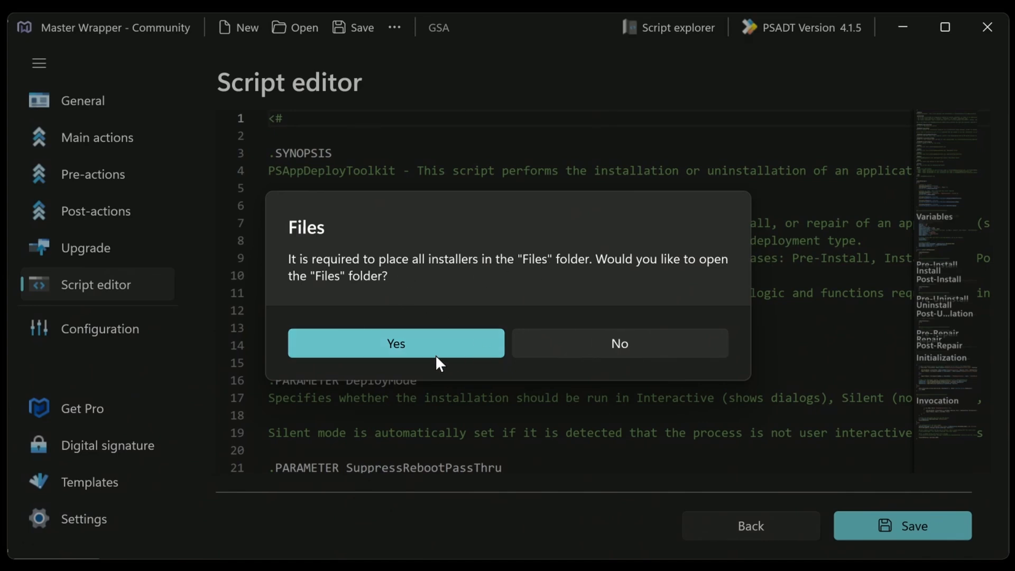
- Agree to the prompt and browse into the GSA package's Files folder for the installer
left_click(396, 343)
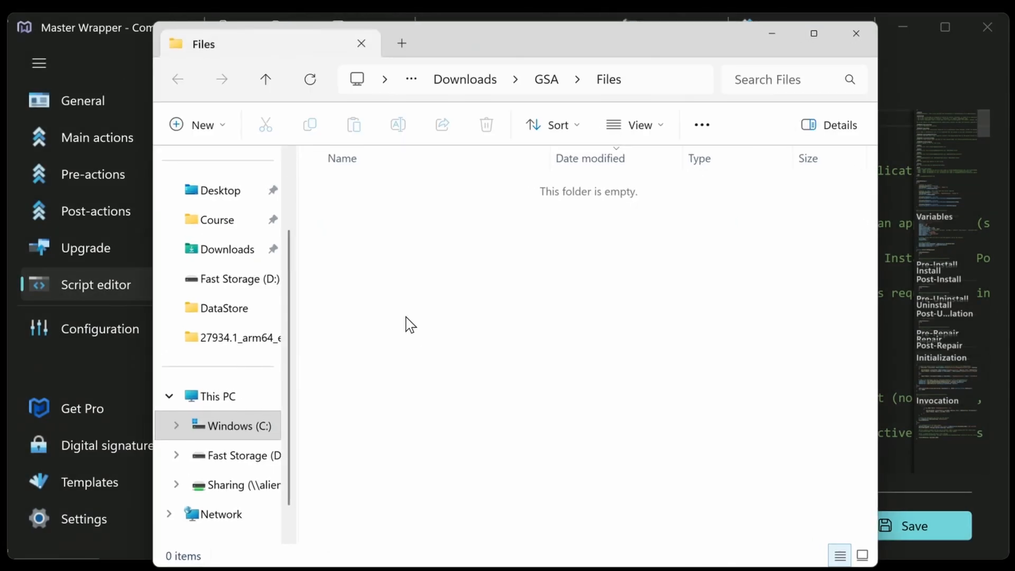
mouse_move(565, 204)
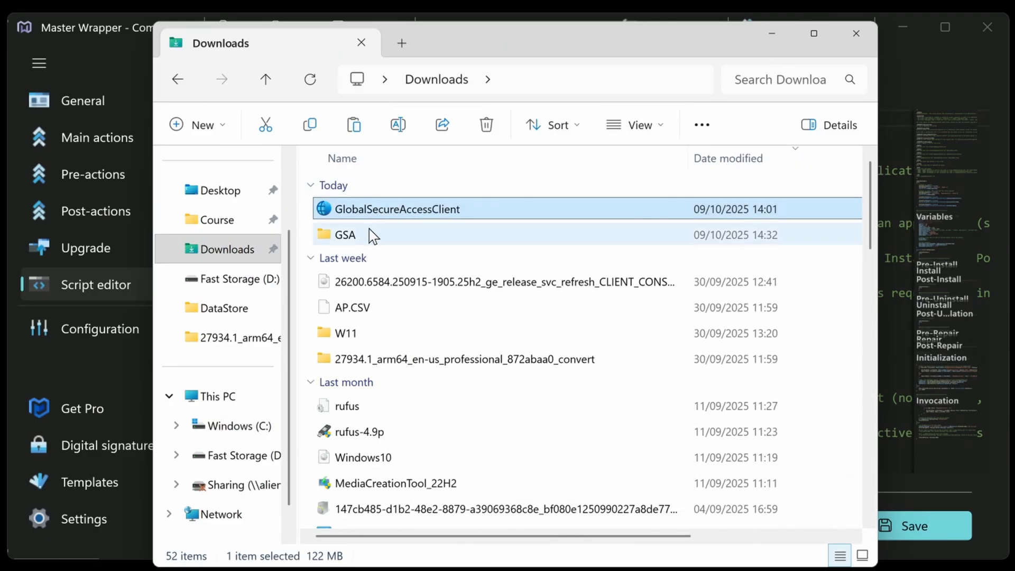
double_click(345, 235)
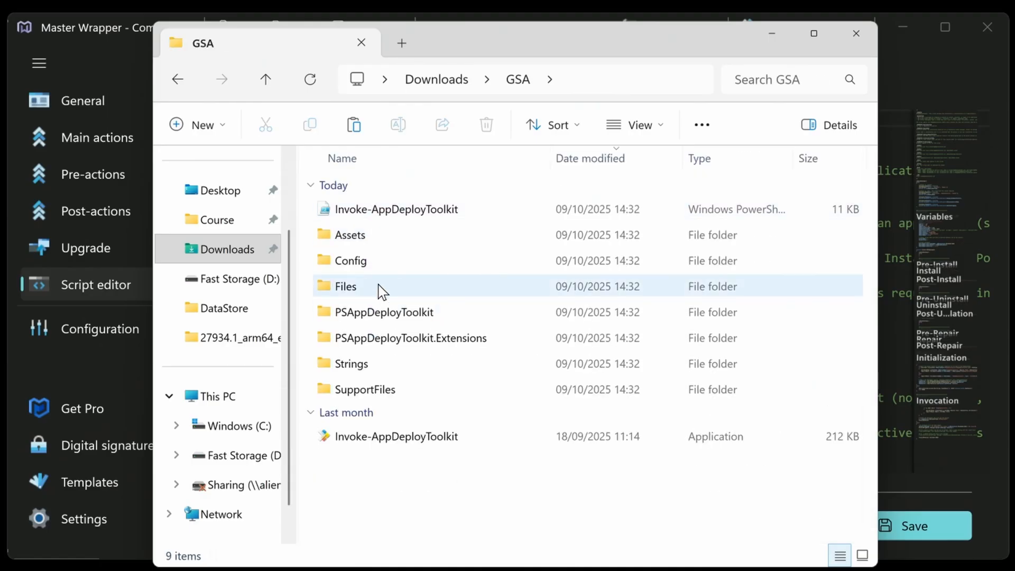
double_click(345, 287)
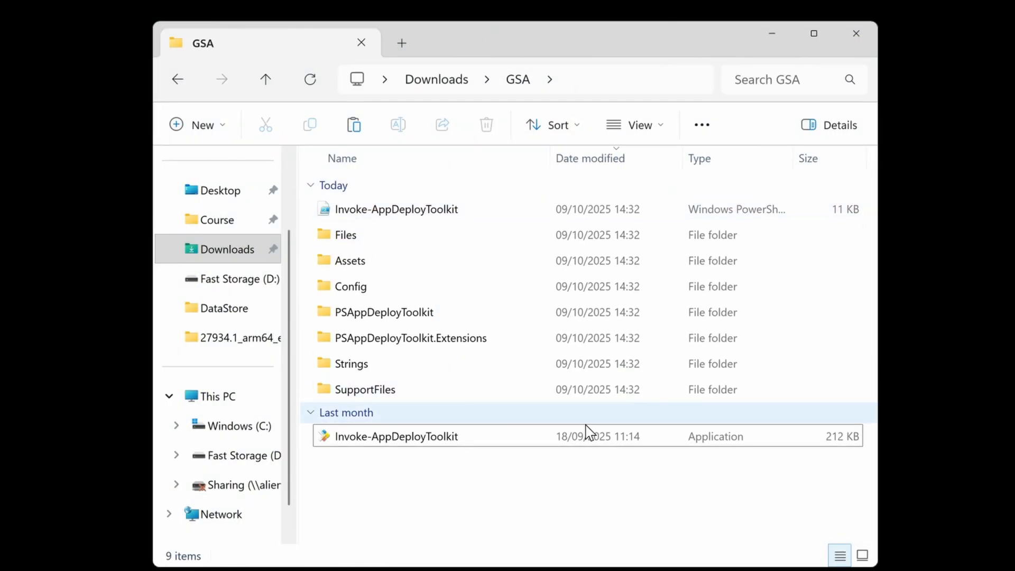
mouse_move(432, 433)
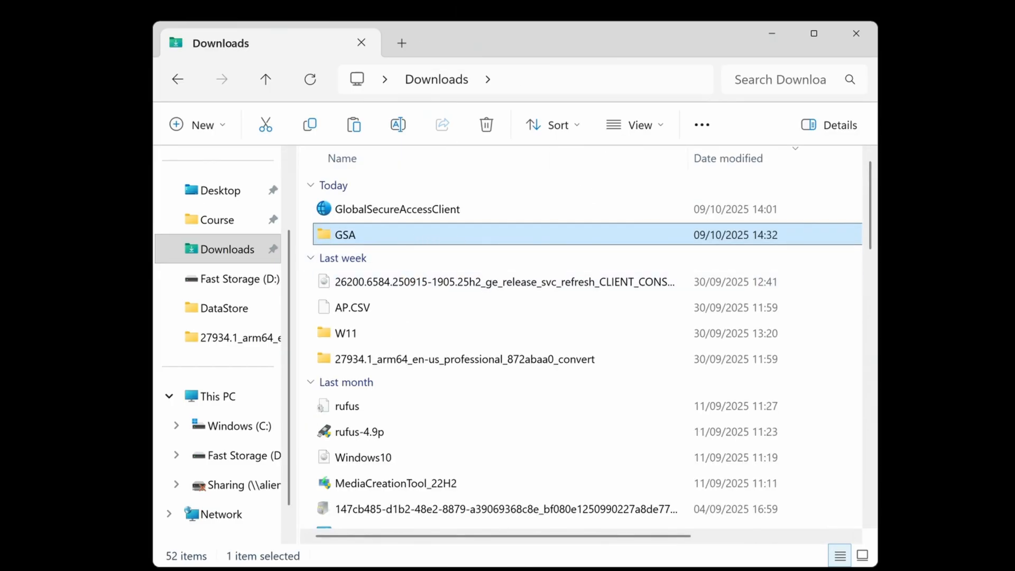
- Launch Master Packager Toolbox from the Start menu's recently added apps
left_click(402, 553)
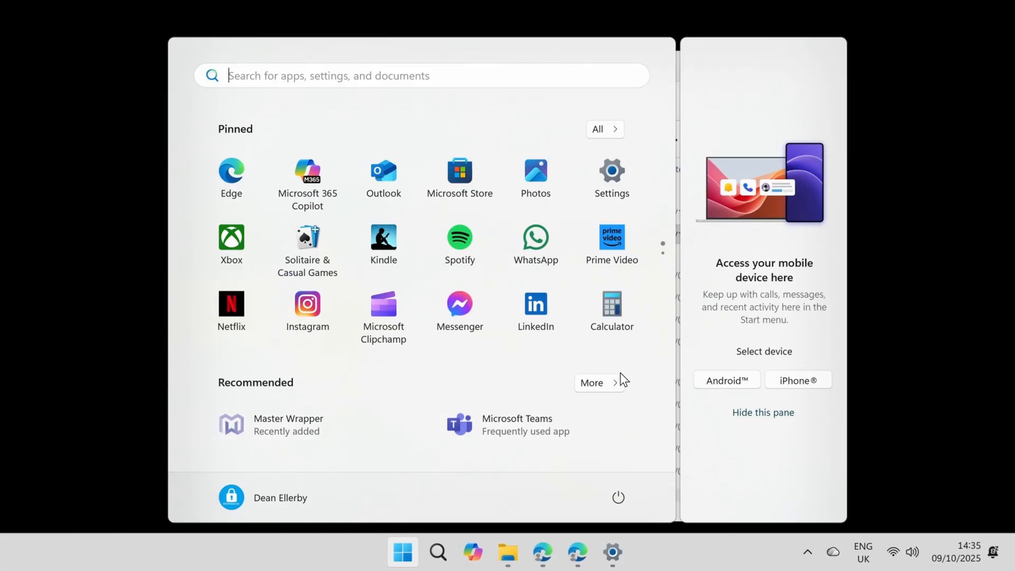
left_click(593, 383)
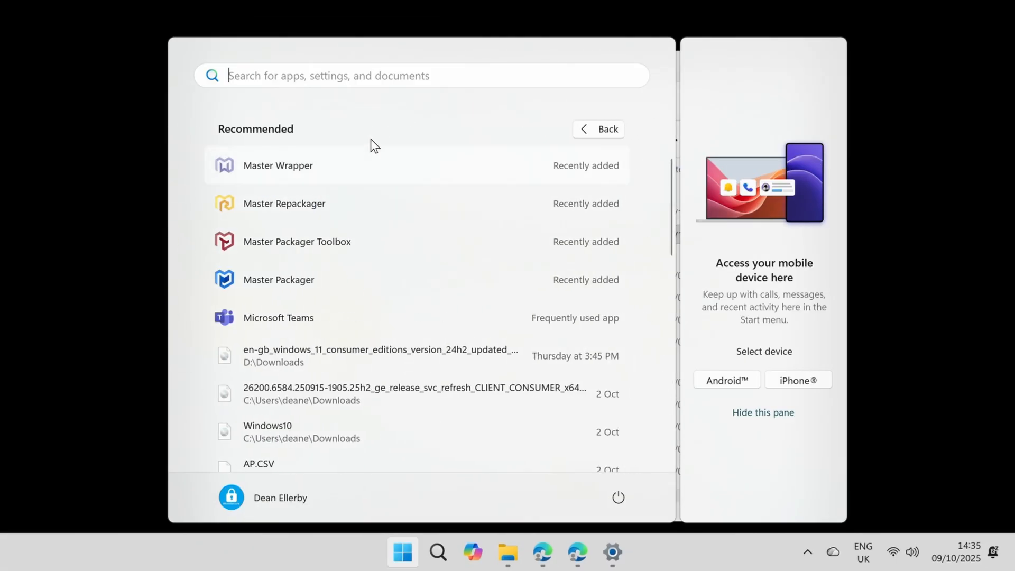
mouse_move(331, 239)
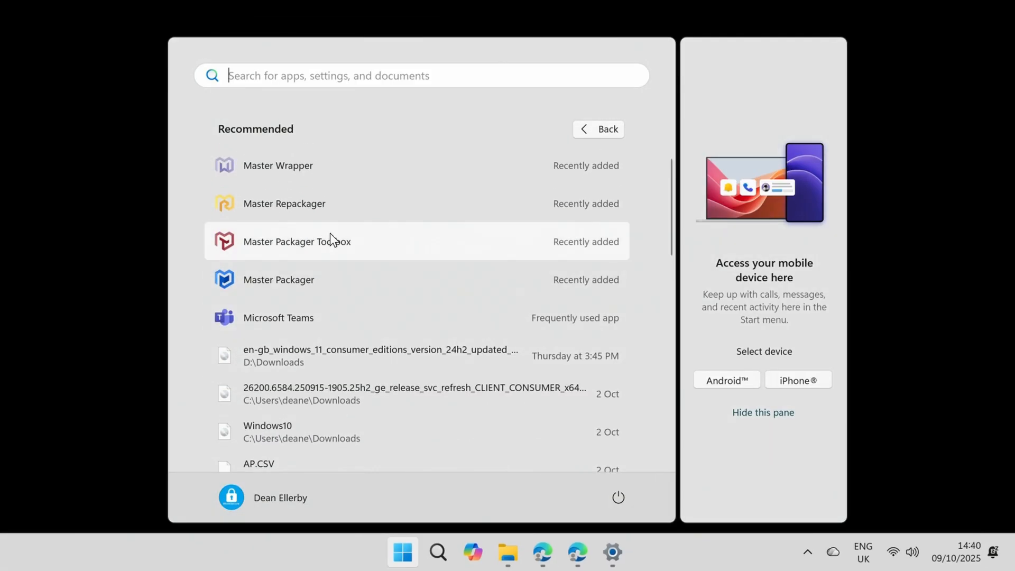
left_click(296, 242)
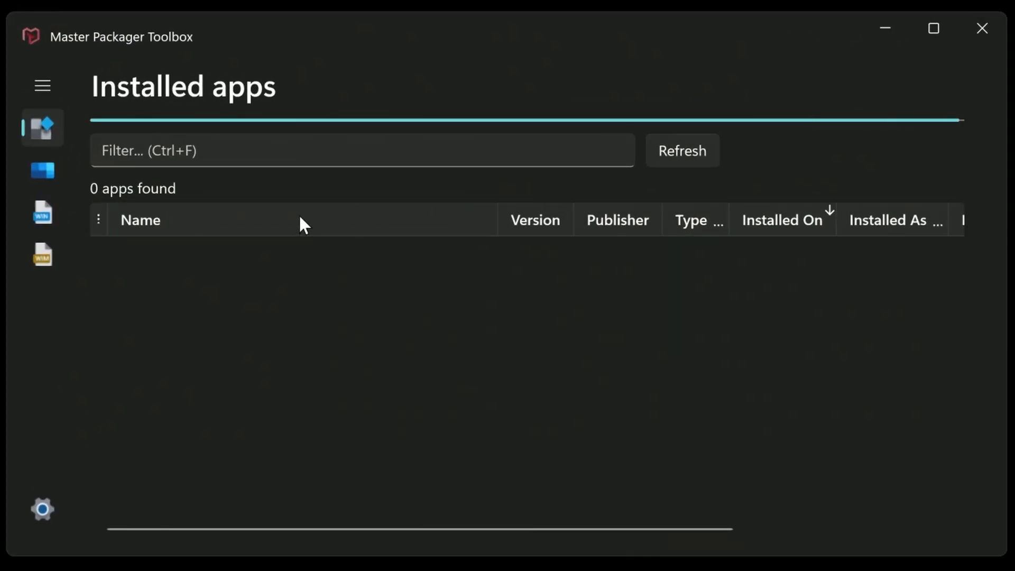
- Look at the .intunewin converter, then show the Intune tenant connections with FirstCoffee listed
left_click(684, 150)
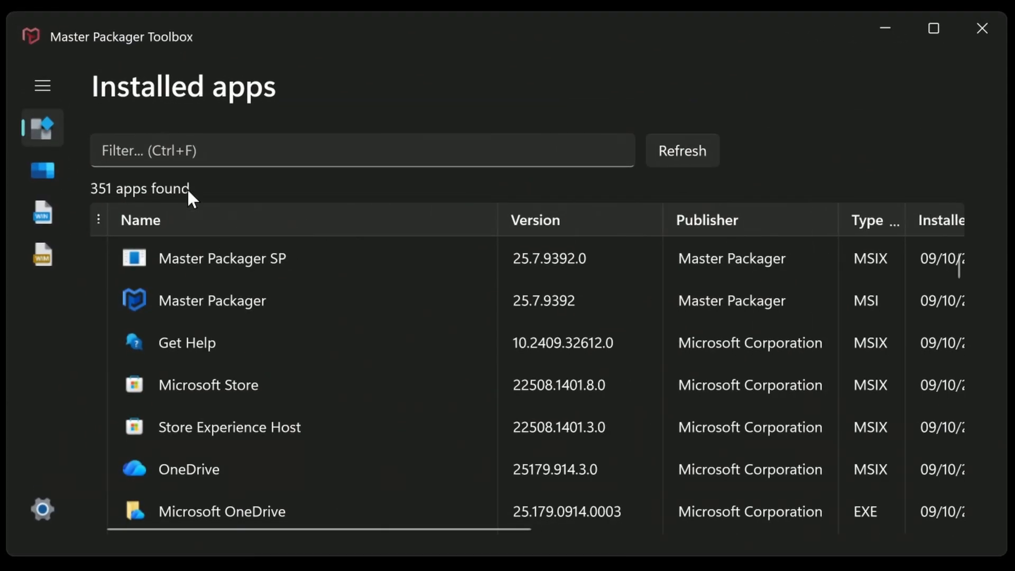
left_click(42, 171)
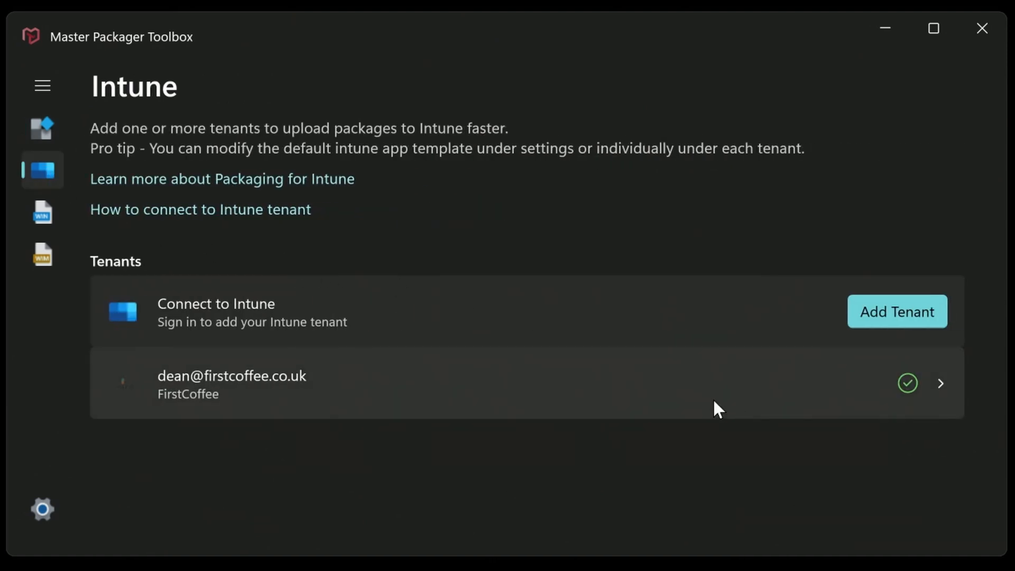
mouse_move(672, 396)
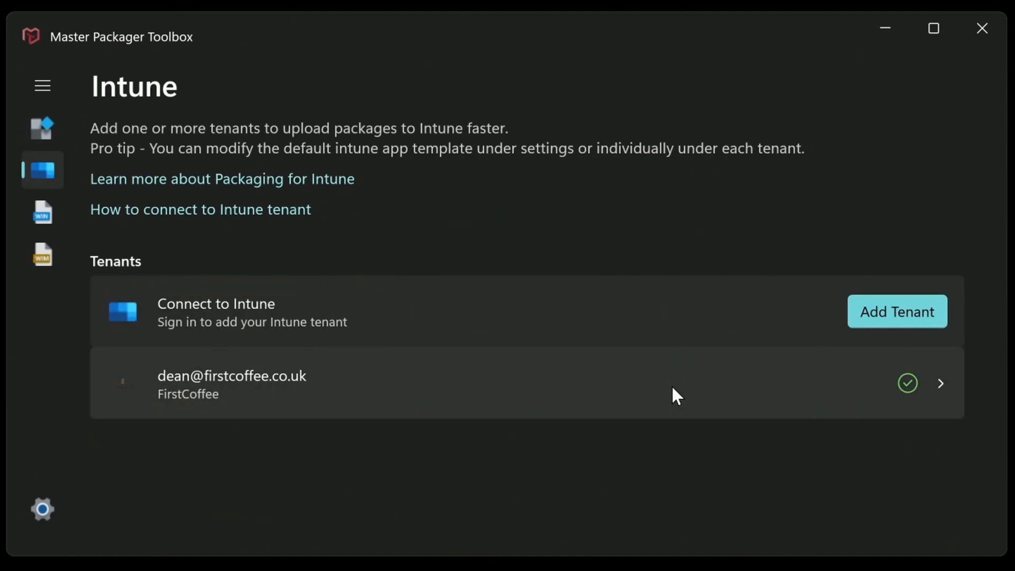
mouse_move(618, 386)
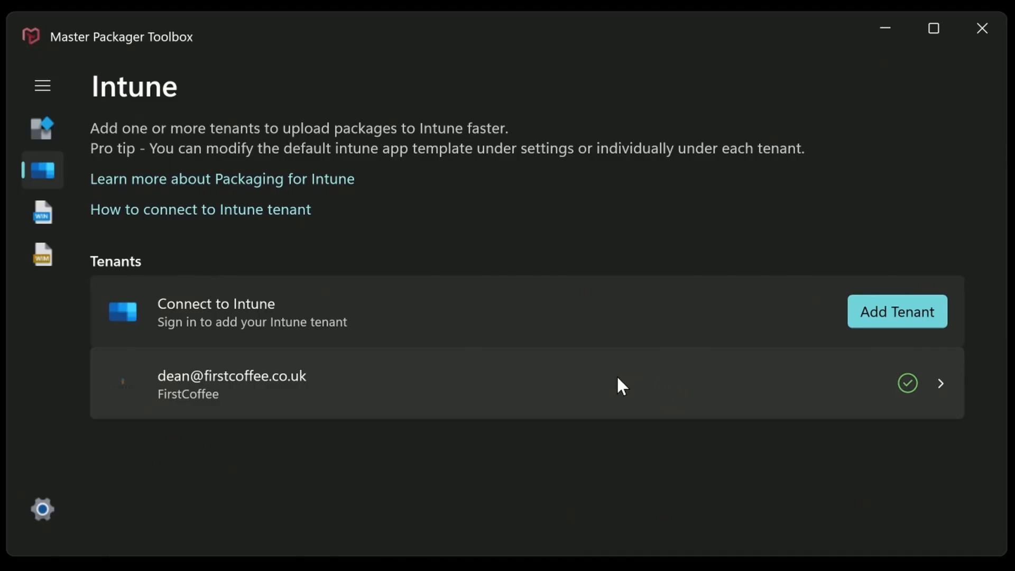
mouse_move(53, 196)
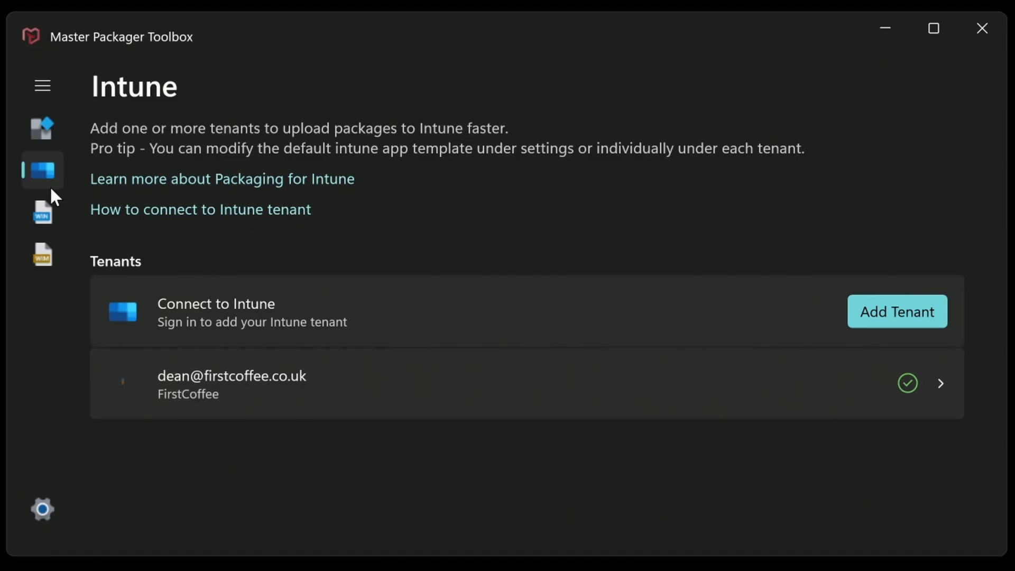
left_click(42, 212)
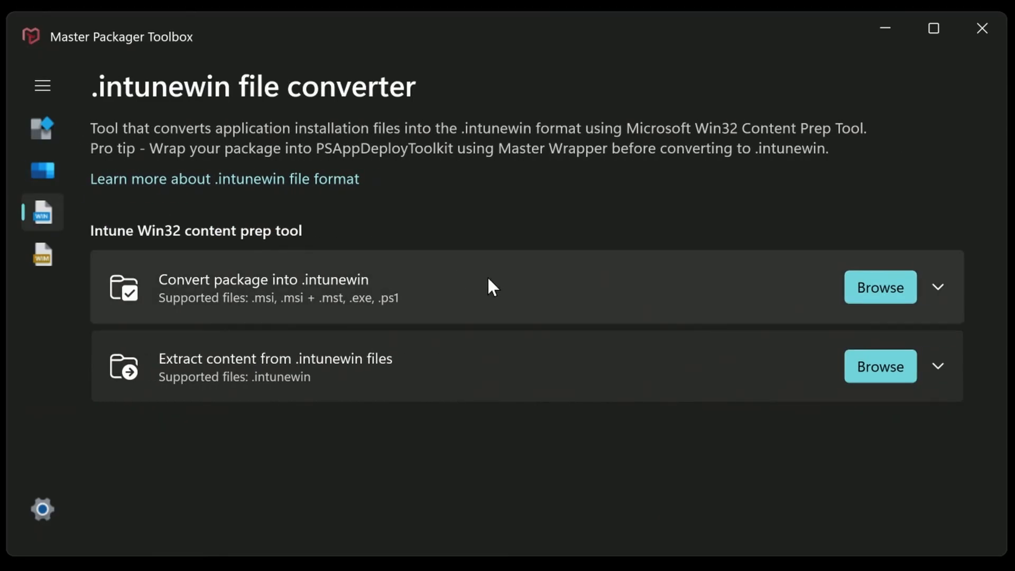
mouse_move(402, 290)
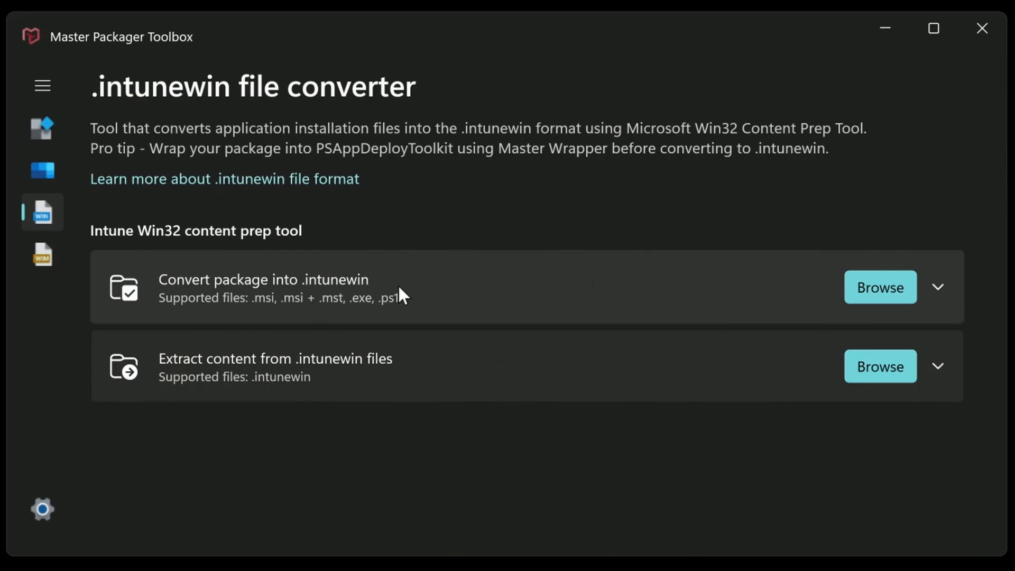
mouse_move(876, 302)
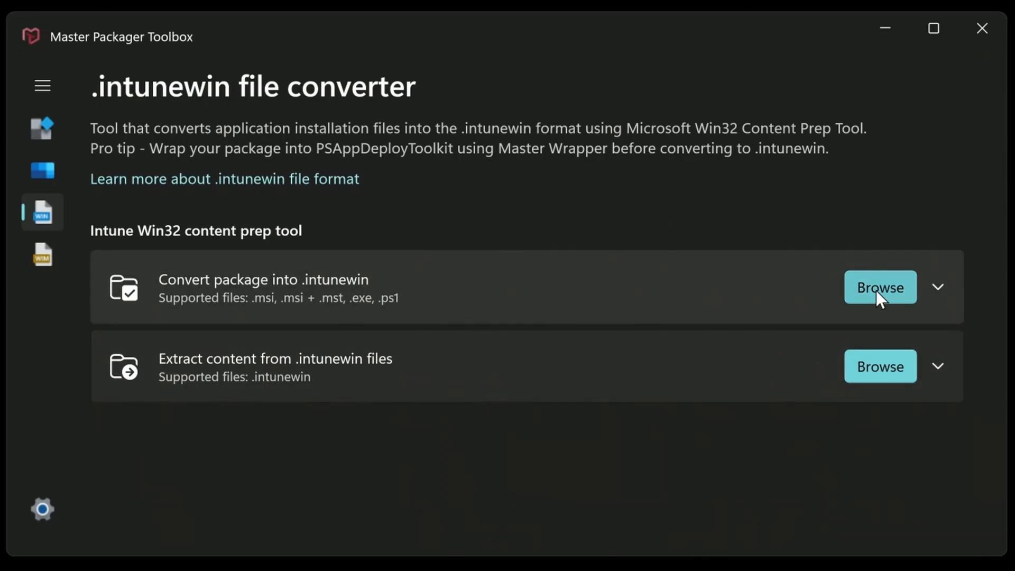
mouse_move(170, 254)
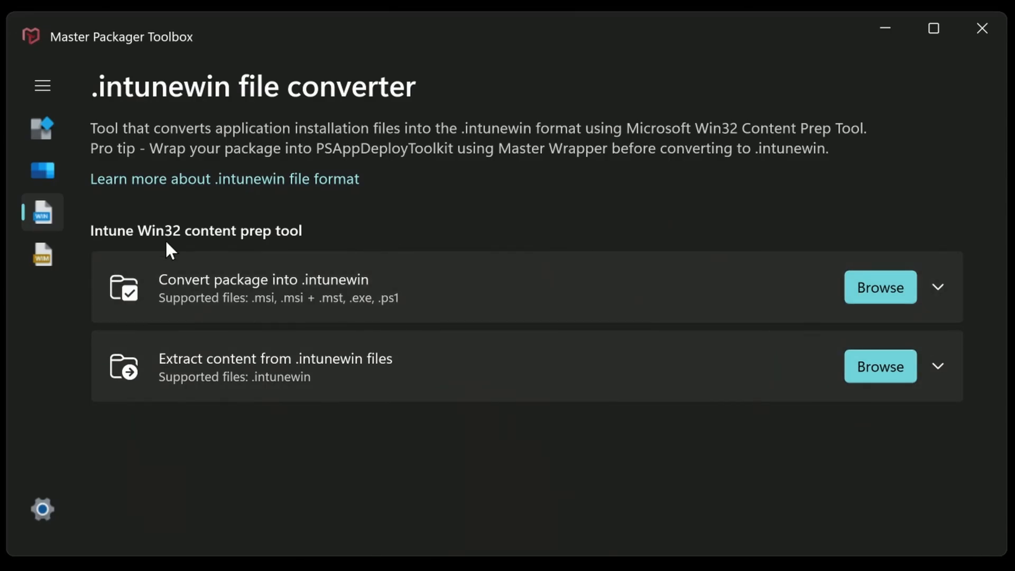
mouse_move(41, 262)
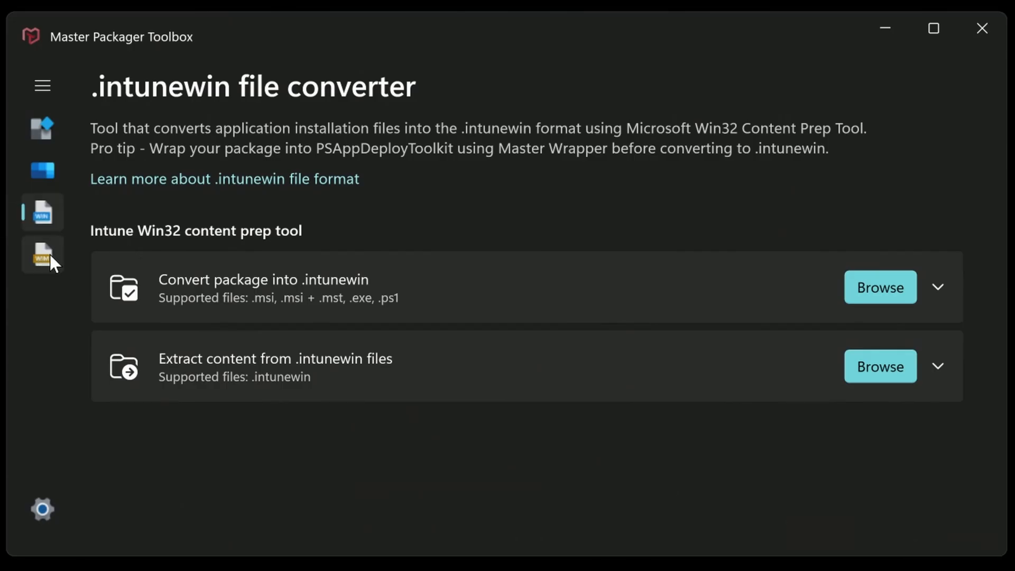
left_click(43, 172)
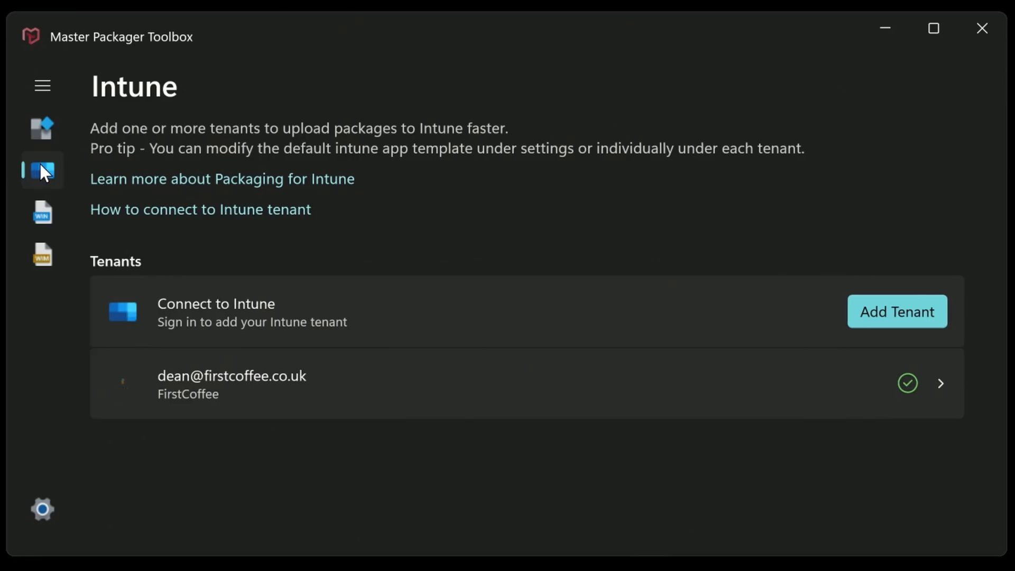
mouse_move(580, 389)
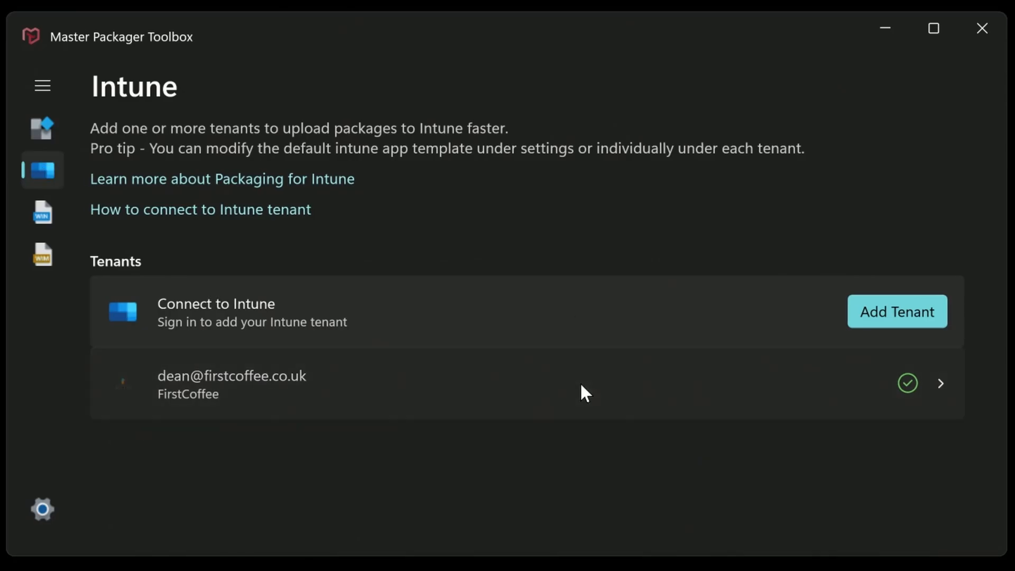
- Add GSA\Invoke-AppDeployToolkit as a package on the FirstCoffee tenant
left_click(585, 392)
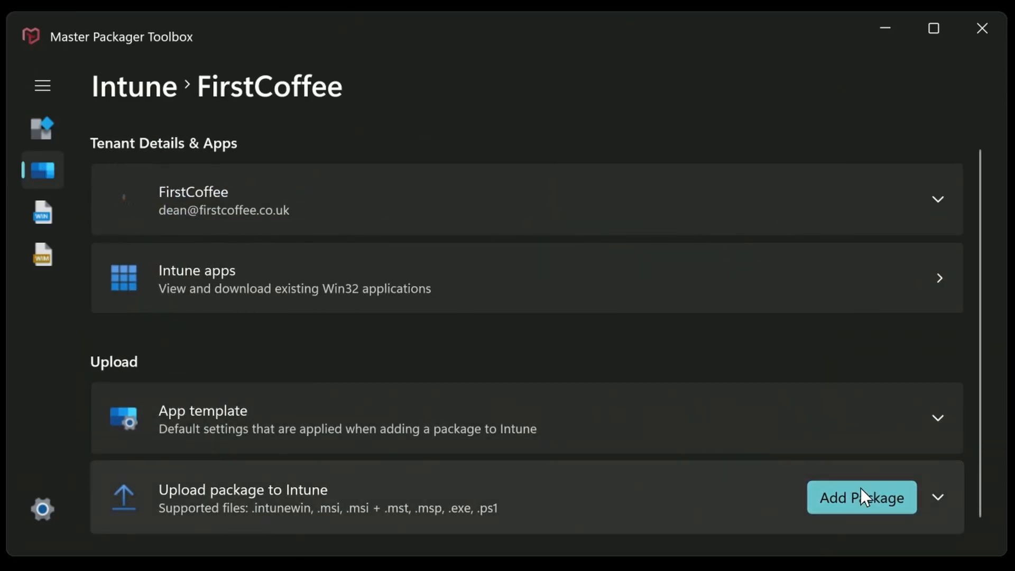
left_click(862, 497)
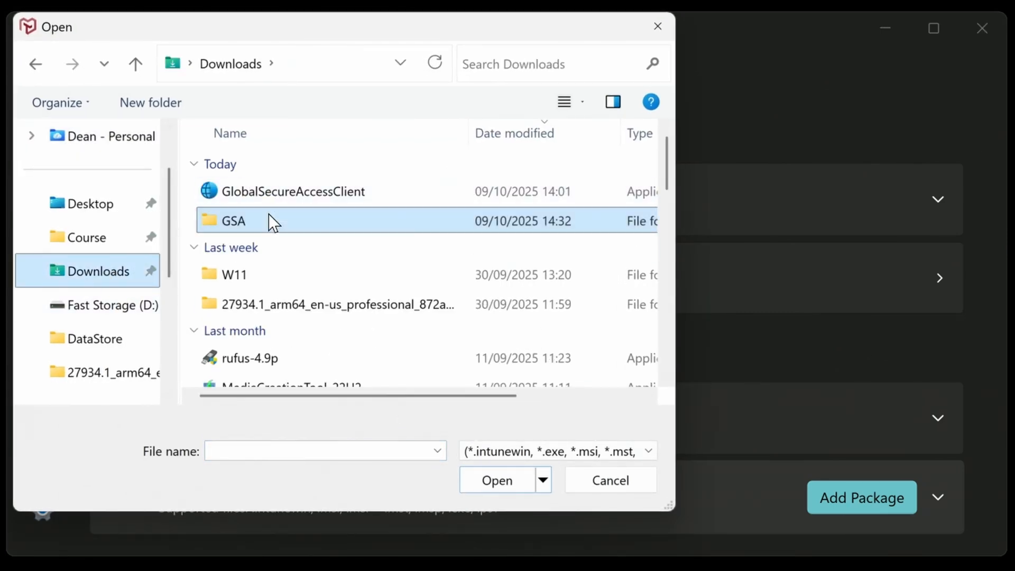
double_click(233, 220)
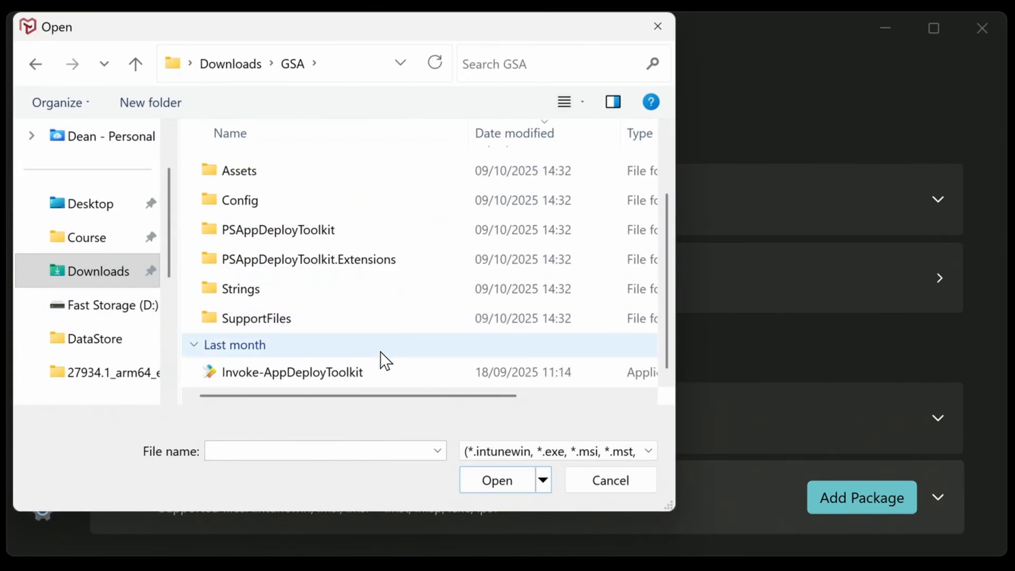
left_click(292, 372)
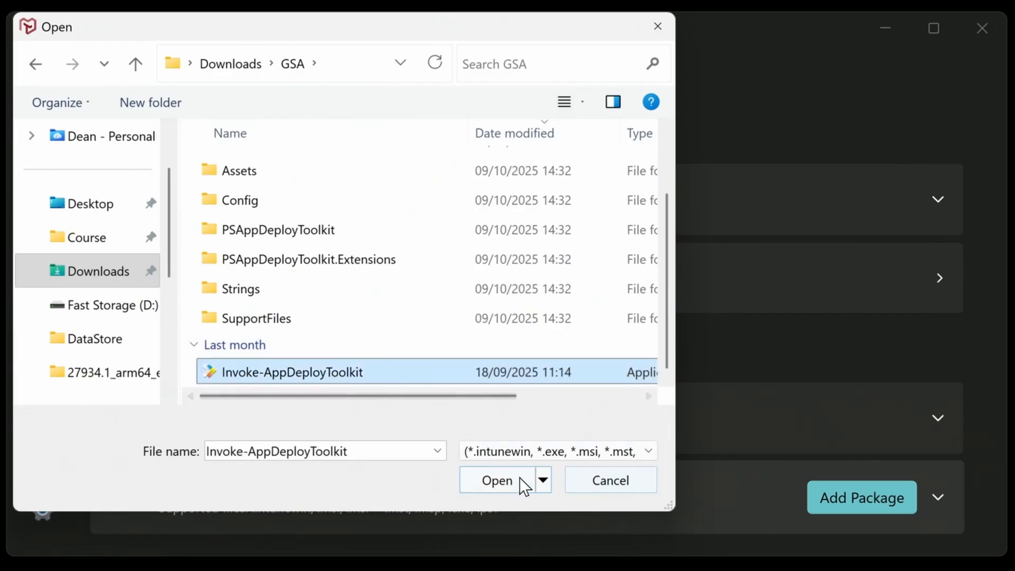
mouse_move(606, 457)
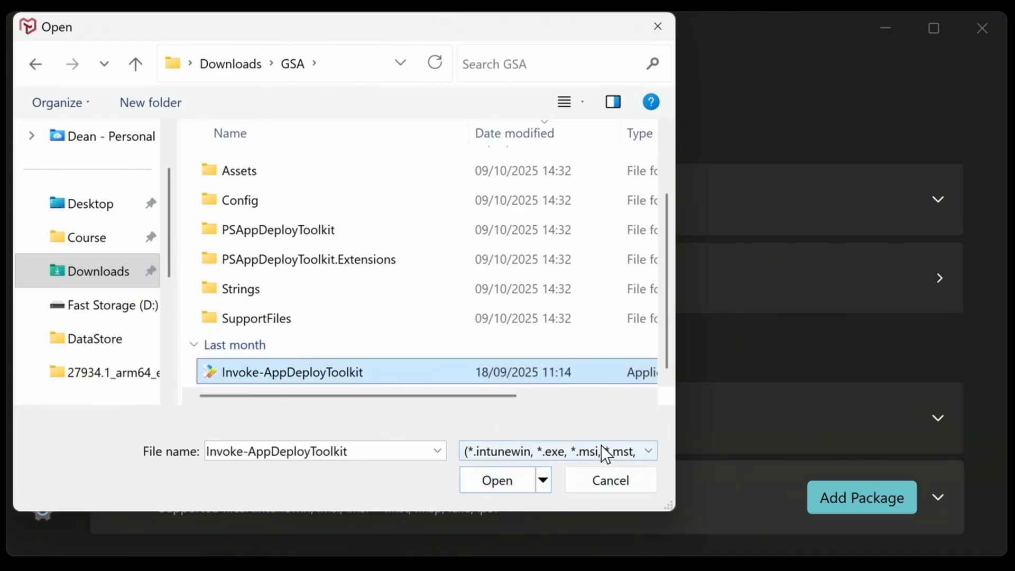
mouse_move(611, 431)
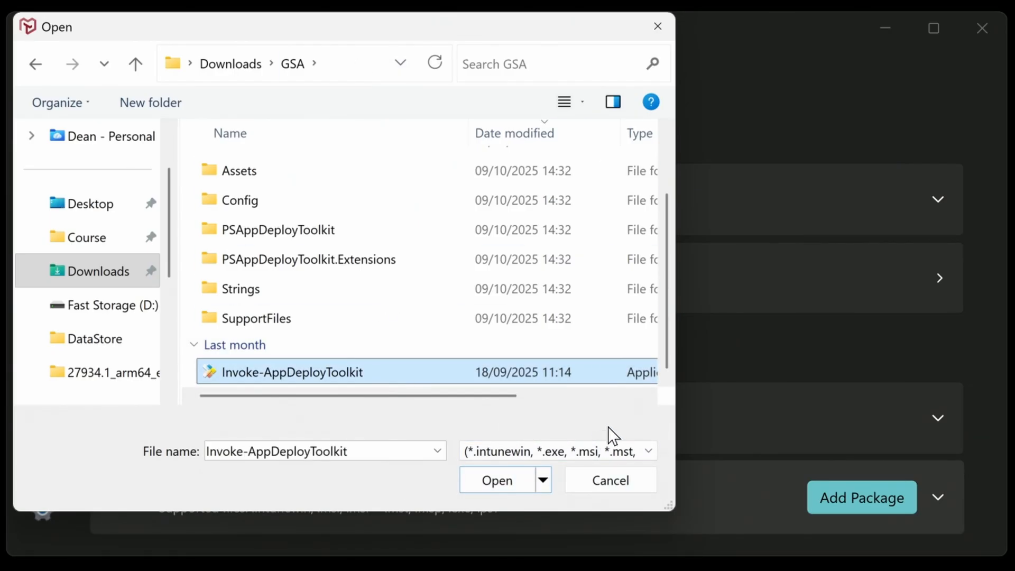
left_click(497, 480)
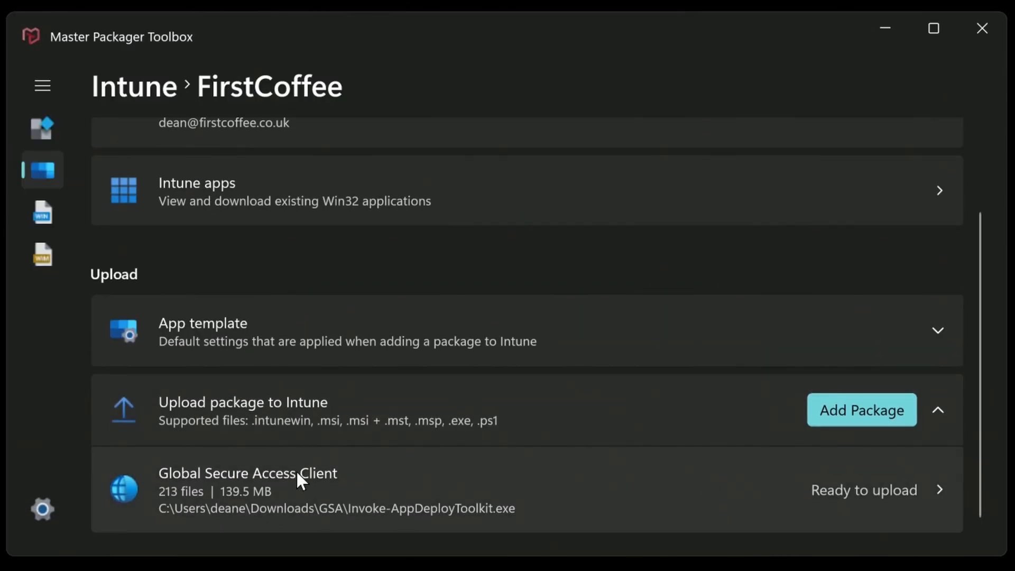
mouse_move(188, 505)
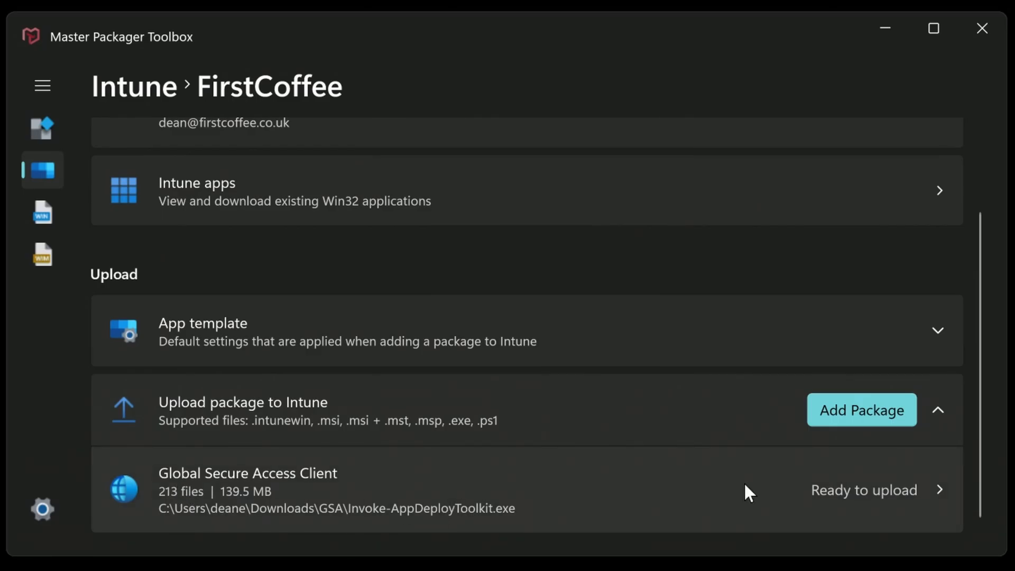
- Review the Global Secure Access Client package details and start its upload to Intune
left_click(865, 490)
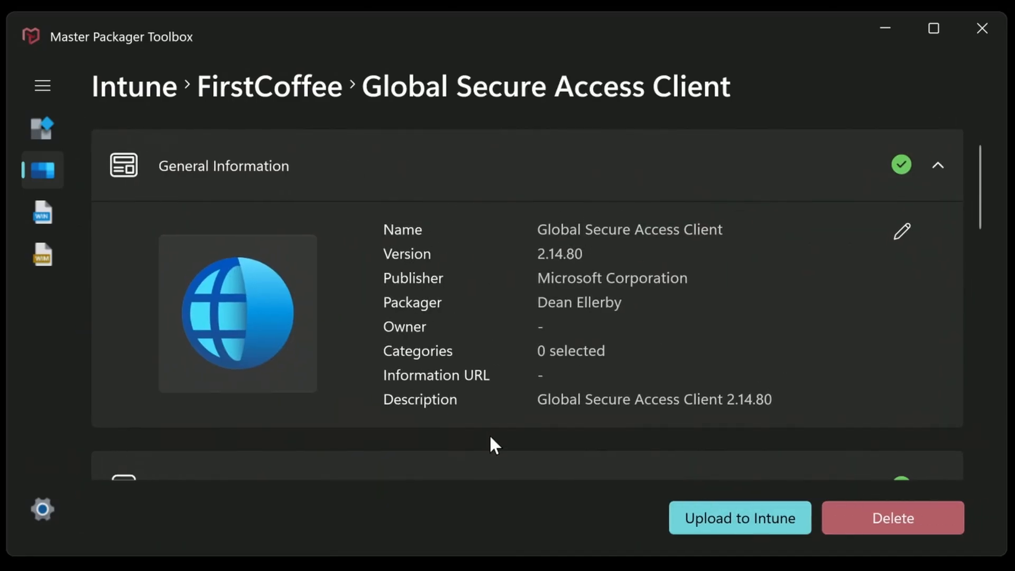
scroll("down", 3)
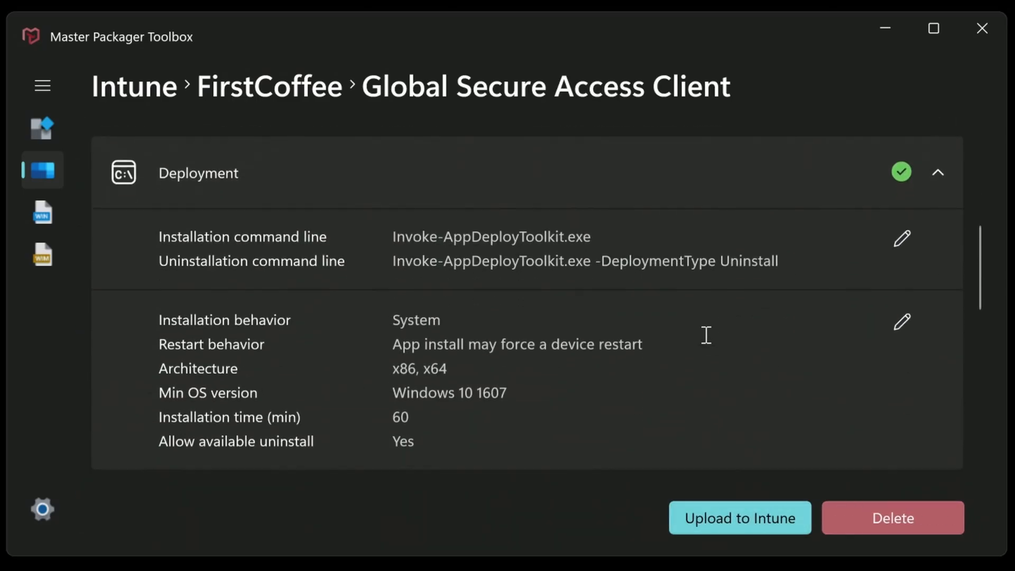
scroll("down", 3)
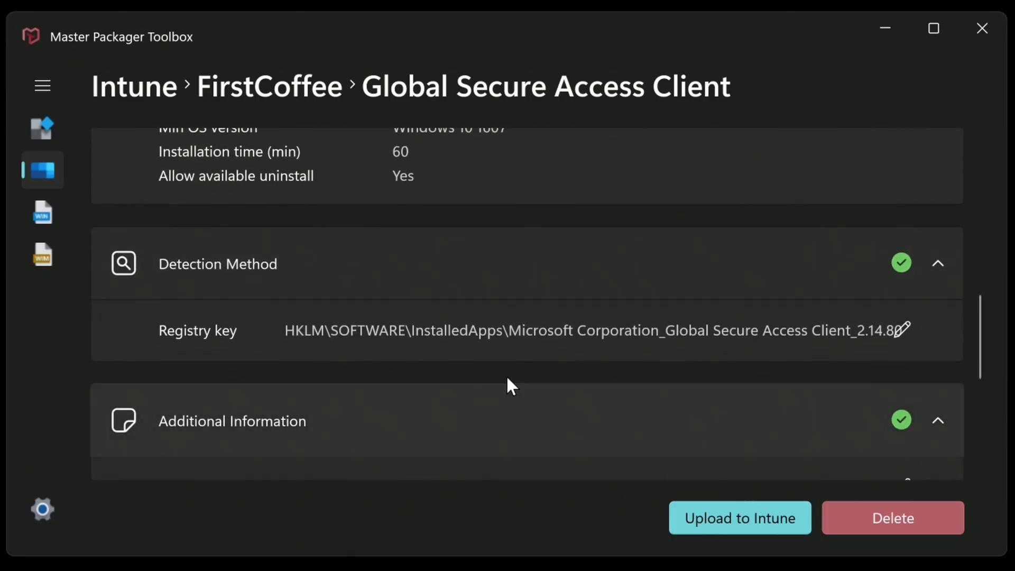
scroll("down", 3)
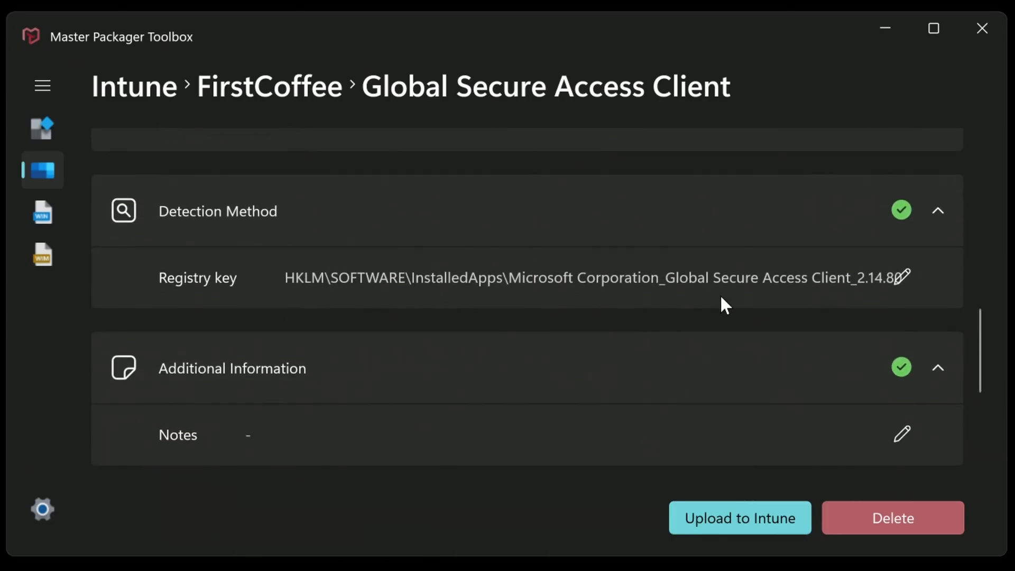
left_click(740, 518)
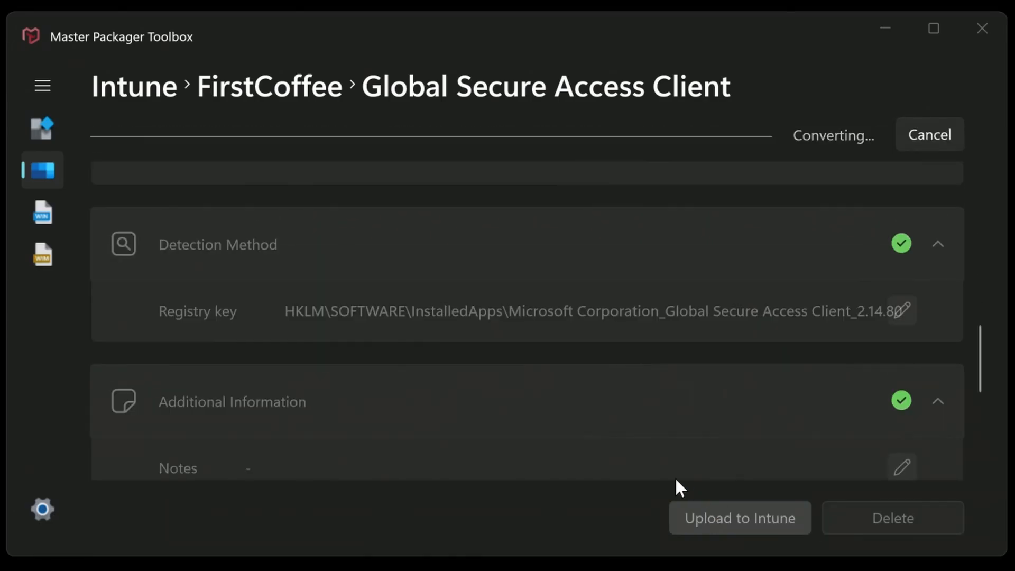